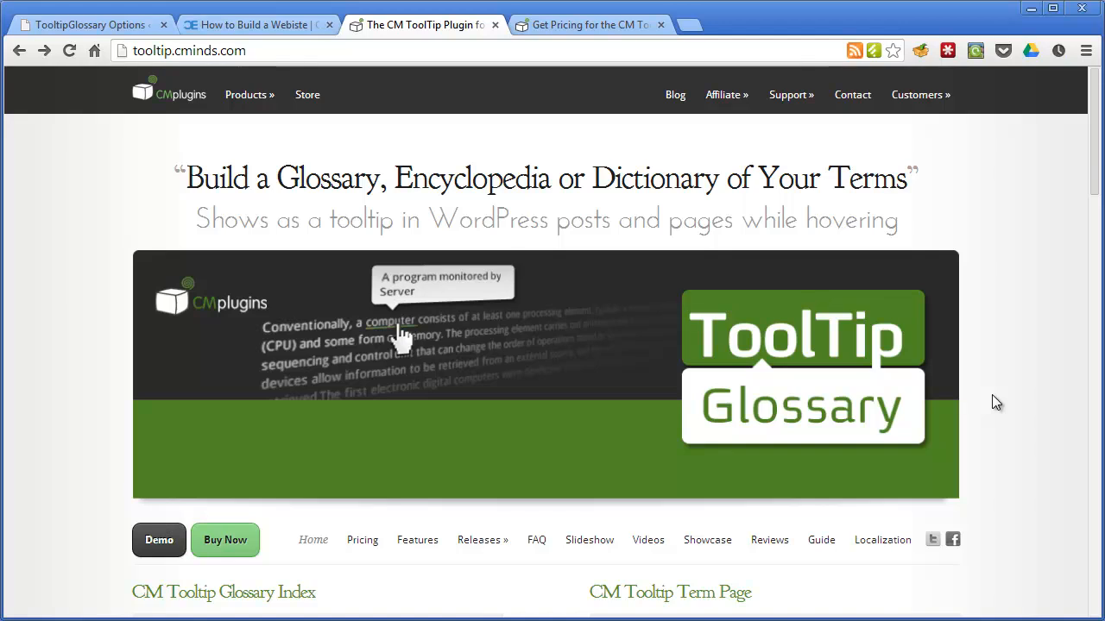
Switch to the 'How to Build a Webiste' post with its glossary terms and sidebar widgets.
left_click(254, 24)
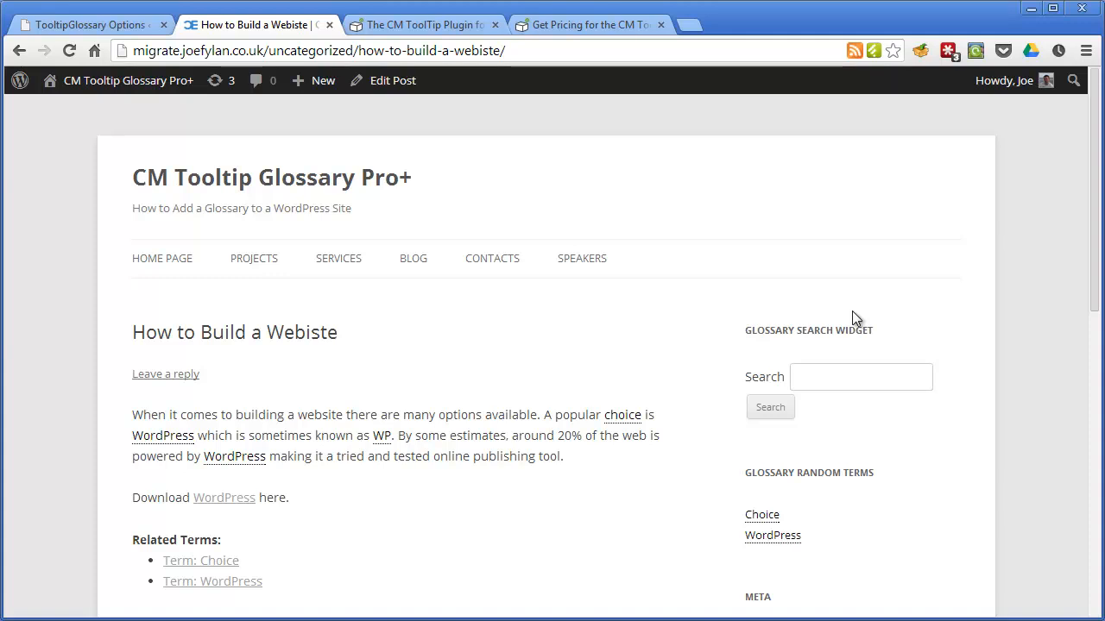
mouse_move(1025, 254)
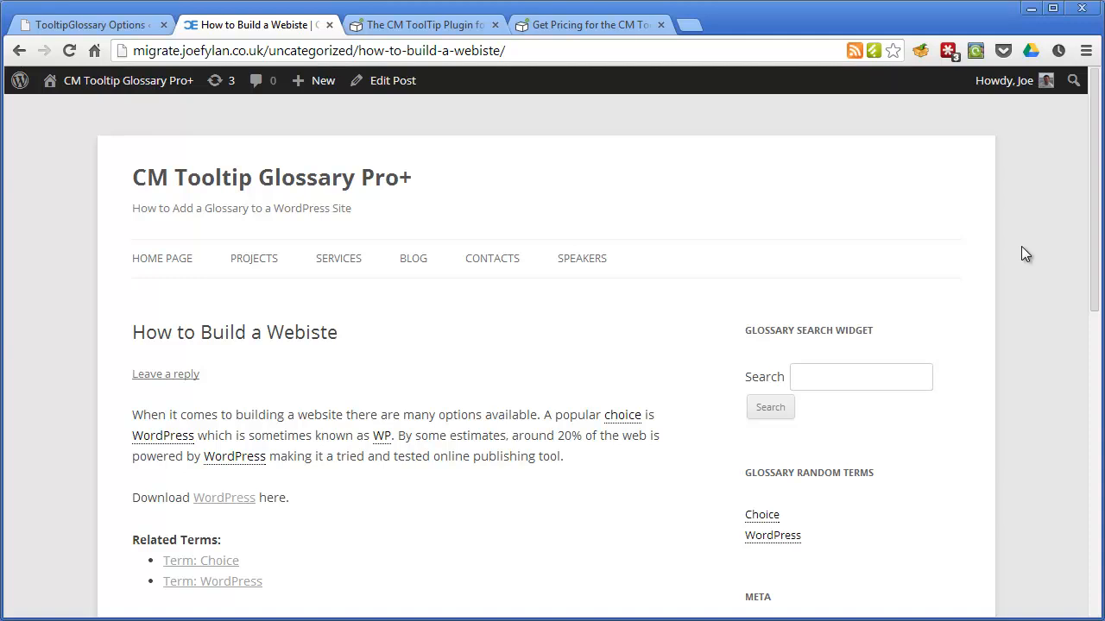
mouse_move(676, 334)
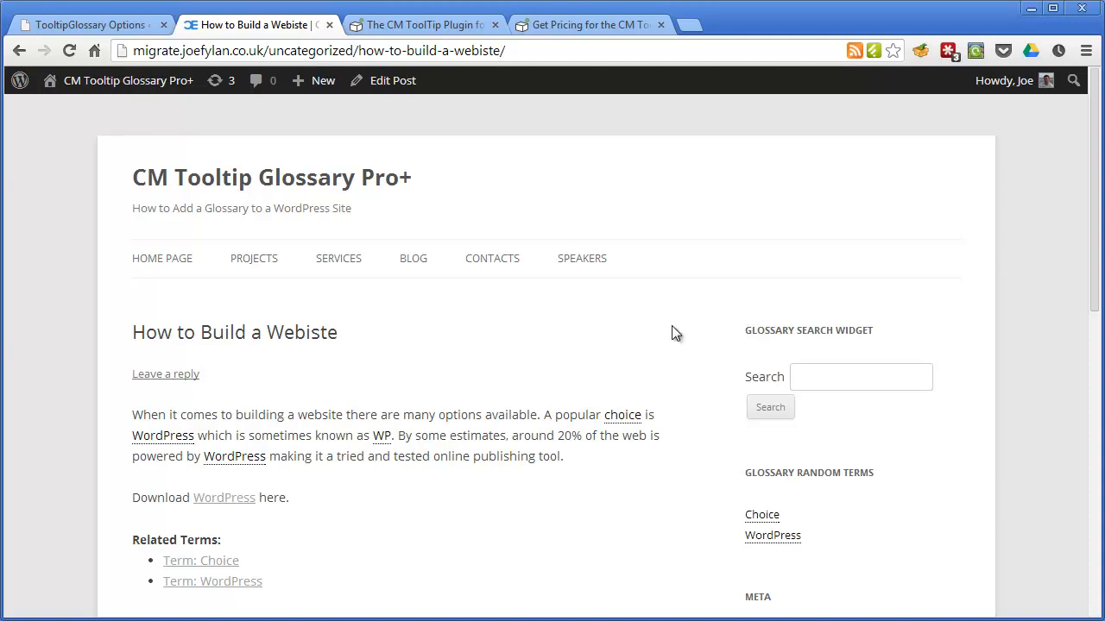
mouse_move(606, 436)
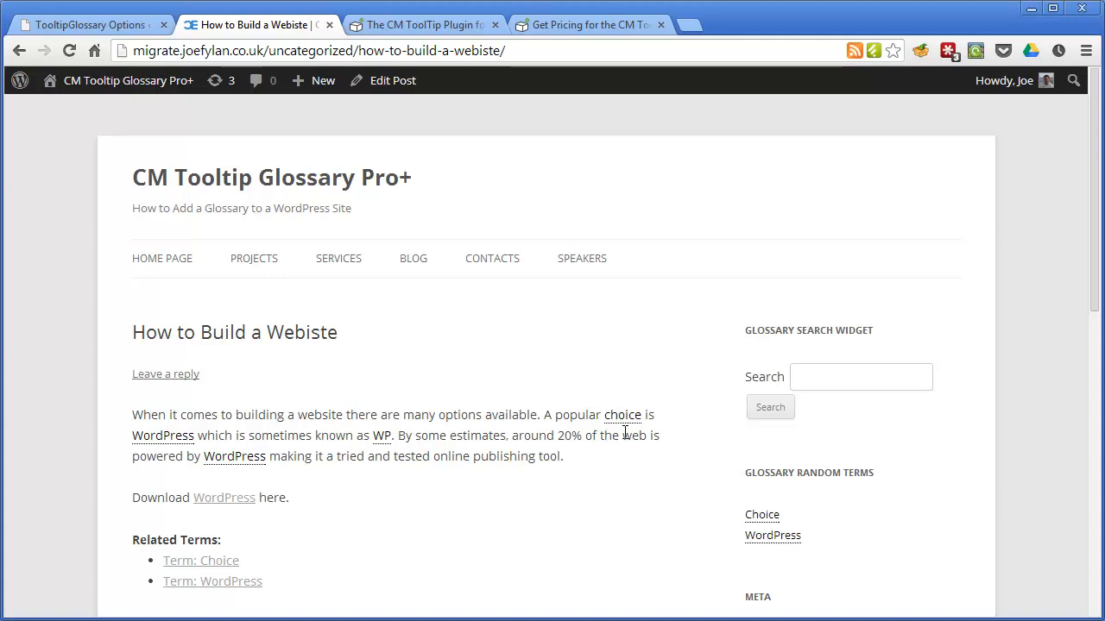
mouse_move(207, 428)
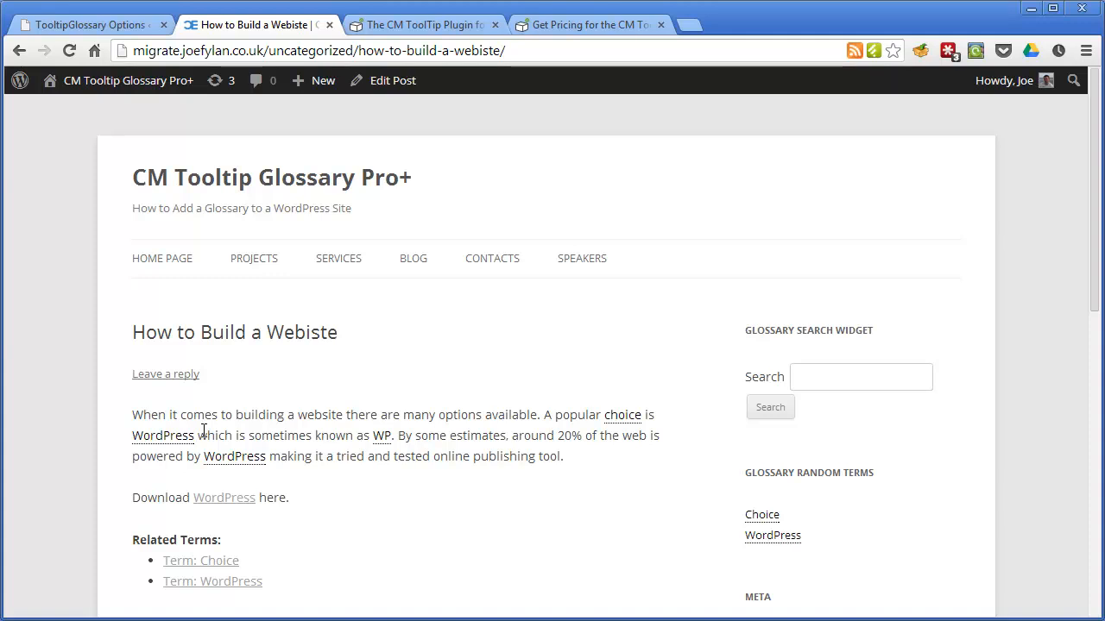
mouse_move(504, 405)
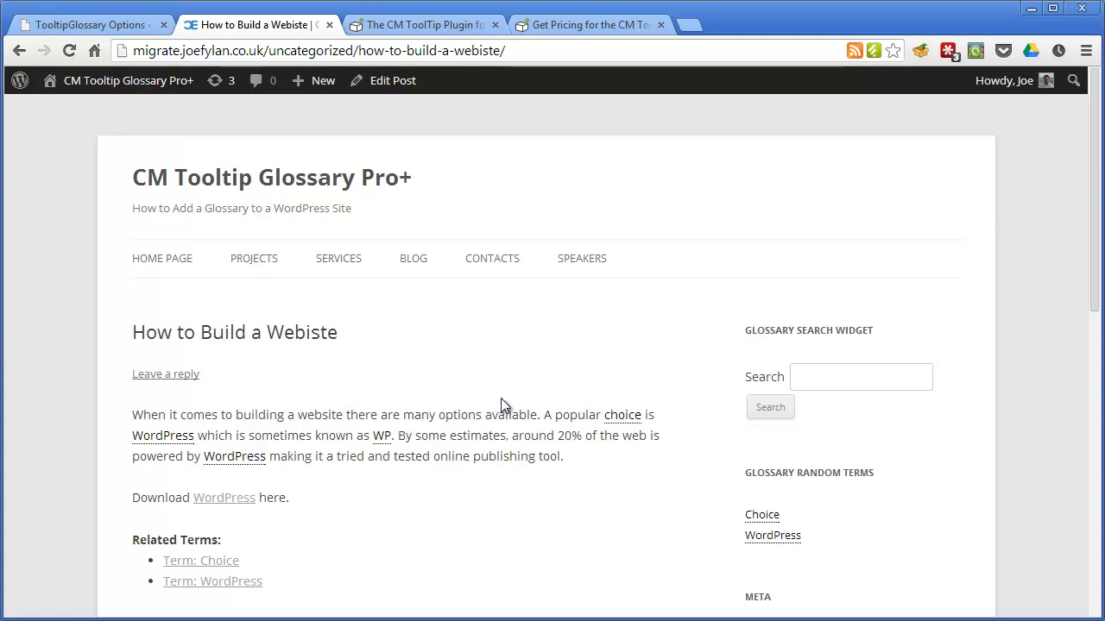
mouse_move(582, 431)
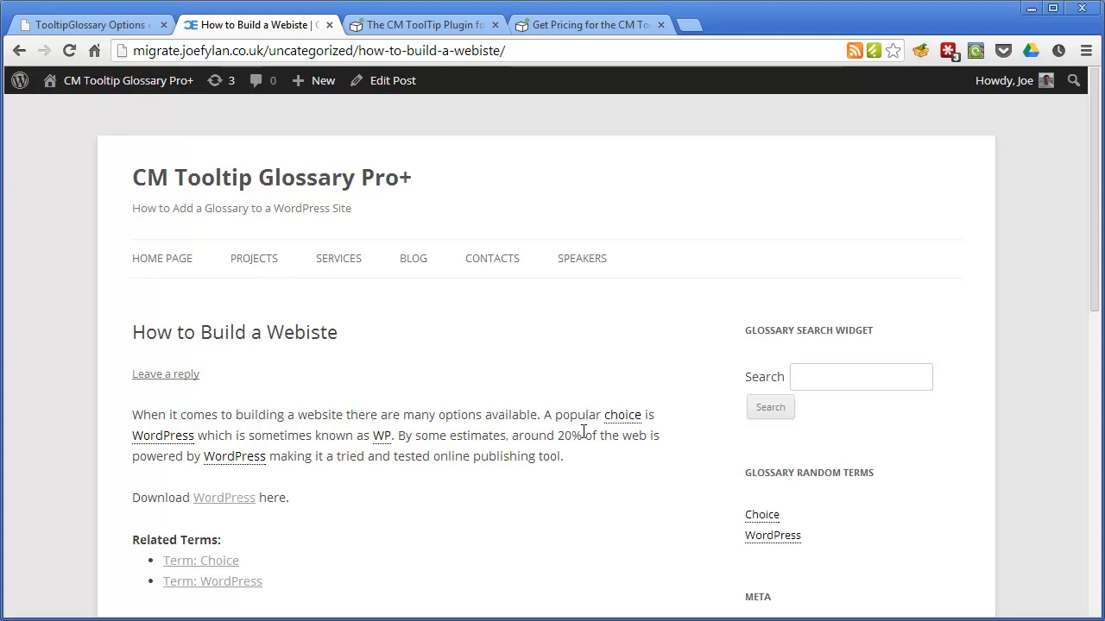
mouse_move(607, 435)
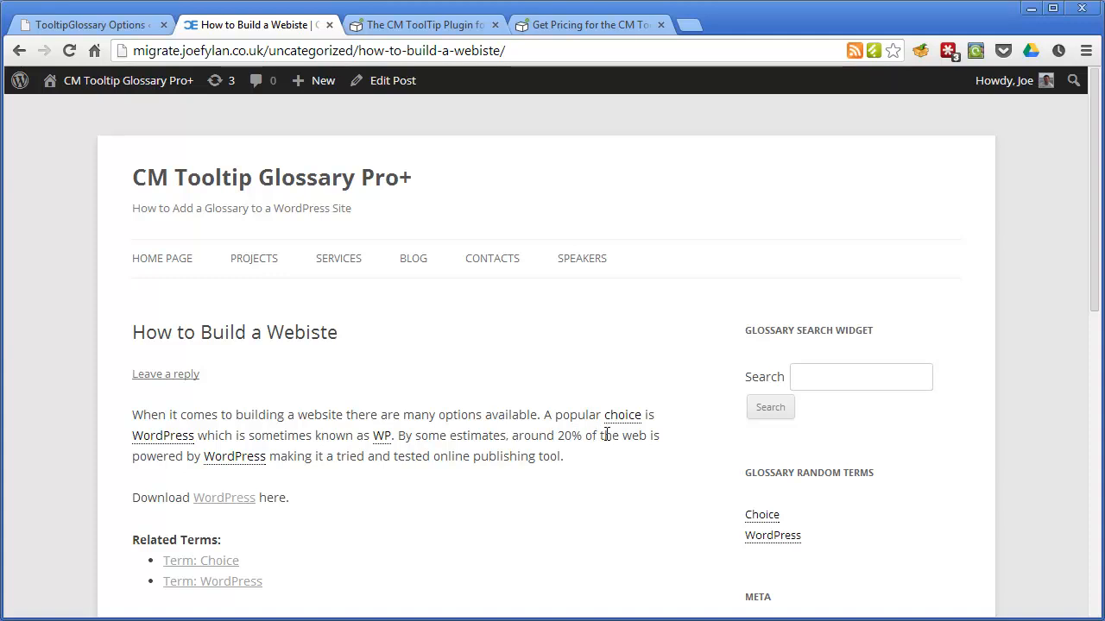
mouse_move(661, 426)
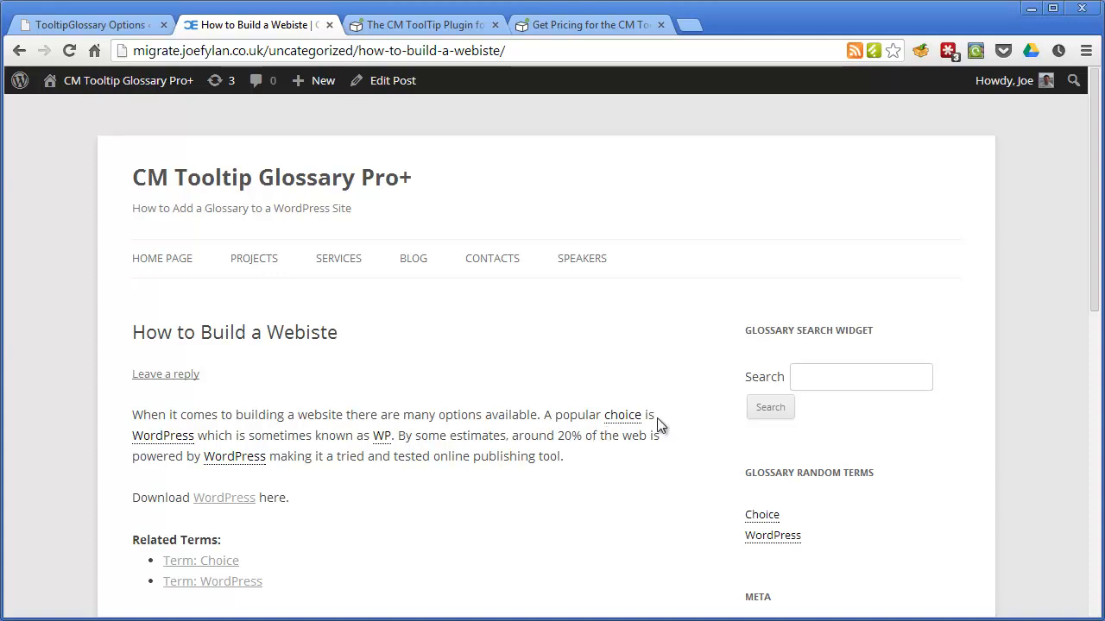
mouse_move(411, 563)
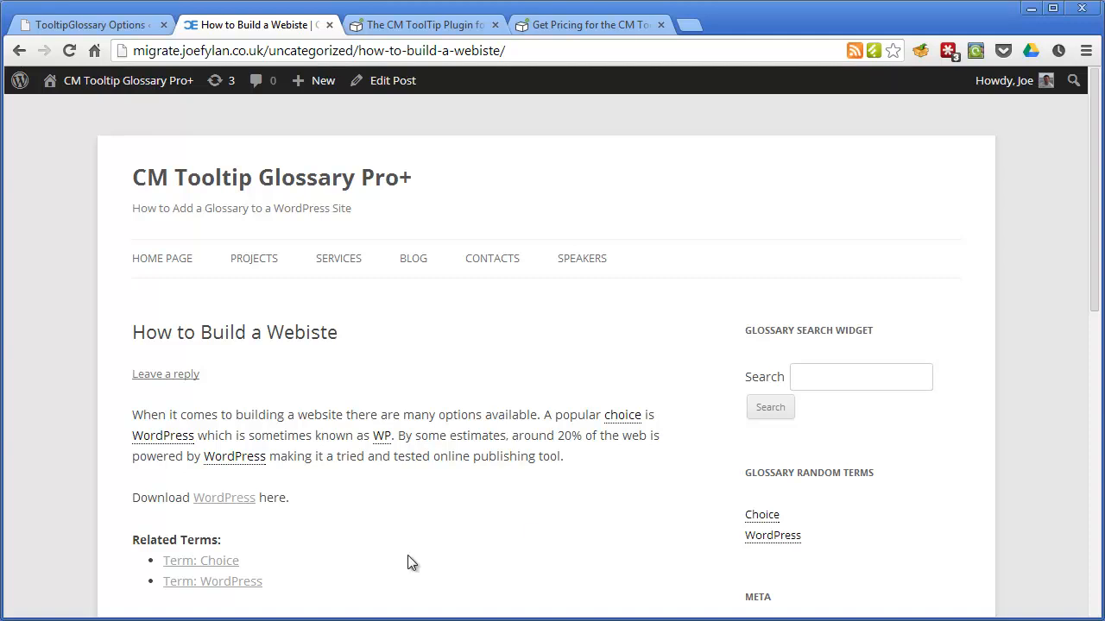
mouse_move(247, 508)
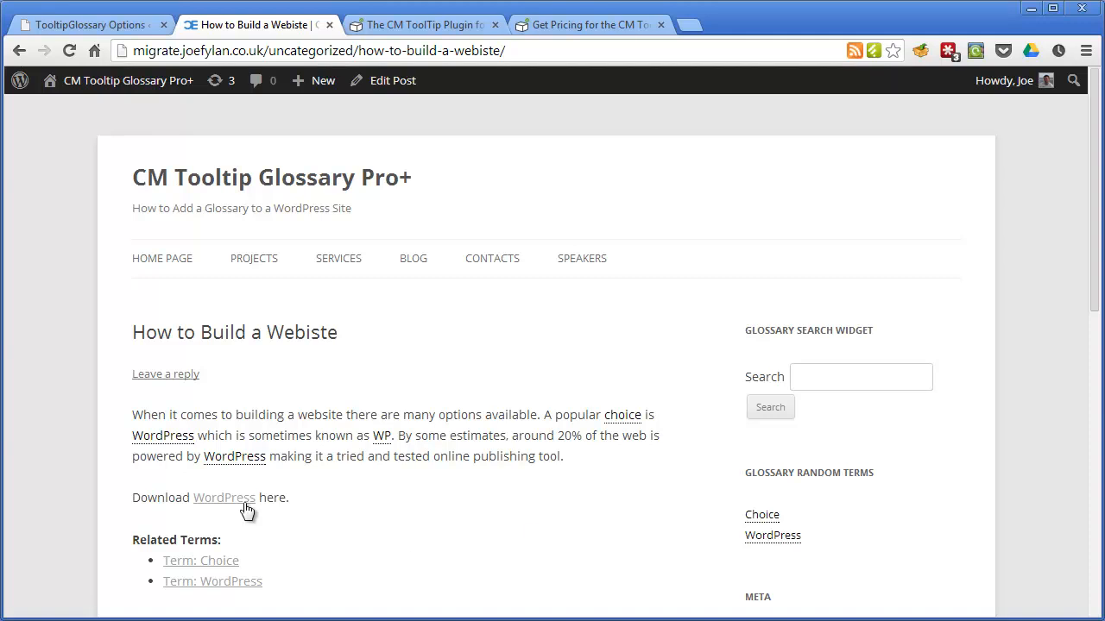
mouse_move(602, 409)
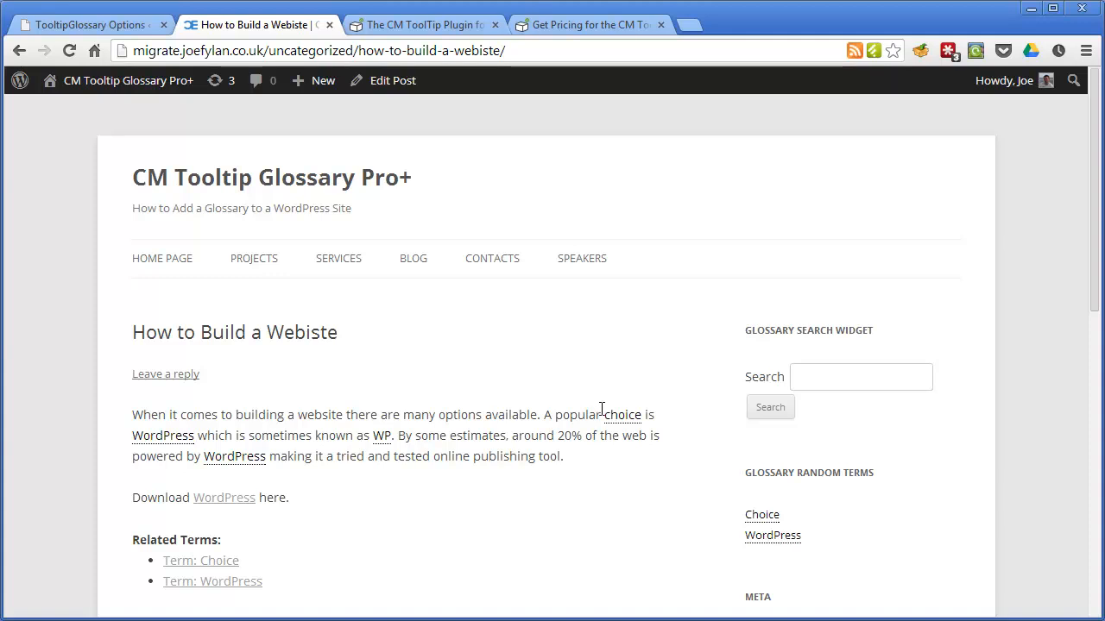
mouse_move(163, 435)
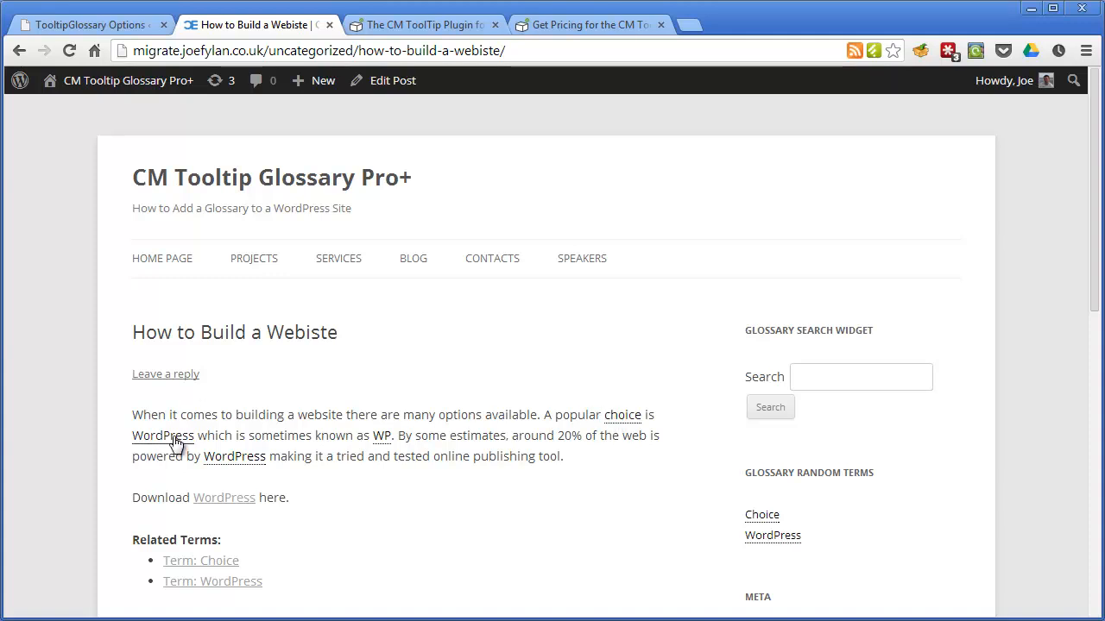
Open the 'WordPress [WP]' glossary term page and scroll to its Related Articles.
left_click(162, 435)
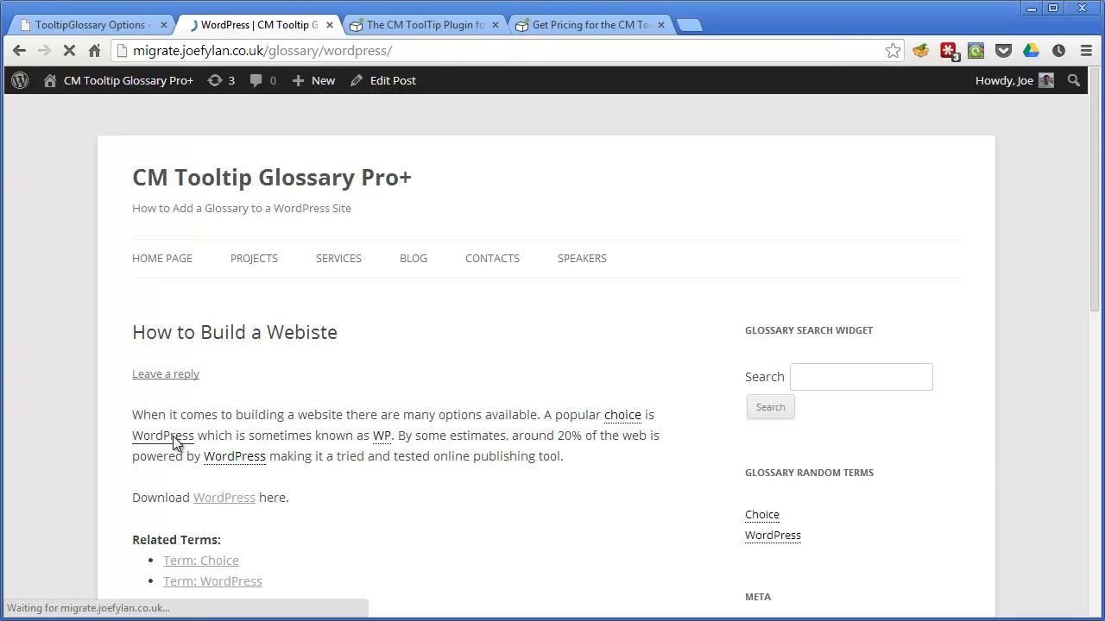
left_click(162, 435)
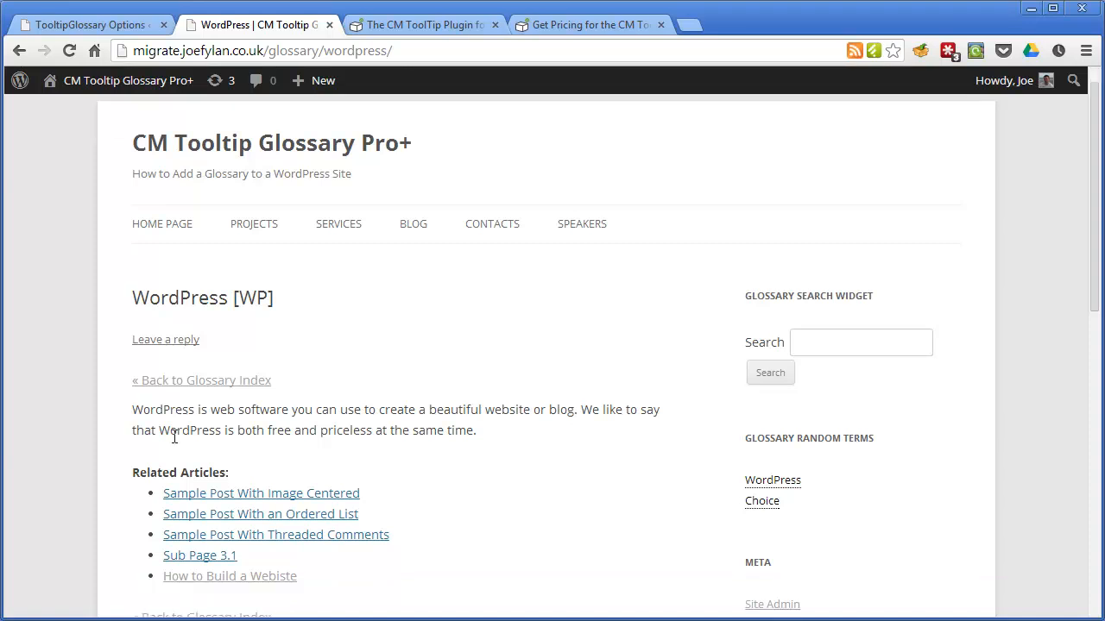
scroll("down", 3)
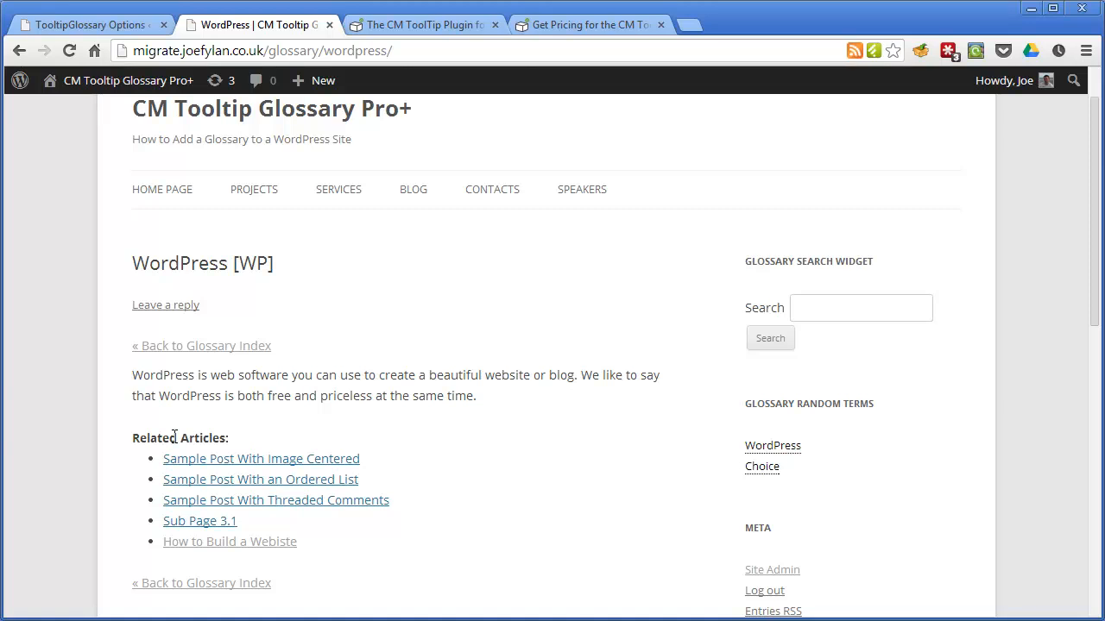
mouse_move(237, 357)
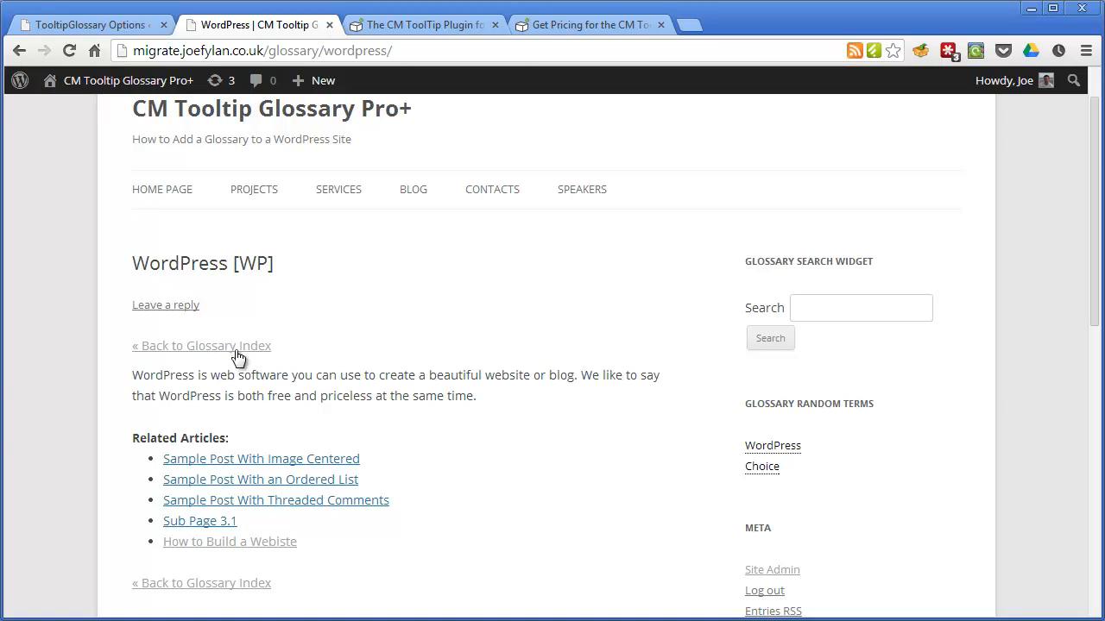
Return to the Glossary Index and filter it to W terms, WordPress and WP.
left_click(201, 345)
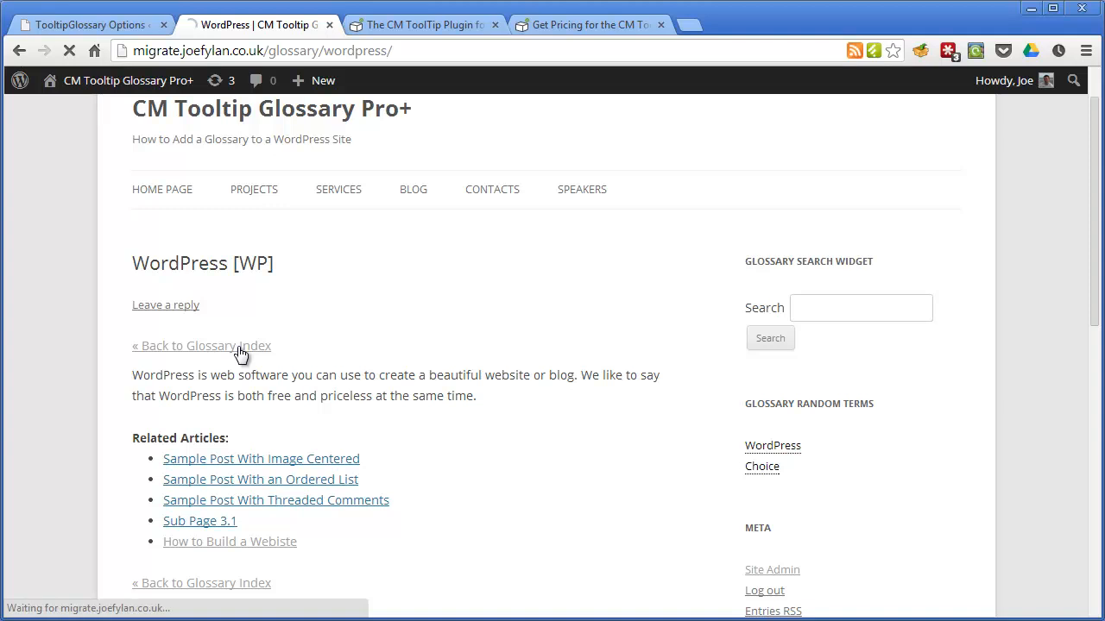
left_click(201, 346)
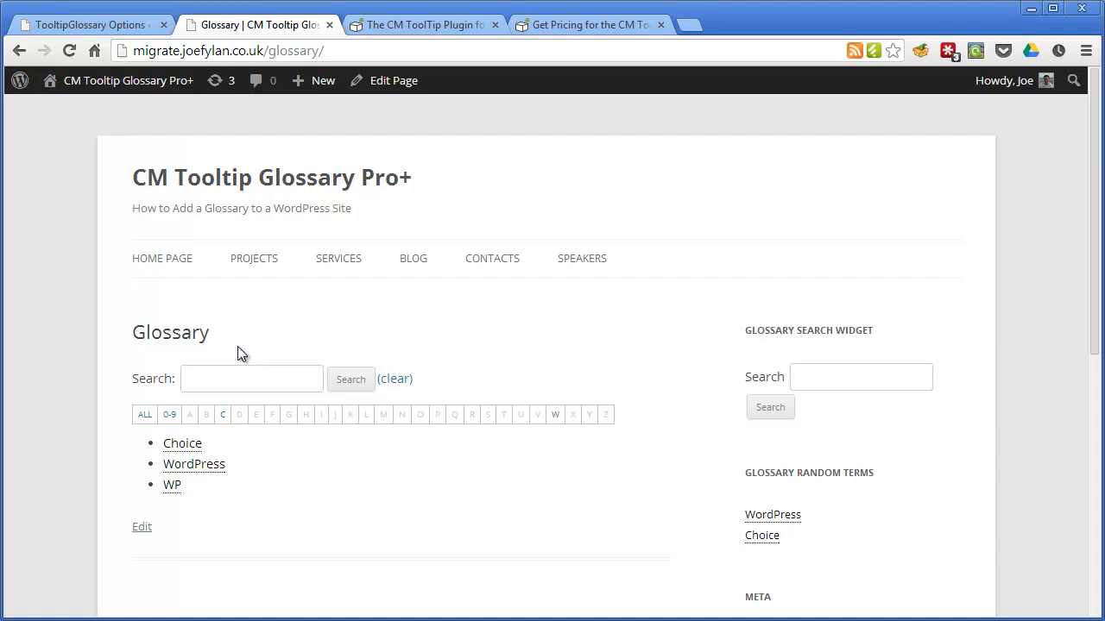
mouse_move(192, 500)
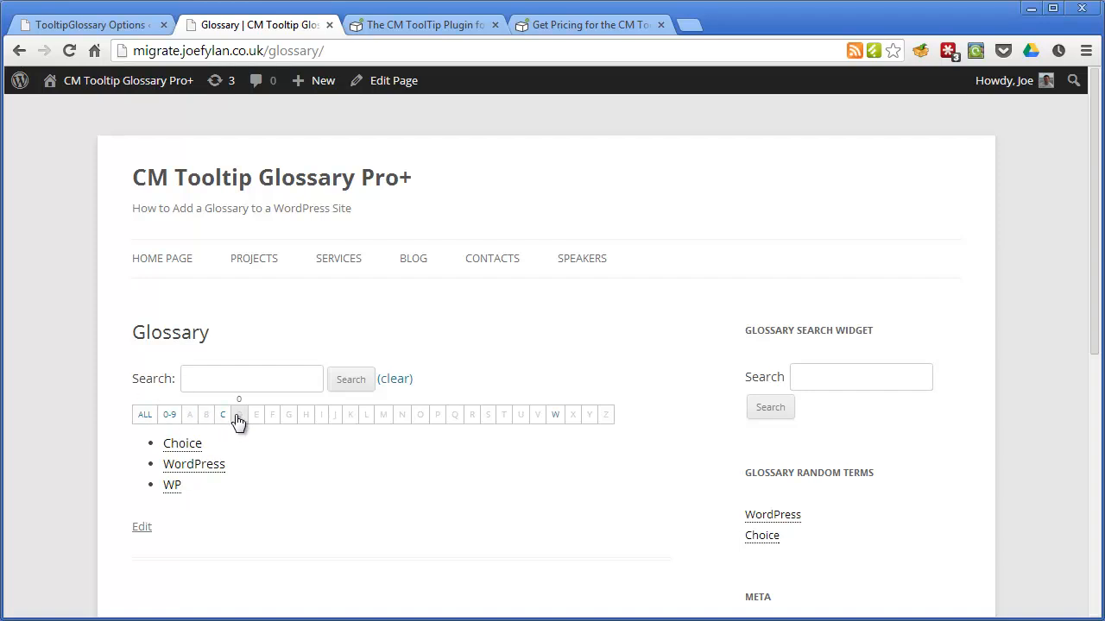
mouse_move(336, 418)
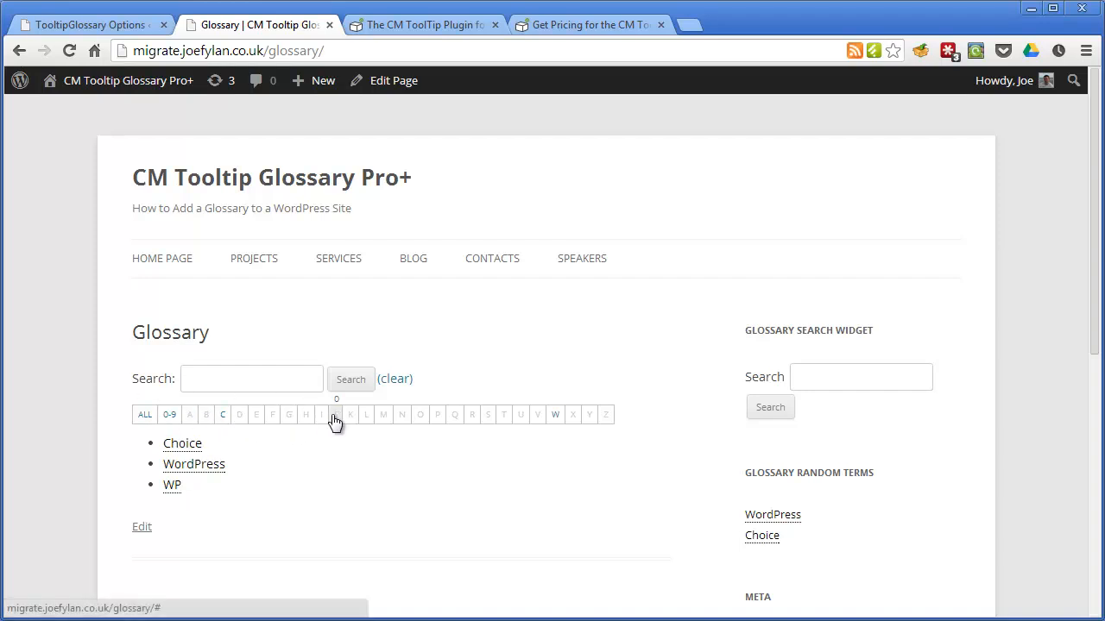
mouse_move(456, 416)
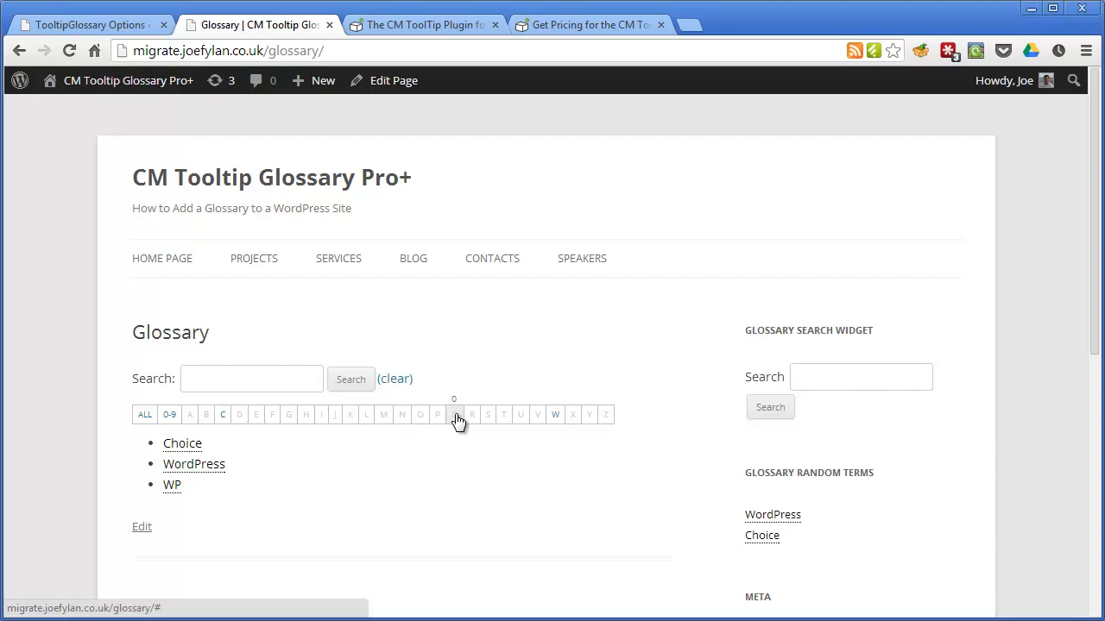
left_click(555, 415)
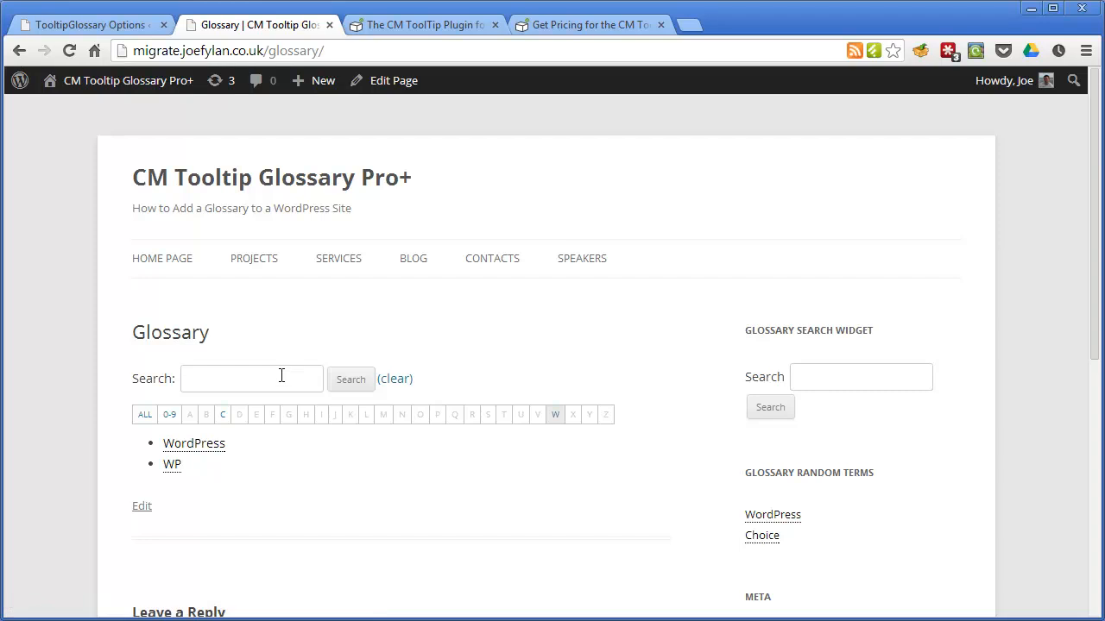
mouse_move(283, 450)
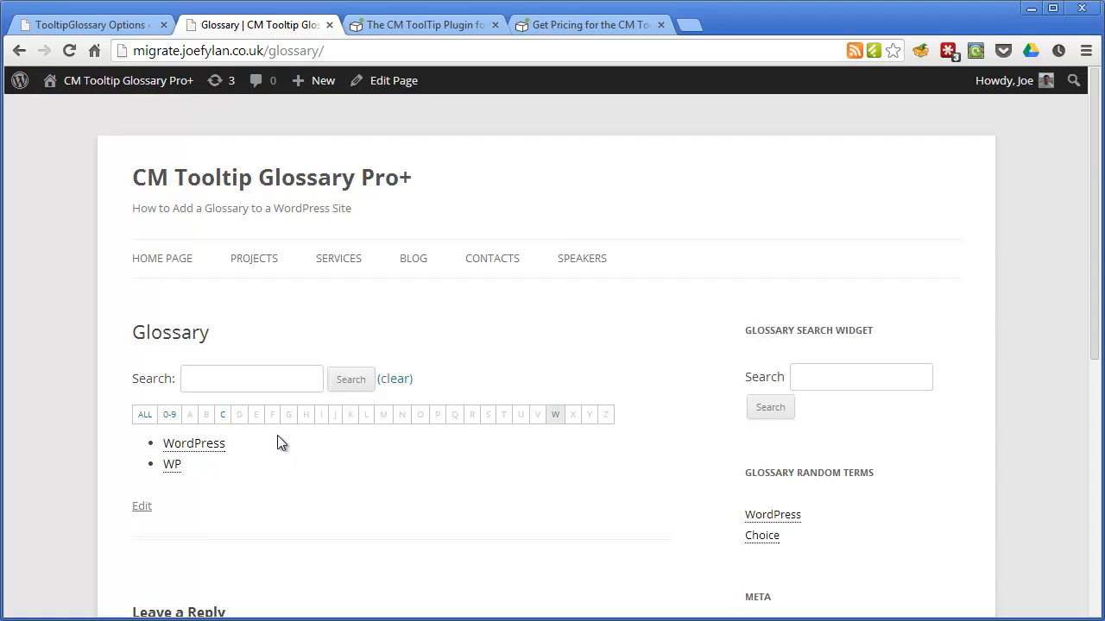
mouse_move(273, 291)
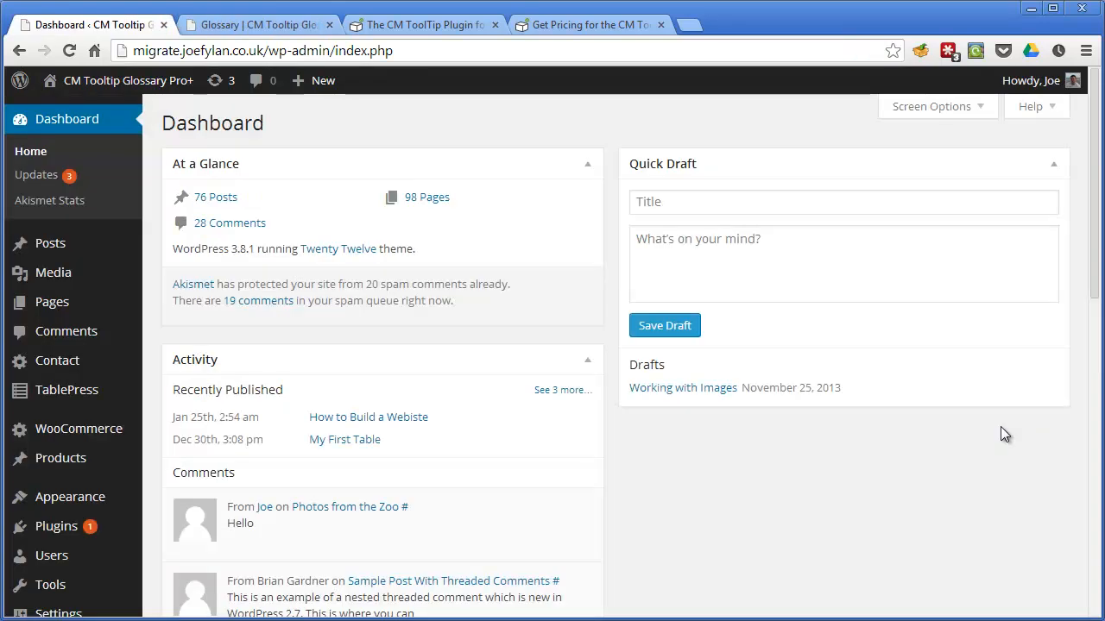
mouse_move(585, 406)
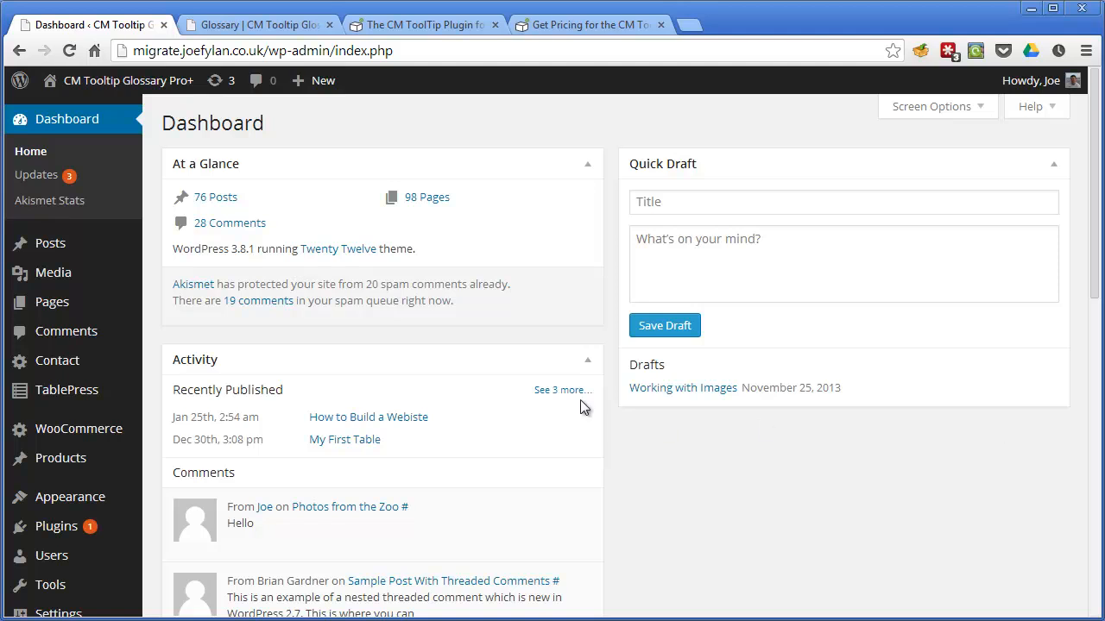
Scroll the Dashboard to reveal the CM Tooltip Glossary Pro+ submenu entries.
scroll("down", 3)
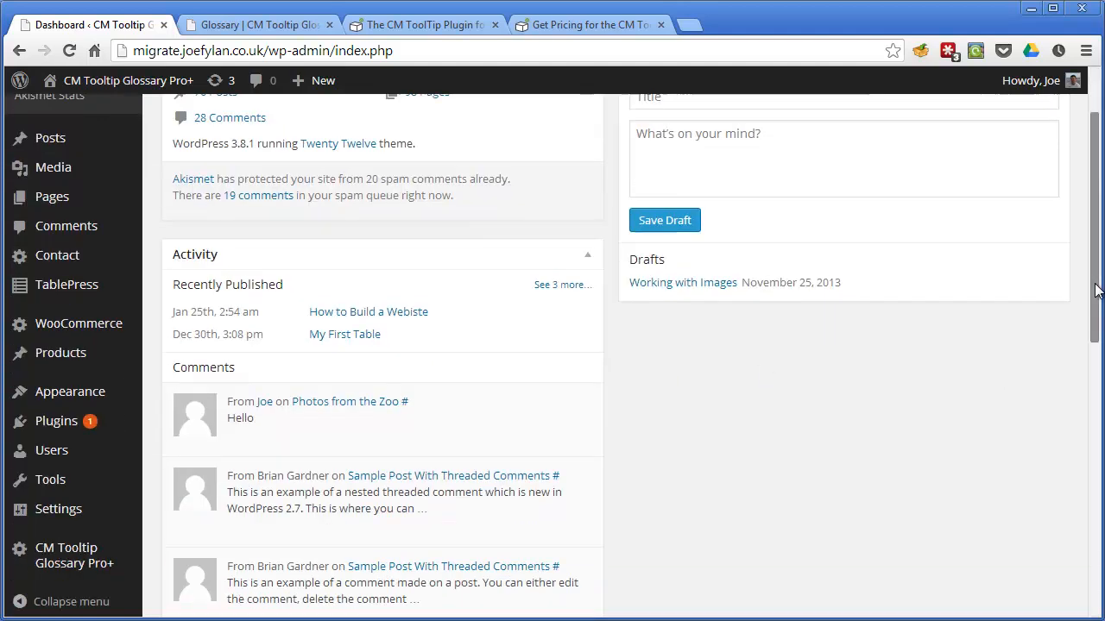
scroll("down", 3)
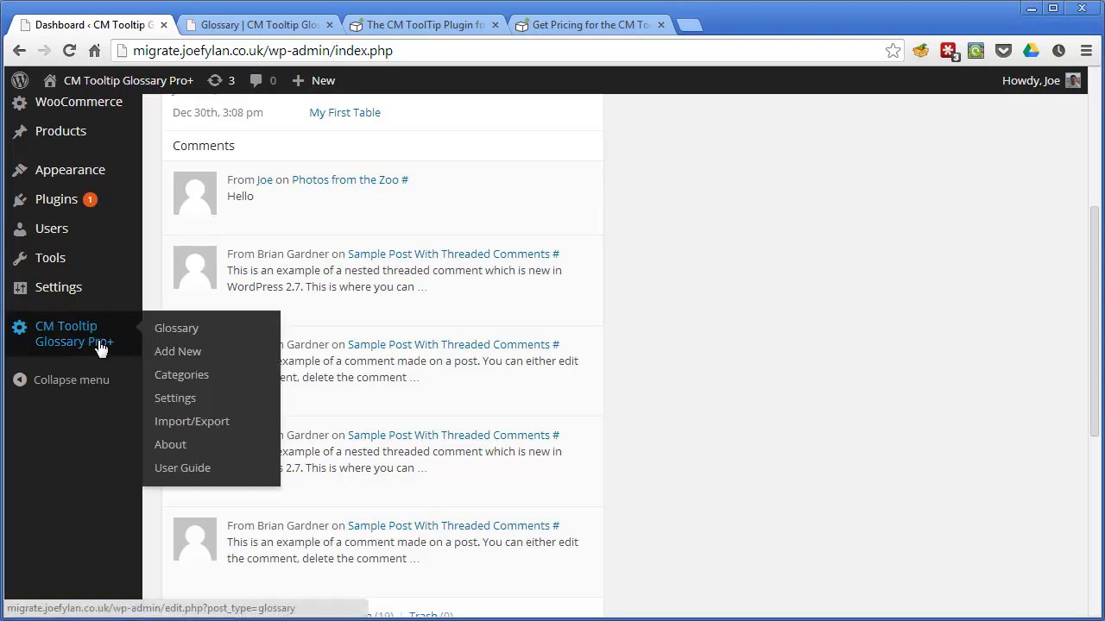
mouse_move(176, 328)
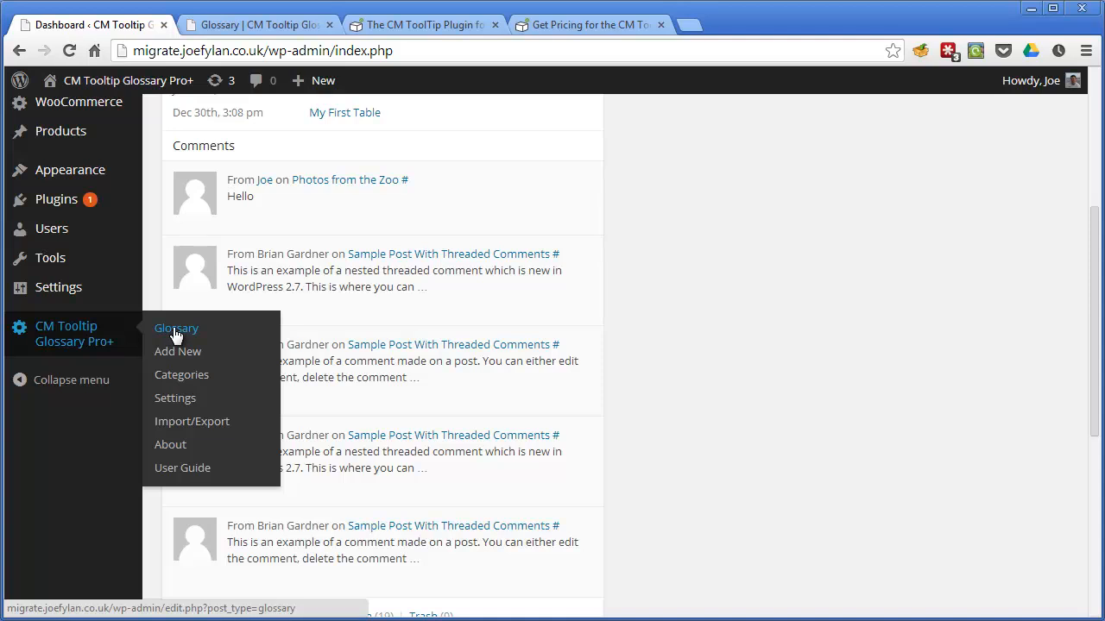
List the glossary terms Choice and WordPress, and choose Edit on WordPress.
left_click(176, 328)
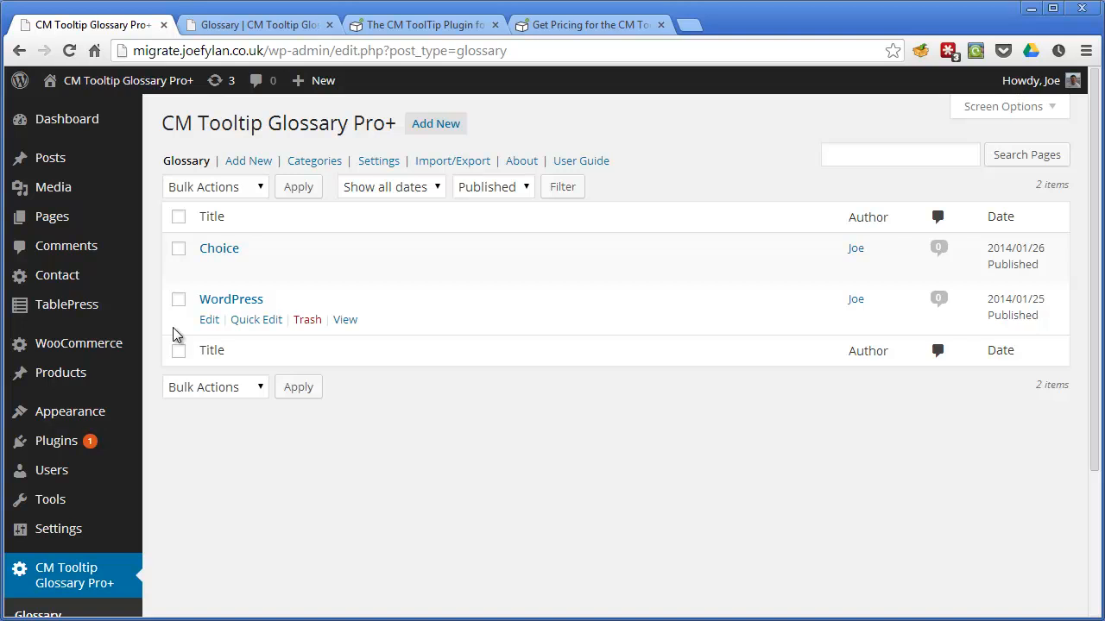
mouse_move(294, 438)
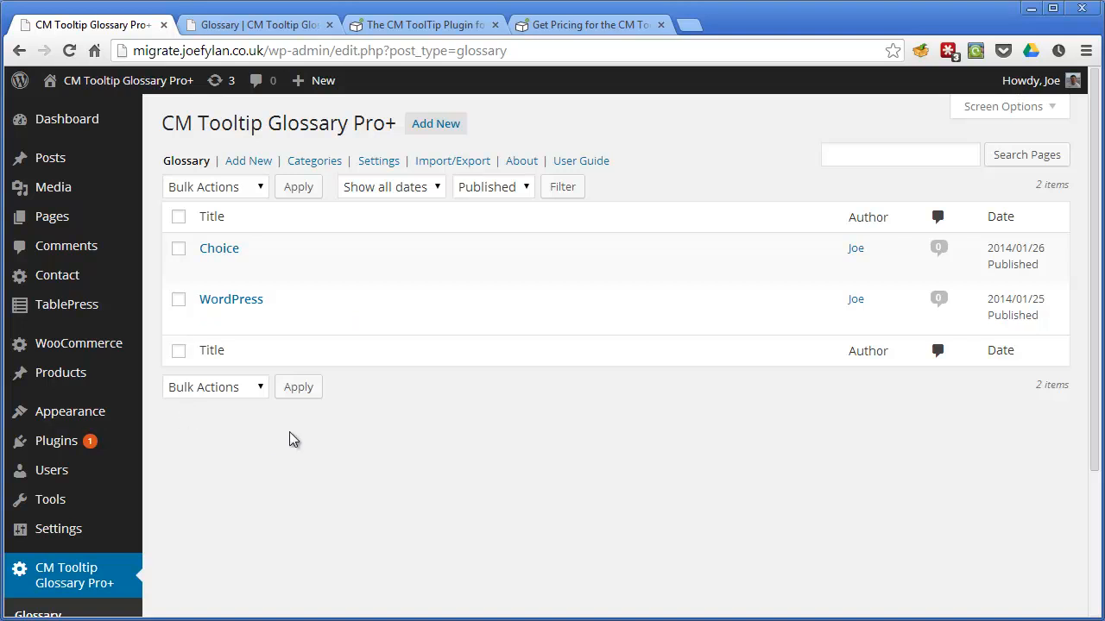
mouse_move(232, 299)
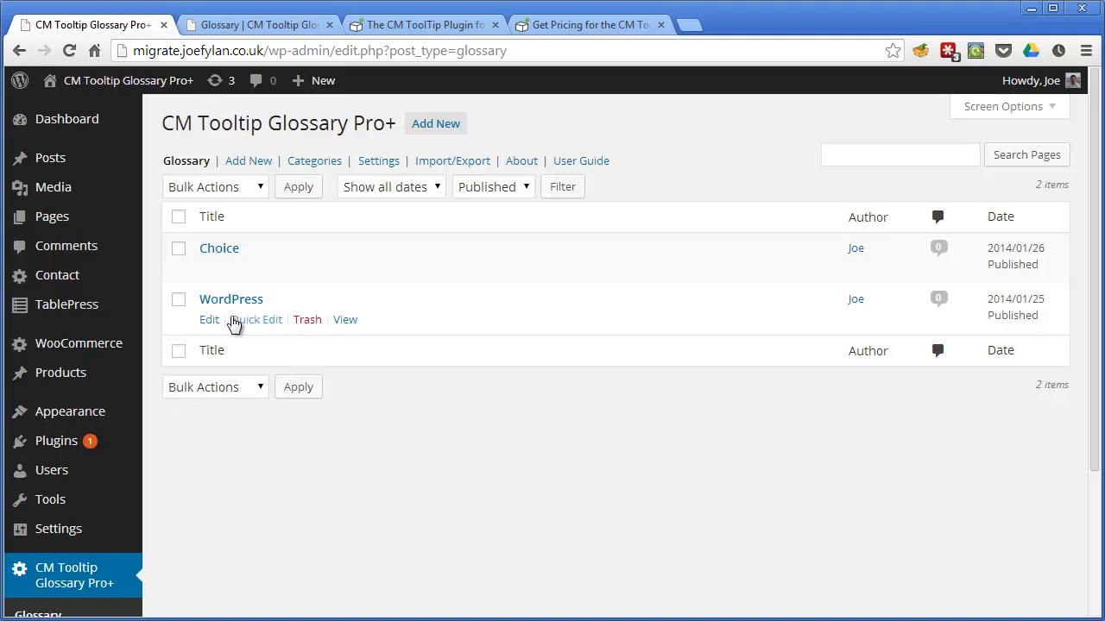
left_click(209, 319)
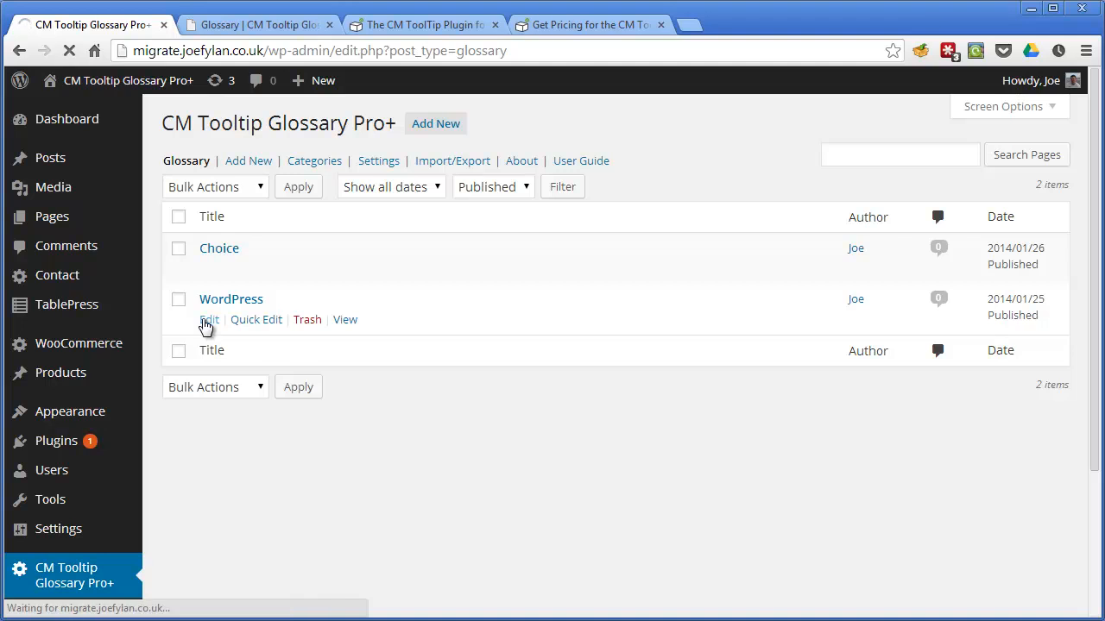
Open the WordPress term editor and review its WP abbreviation and tooltip options.
left_click(208, 319)
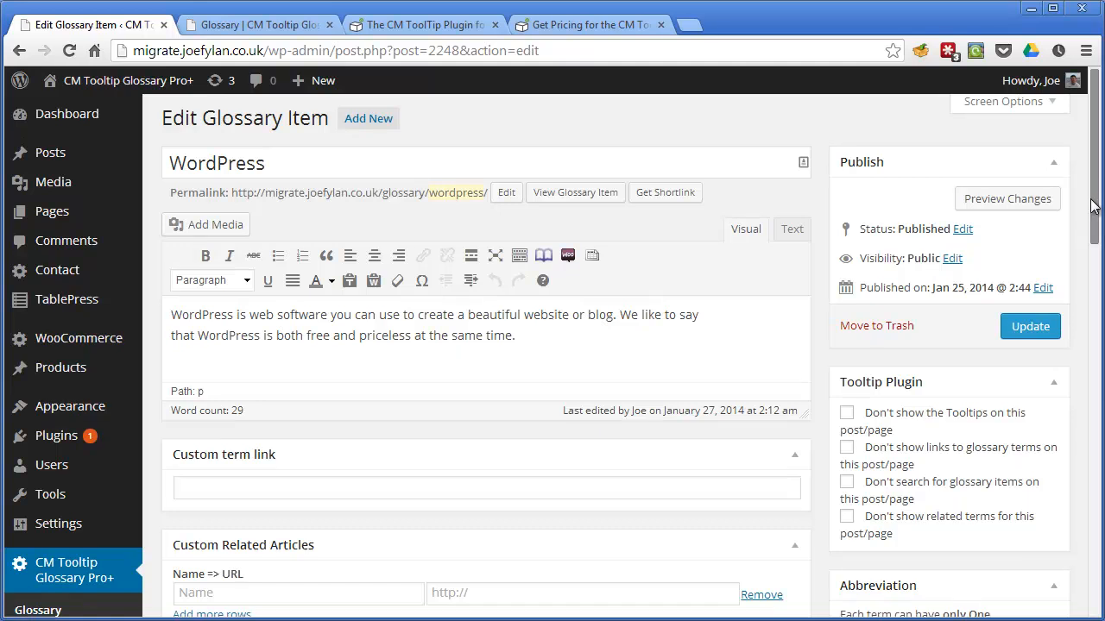
scroll("down", 3)
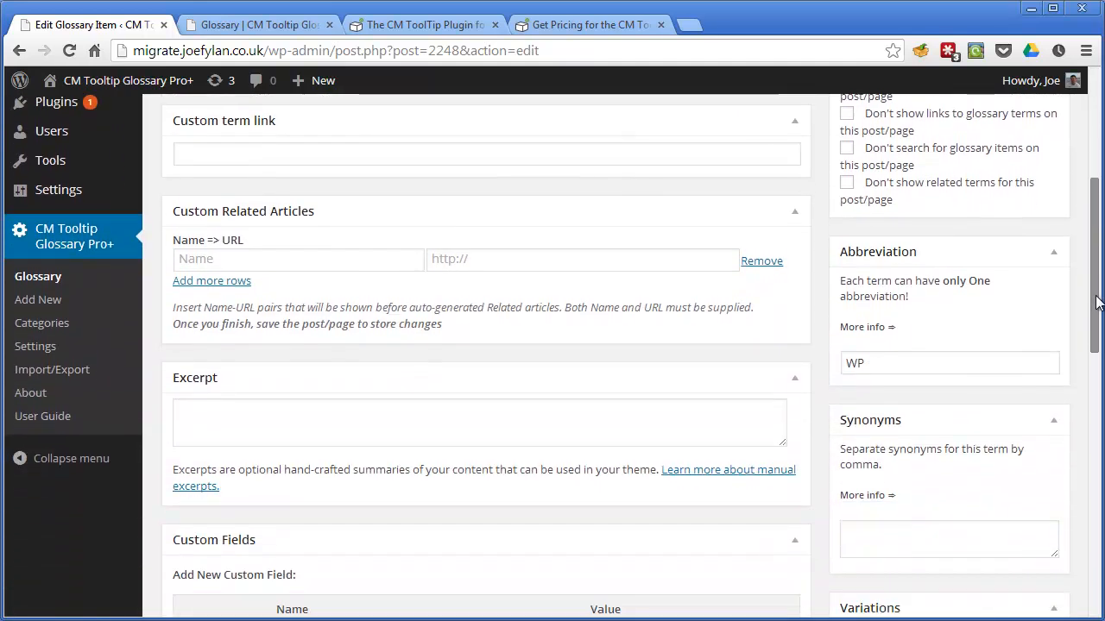
scroll("down", 3)
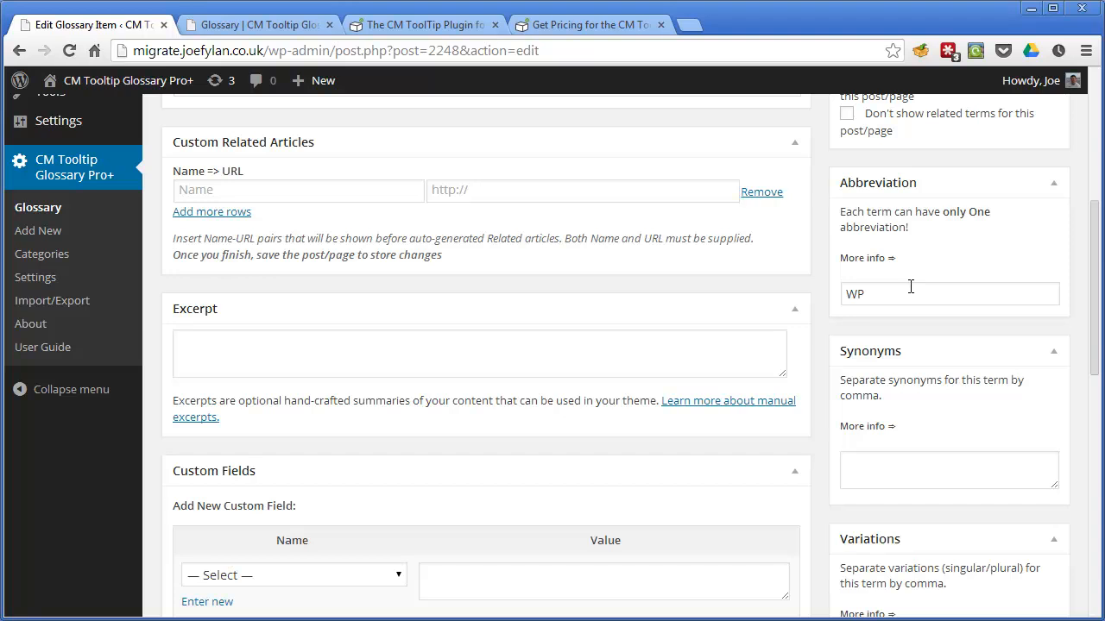
scroll("down", 3)
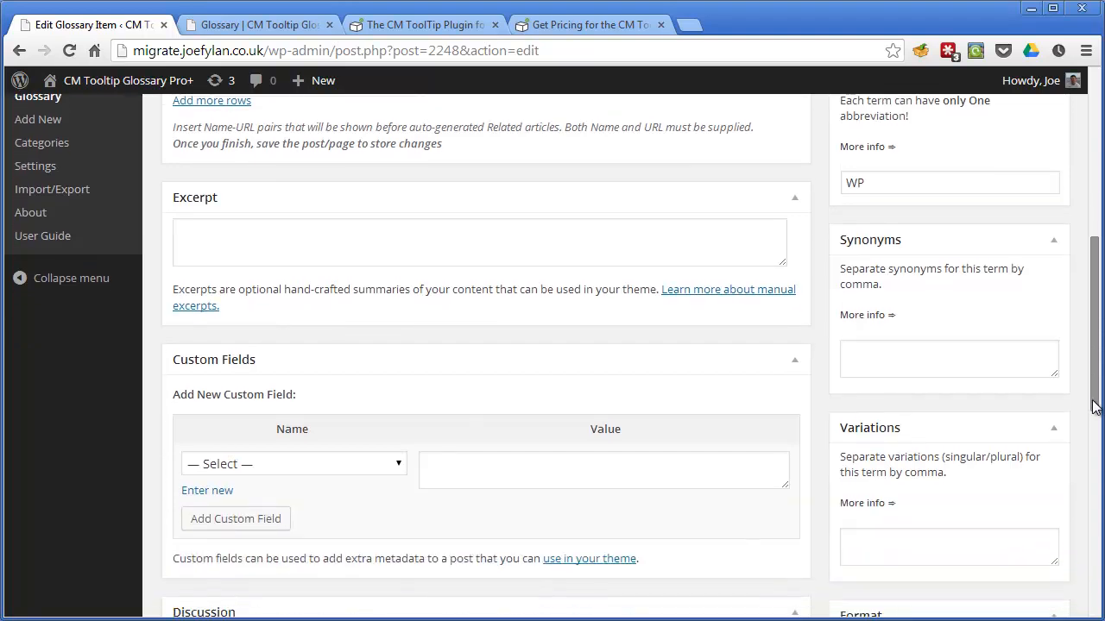
scroll("down", 3)
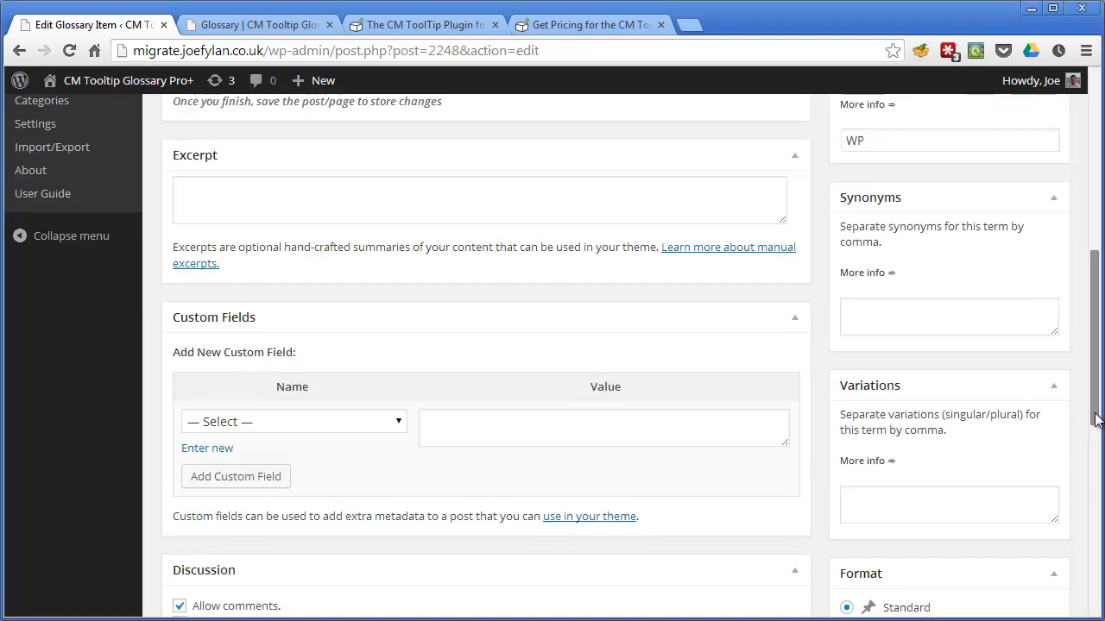
scroll("up", 3)
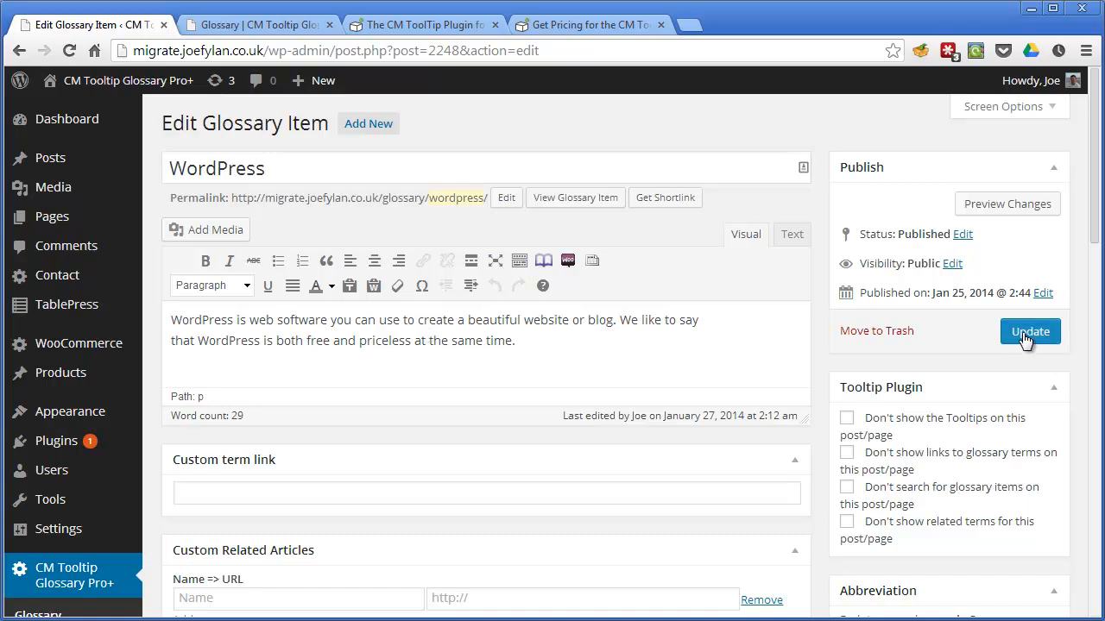
Update and save the WordPress glossary term.
left_click(1029, 331)
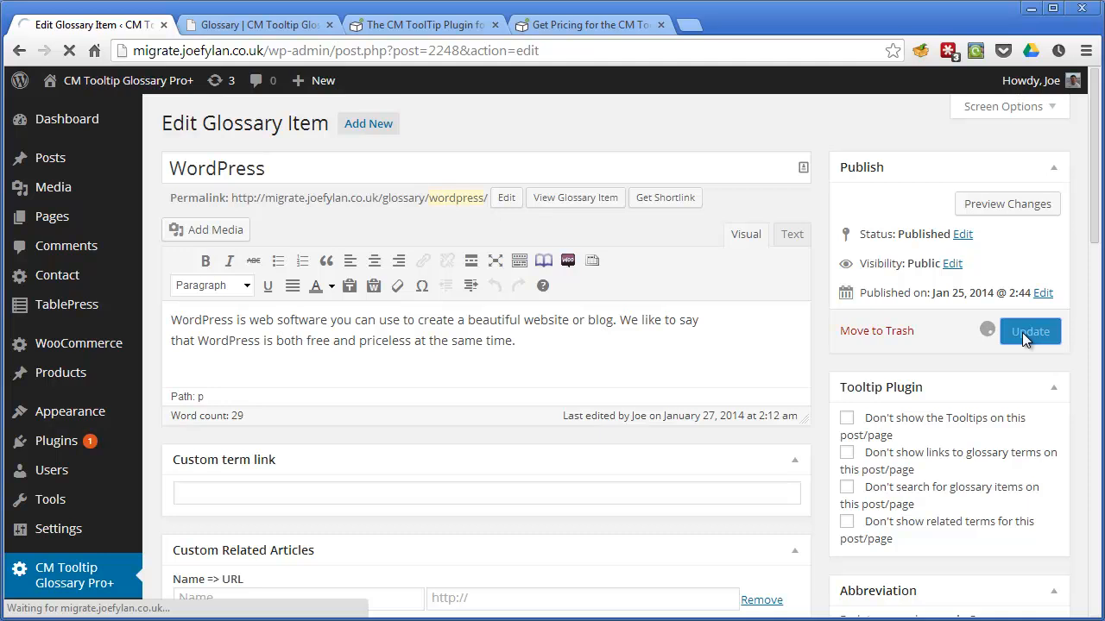
left_click(1030, 331)
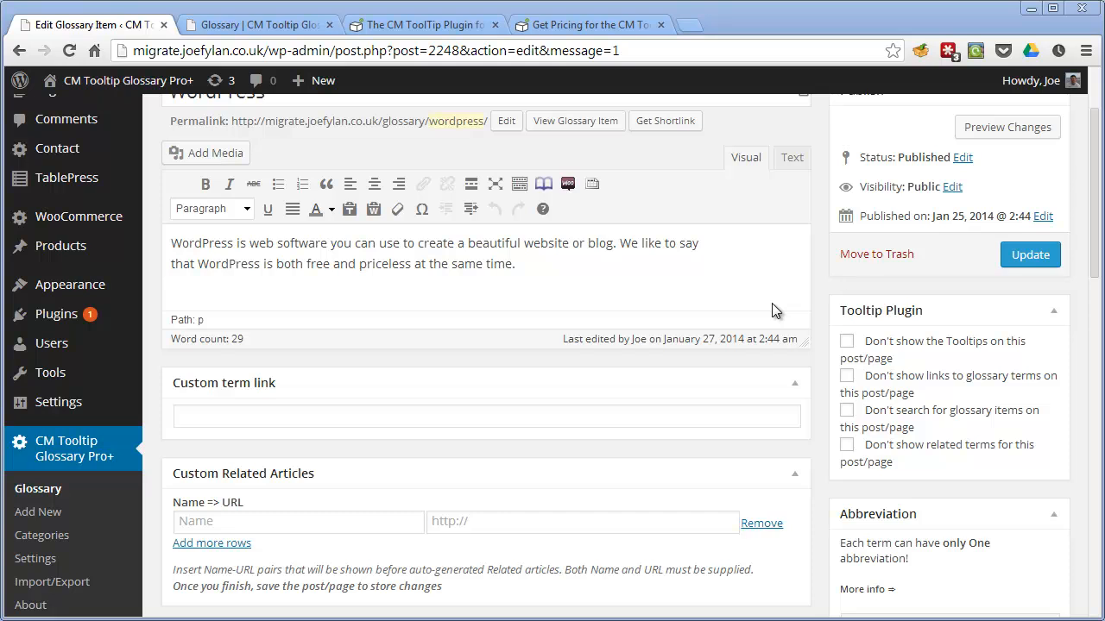
left_click(36, 558)
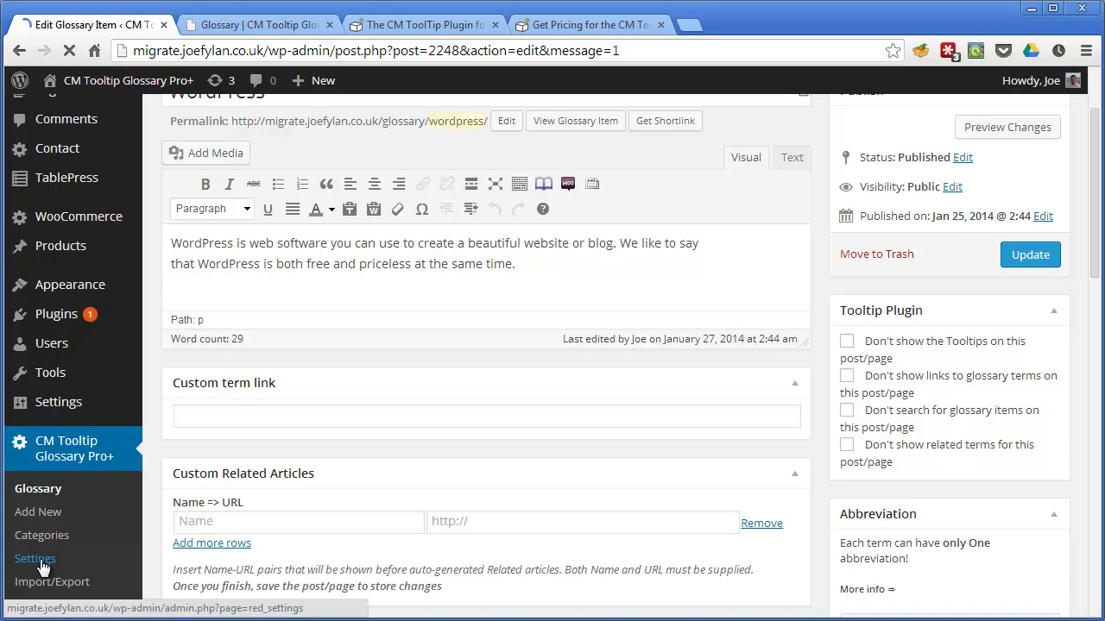
Review the plugin's General Settings, including index page ID 2247 and highlighting options.
left_click(35, 559)
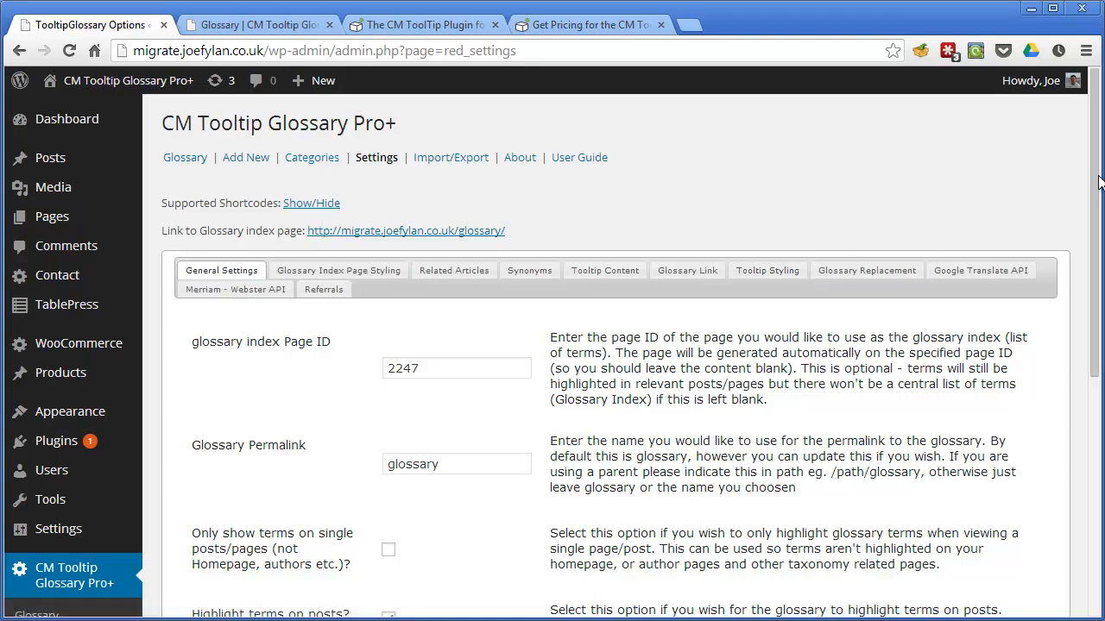
scroll("down", 3)
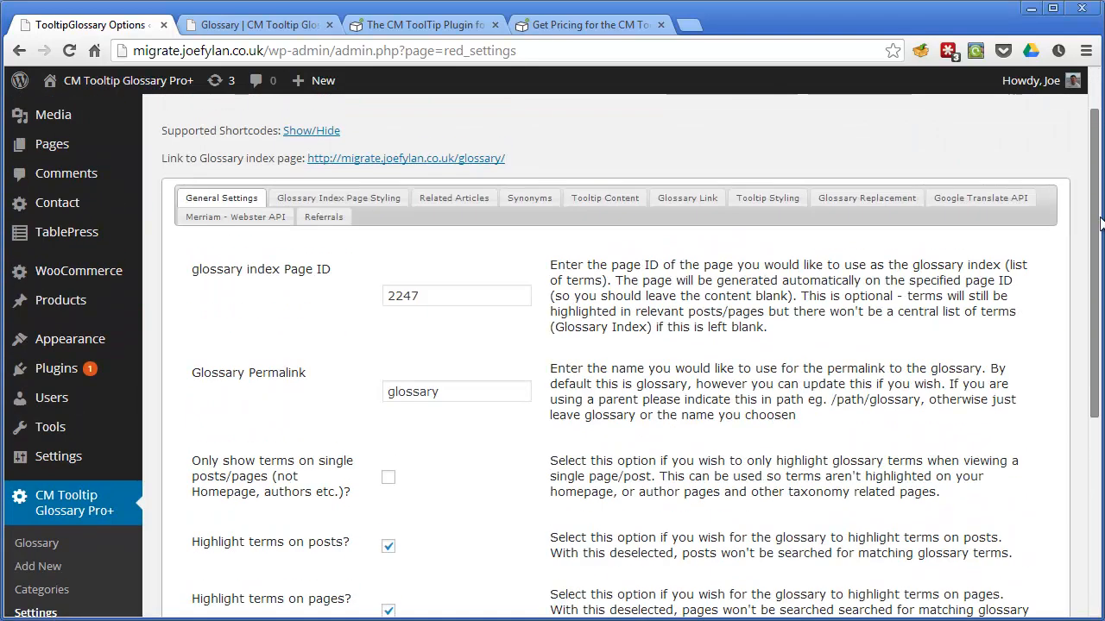
mouse_move(338, 197)
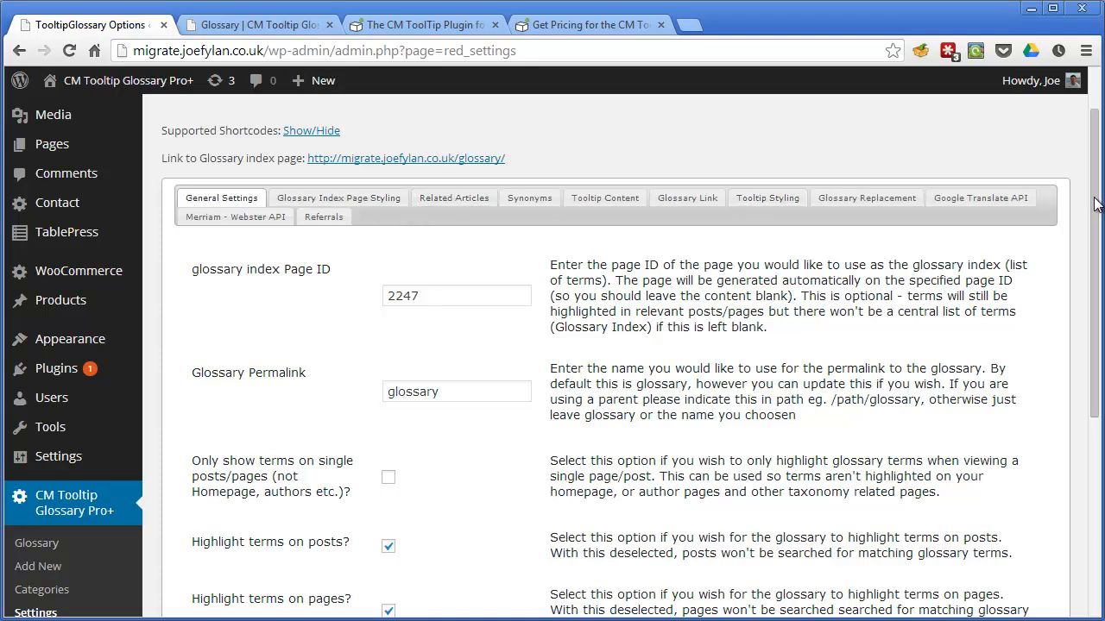
scroll("down", 3)
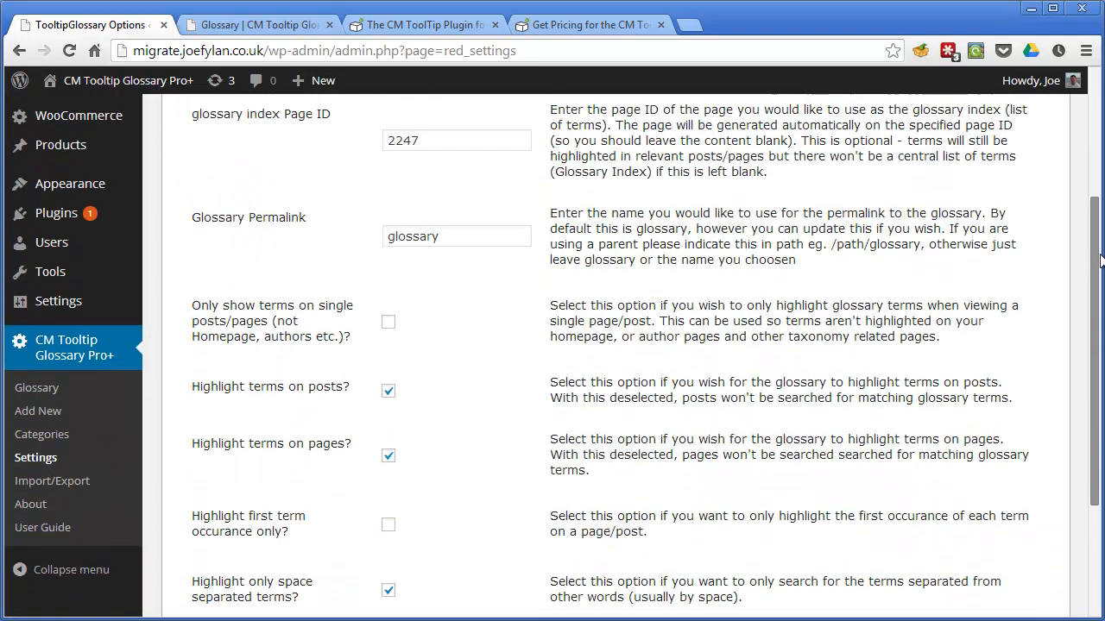
scroll("up", 3)
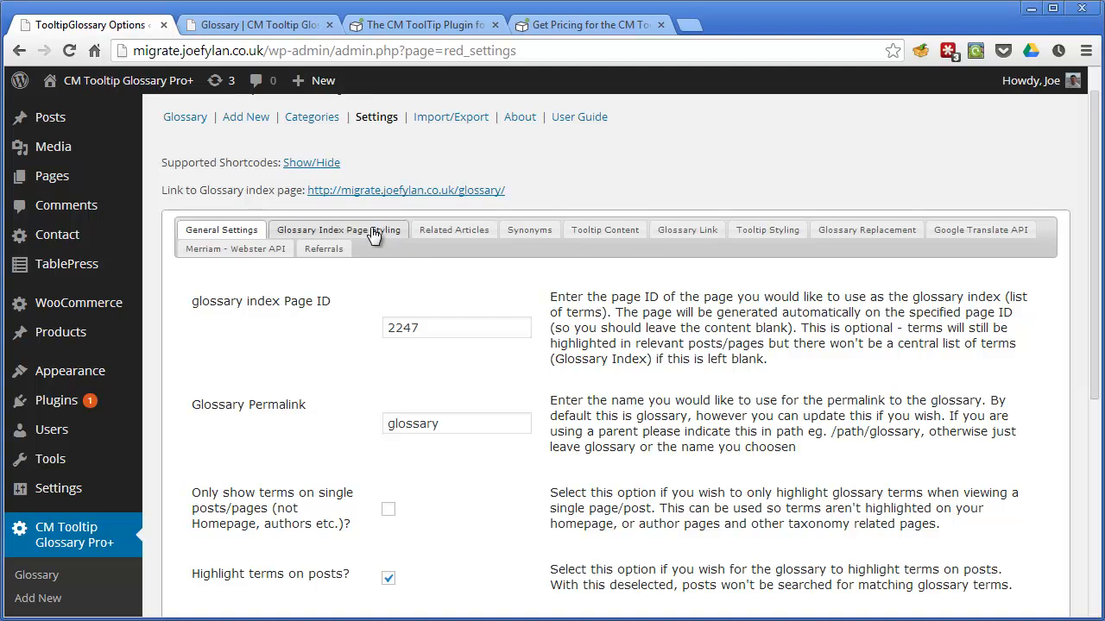
mouse_move(867, 230)
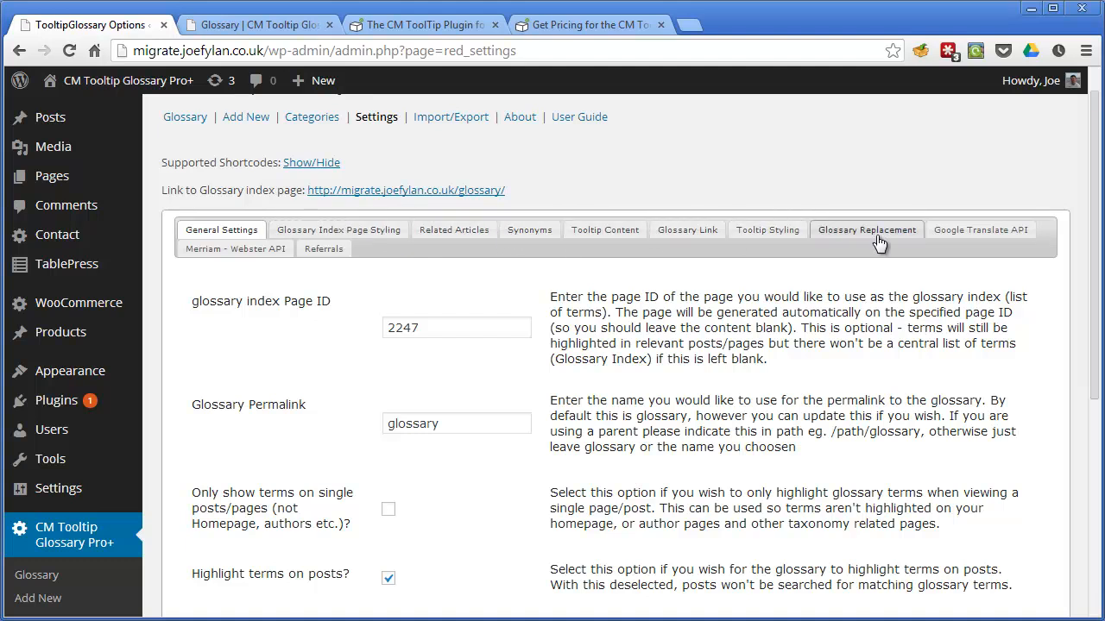
mouse_move(486, 311)
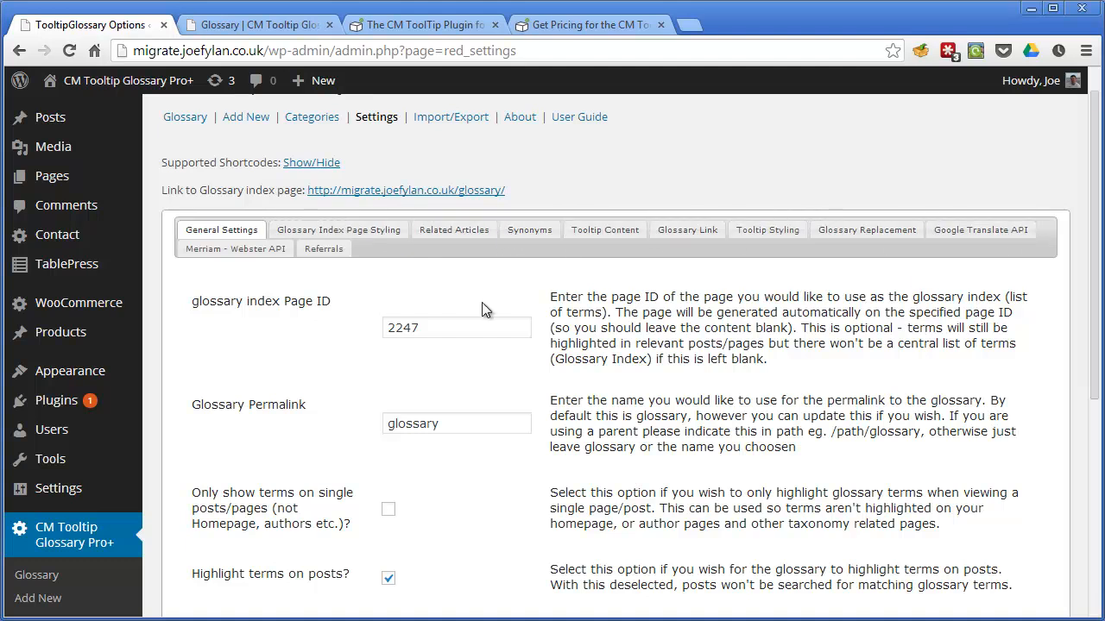
mouse_move(630, 269)
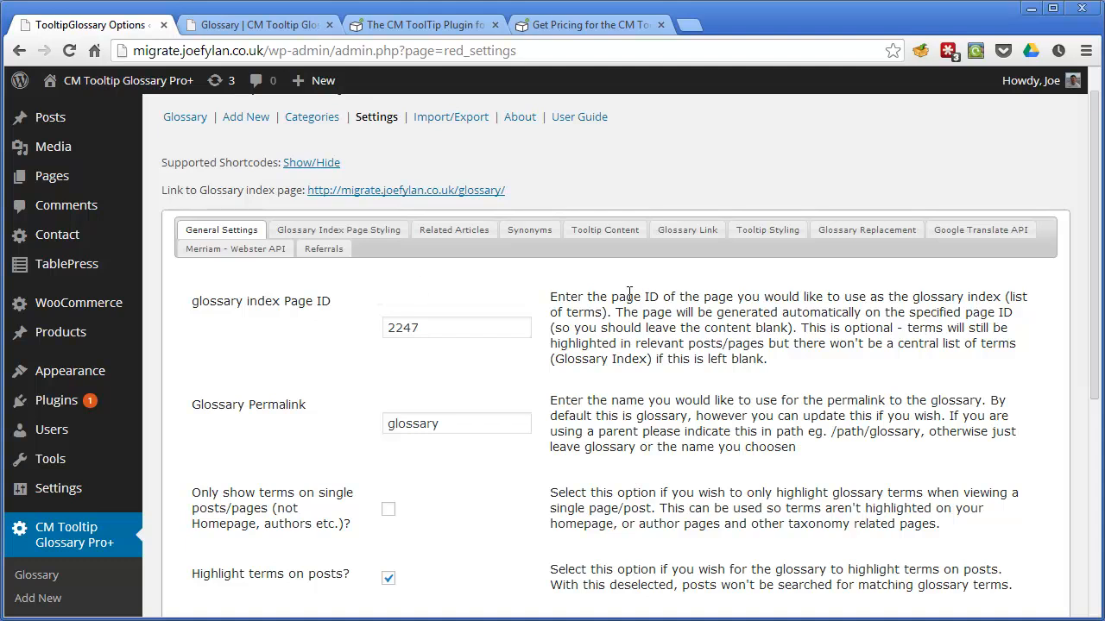
scroll("down", 3)
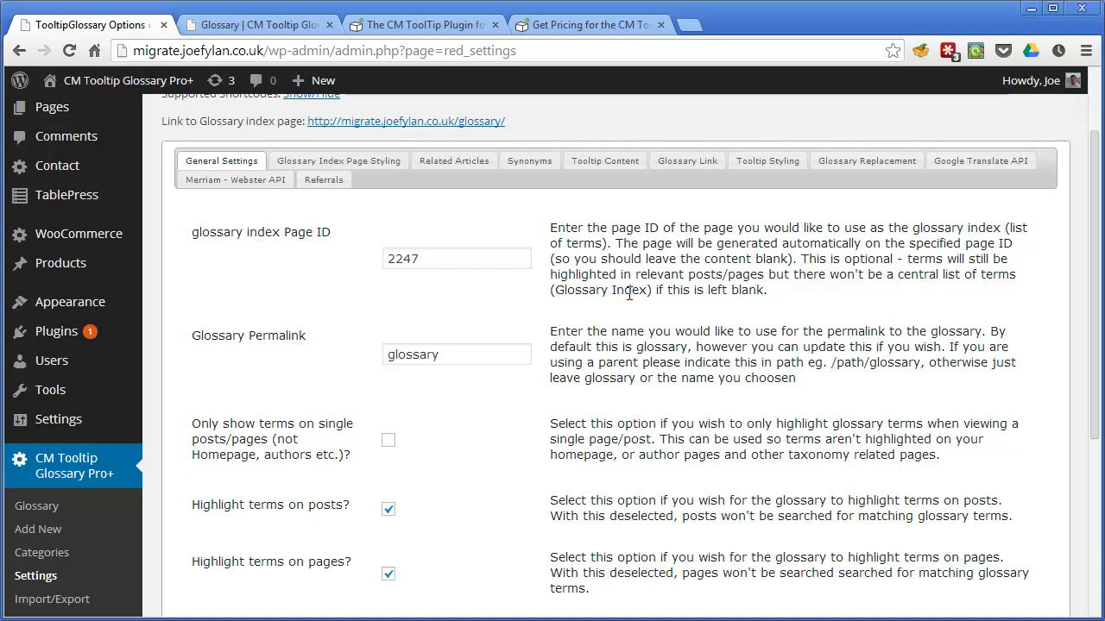
scroll("down", 3)
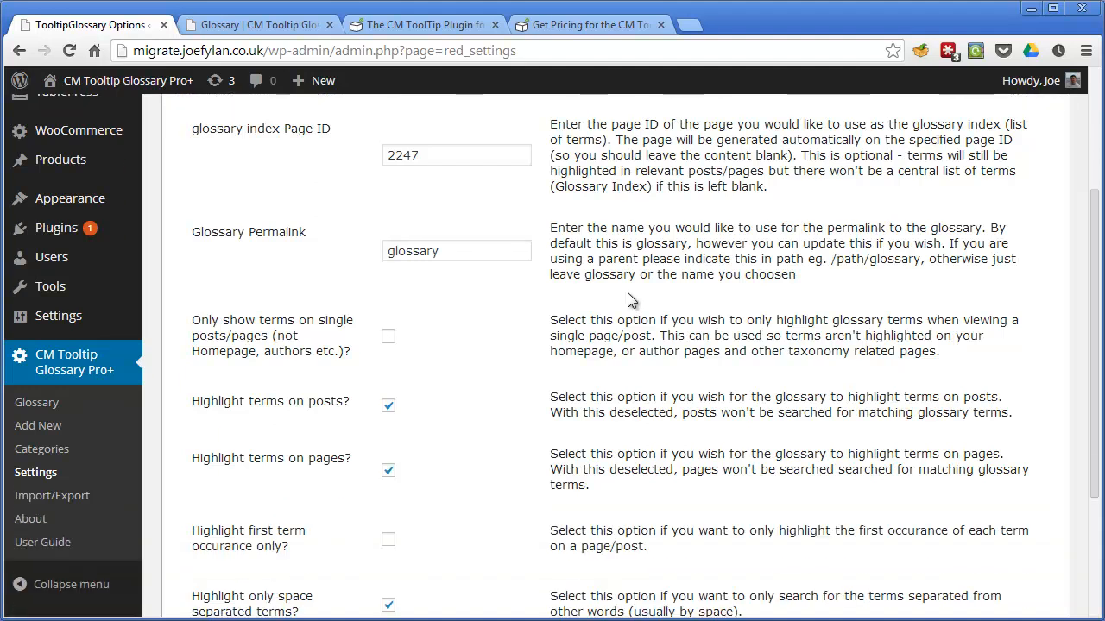
scroll("down", 3)
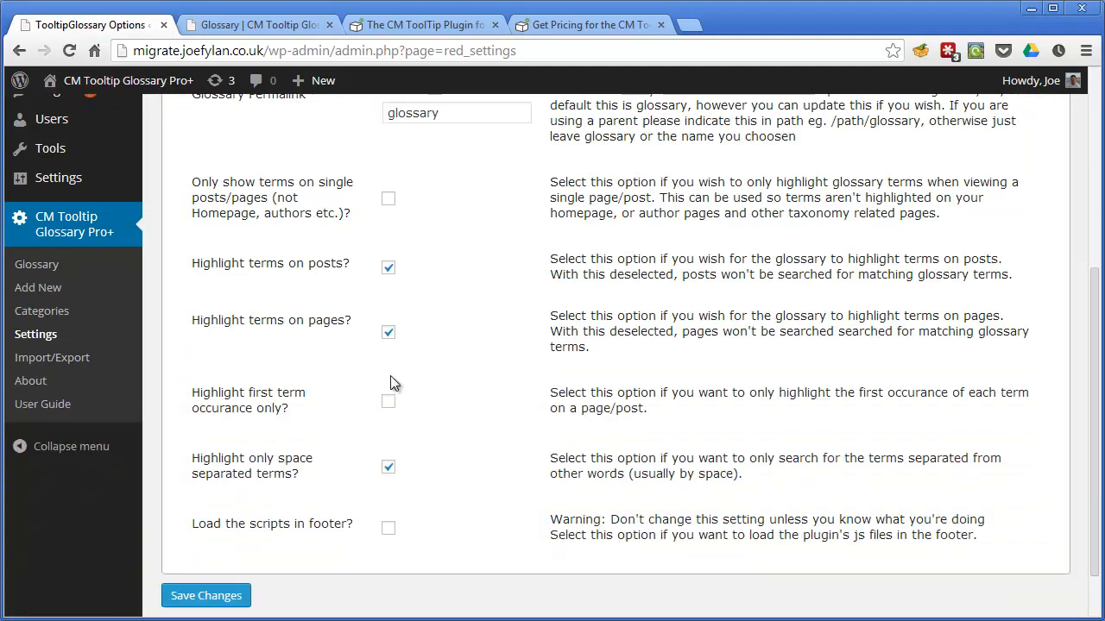
mouse_move(319, 407)
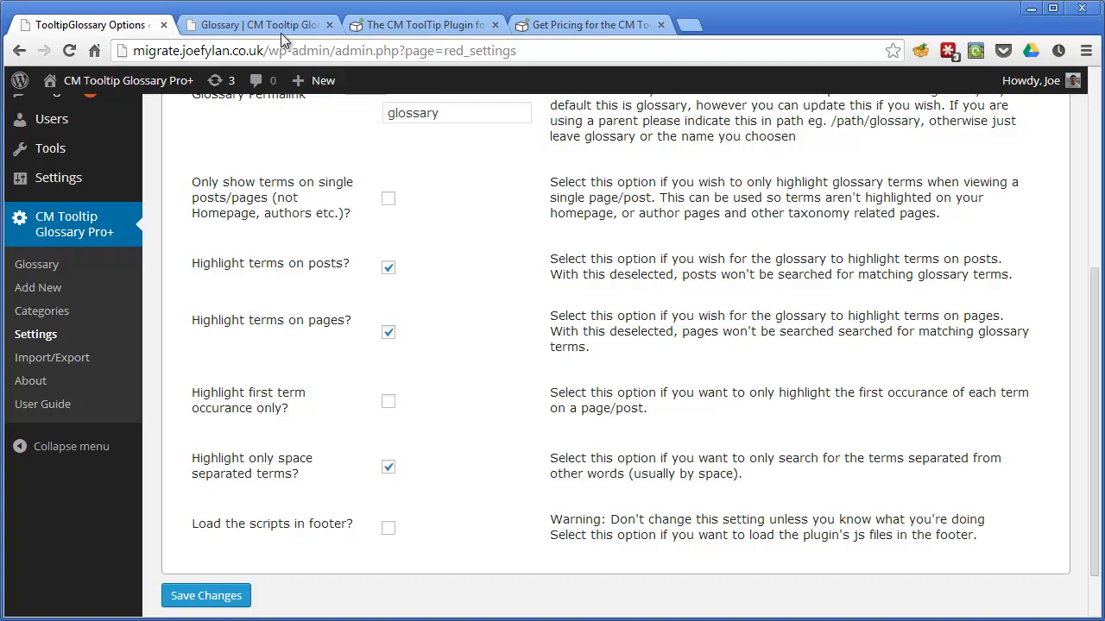
Go back through browser history to the 'How to Build a Webiste' post.
left_click(259, 24)
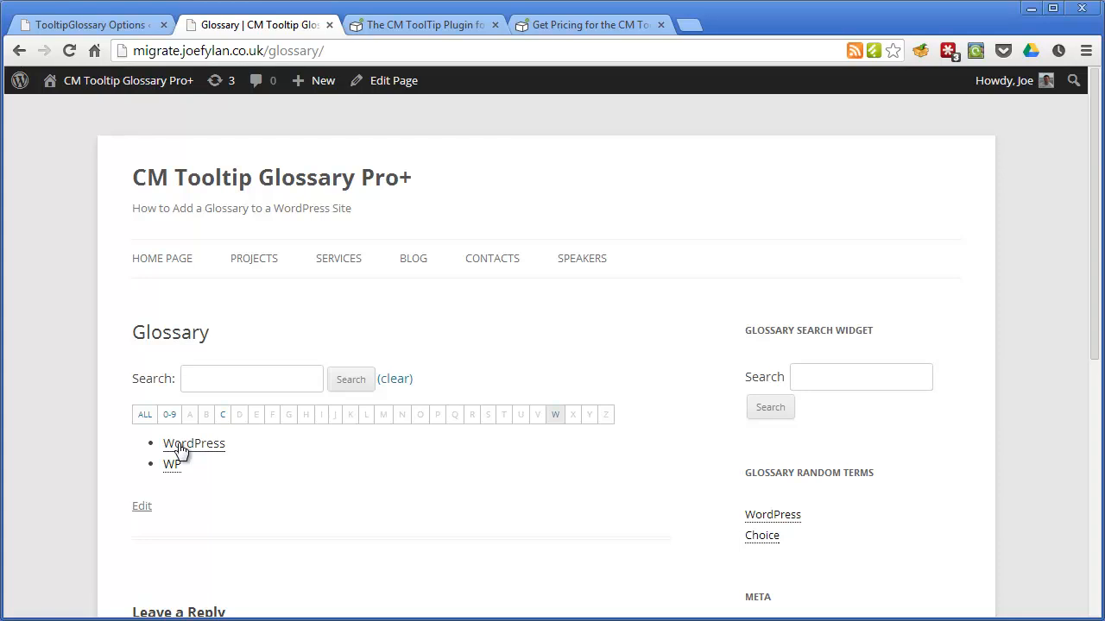
left_click(19, 50)
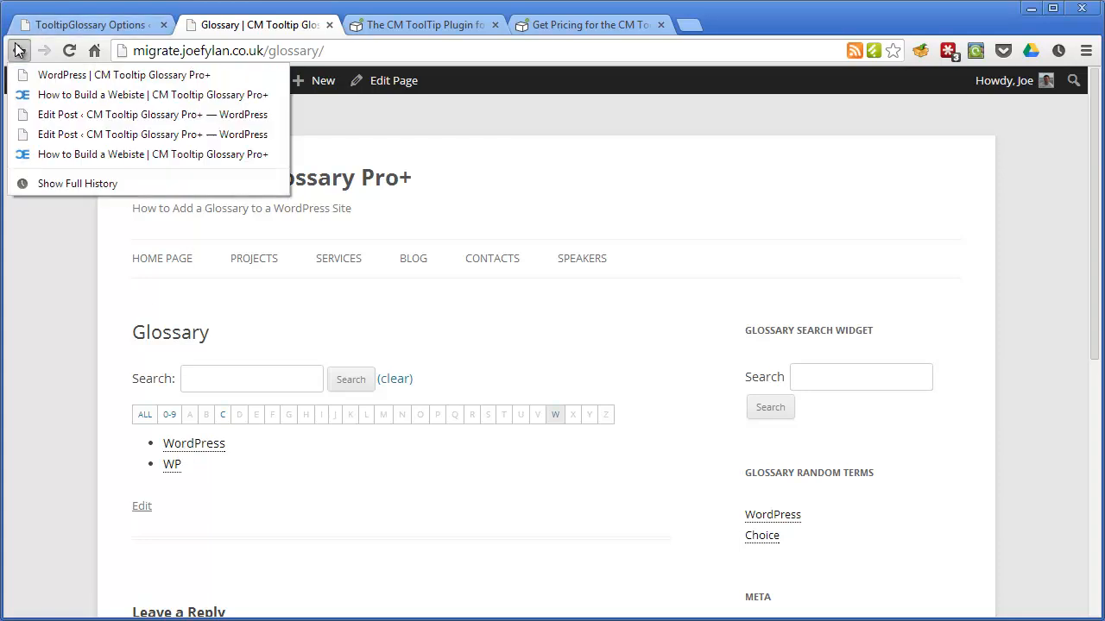
left_click(153, 94)
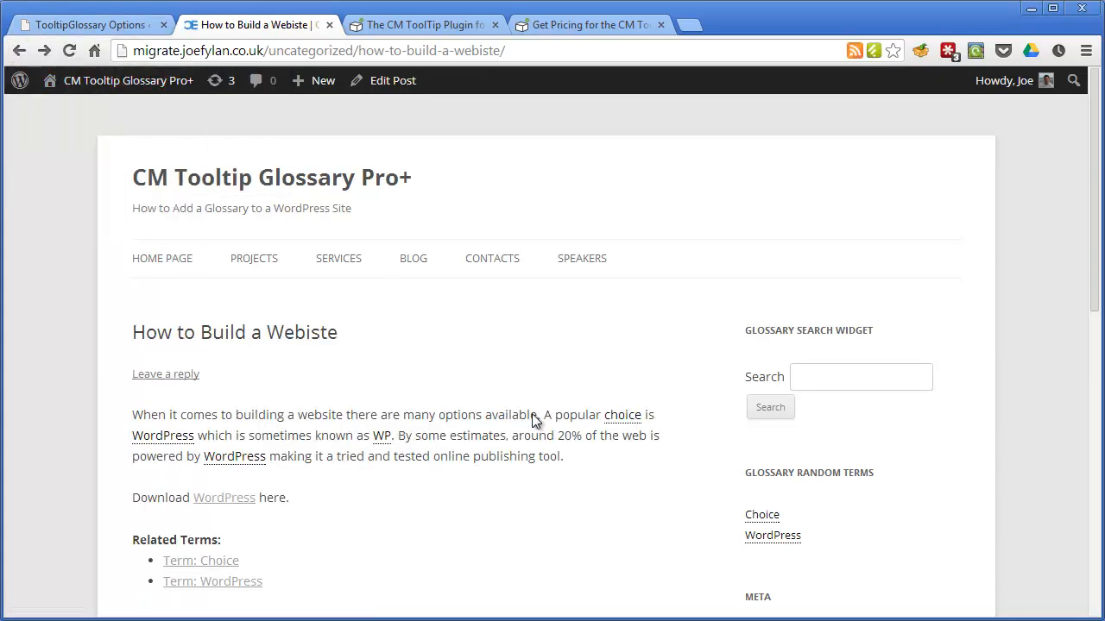
mouse_move(477, 510)
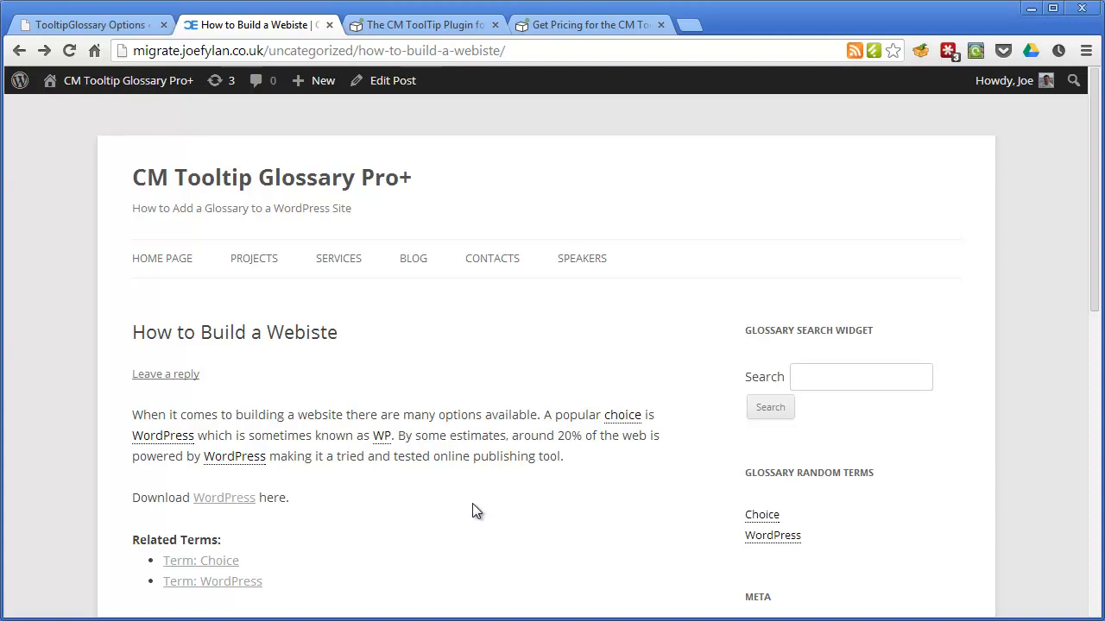
mouse_move(302, 450)
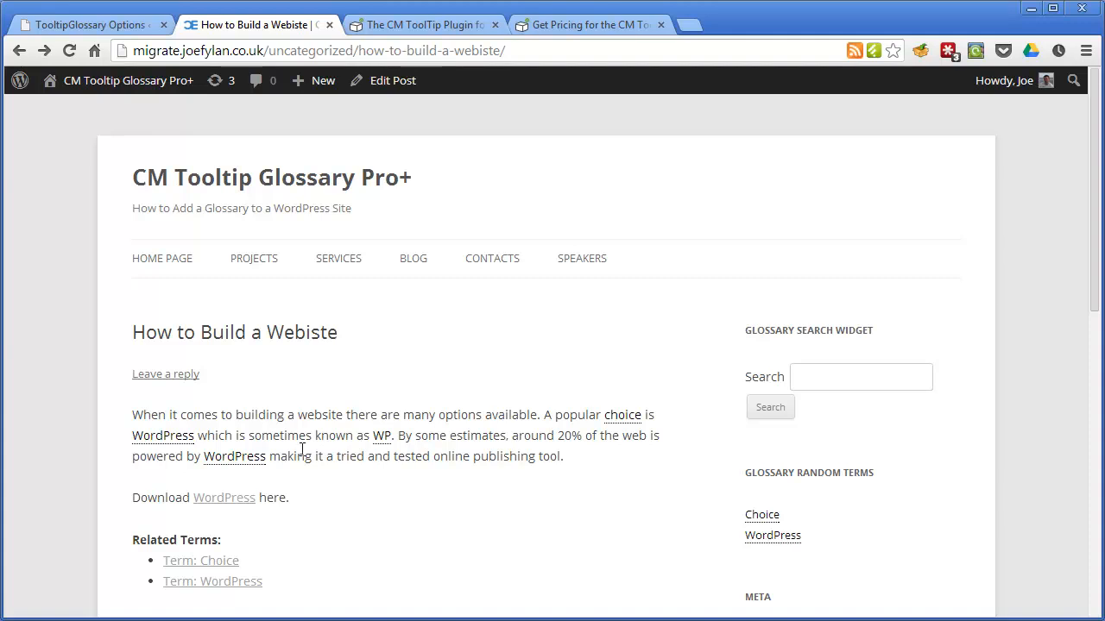
mouse_move(125, 449)
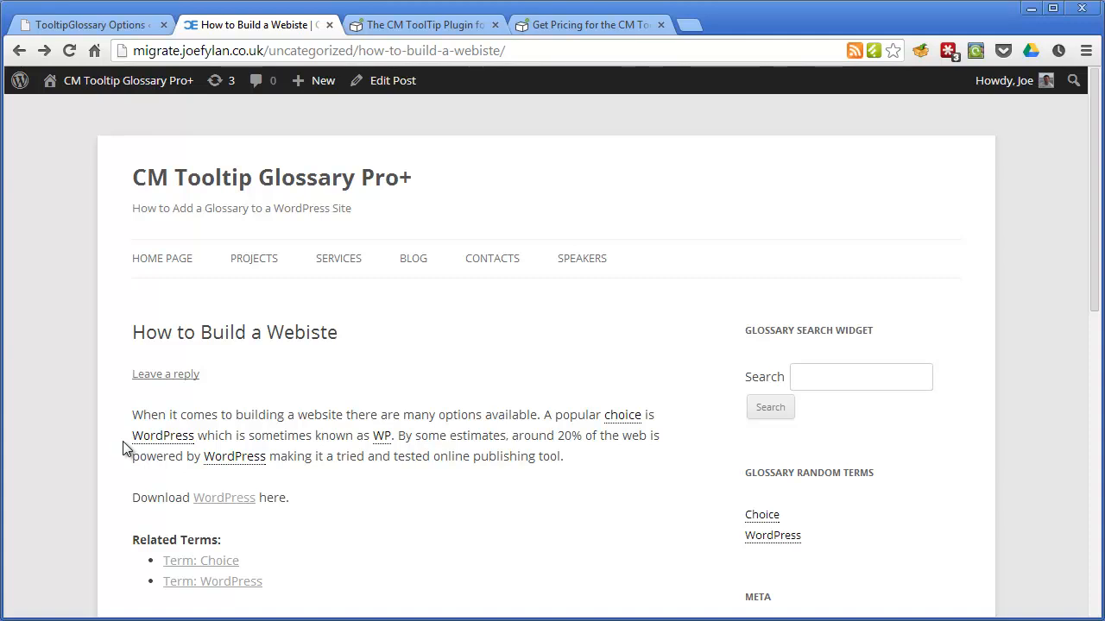
mouse_move(244, 475)
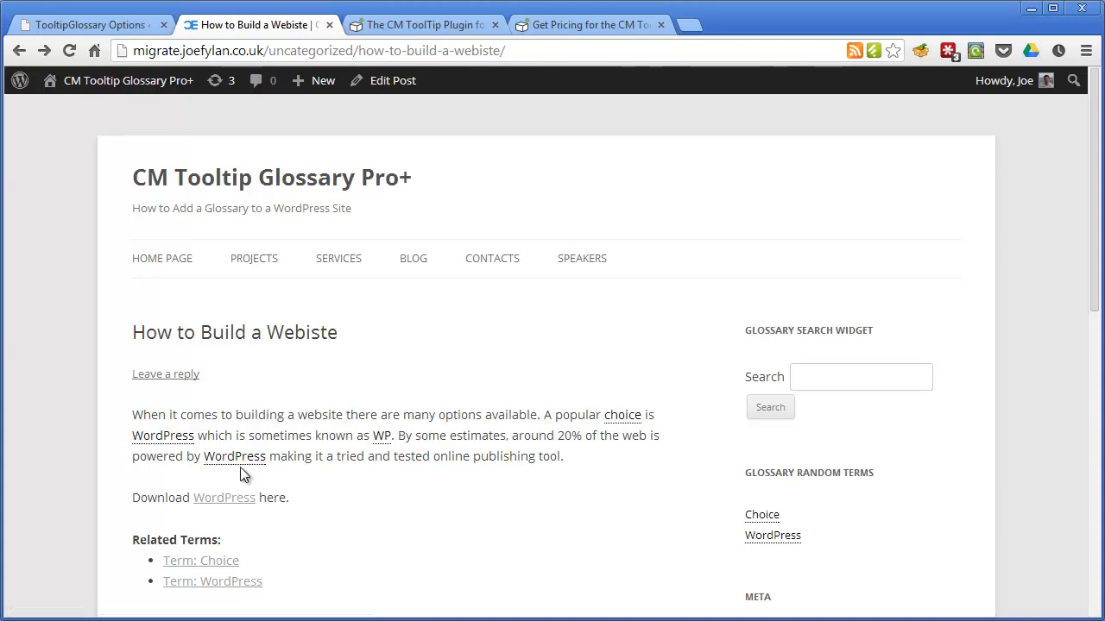
mouse_move(210, 436)
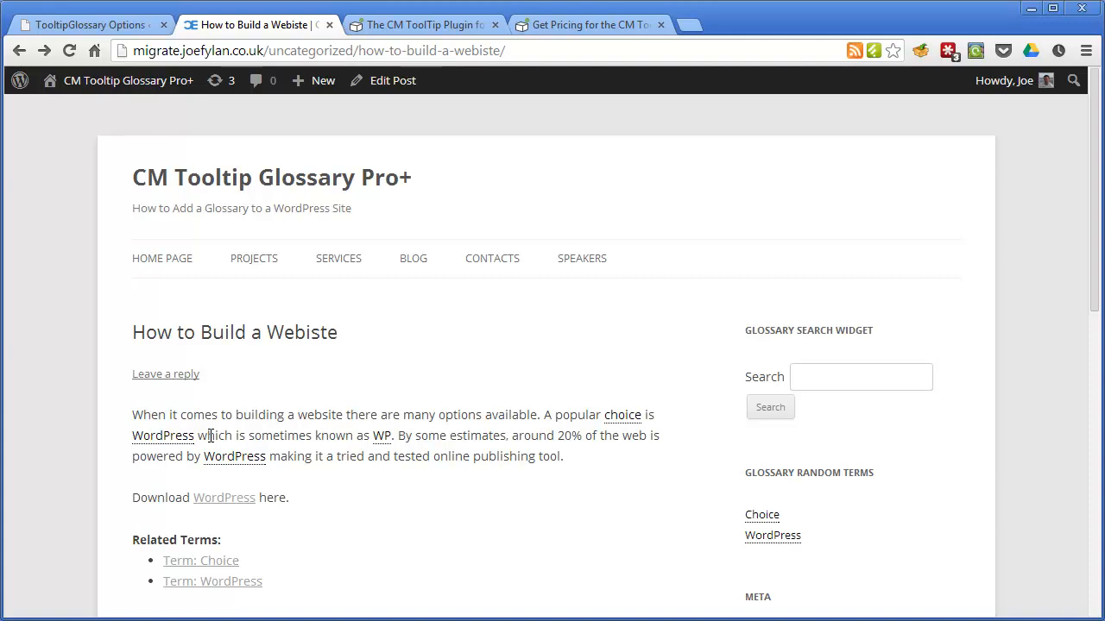
mouse_move(212, 432)
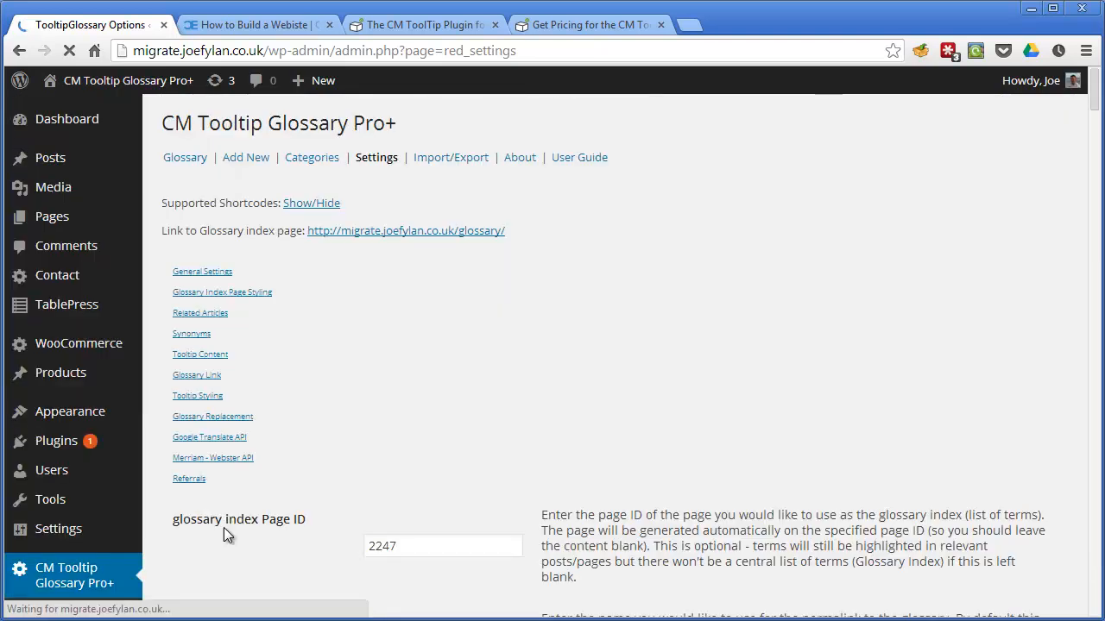
left_click(250, 24)
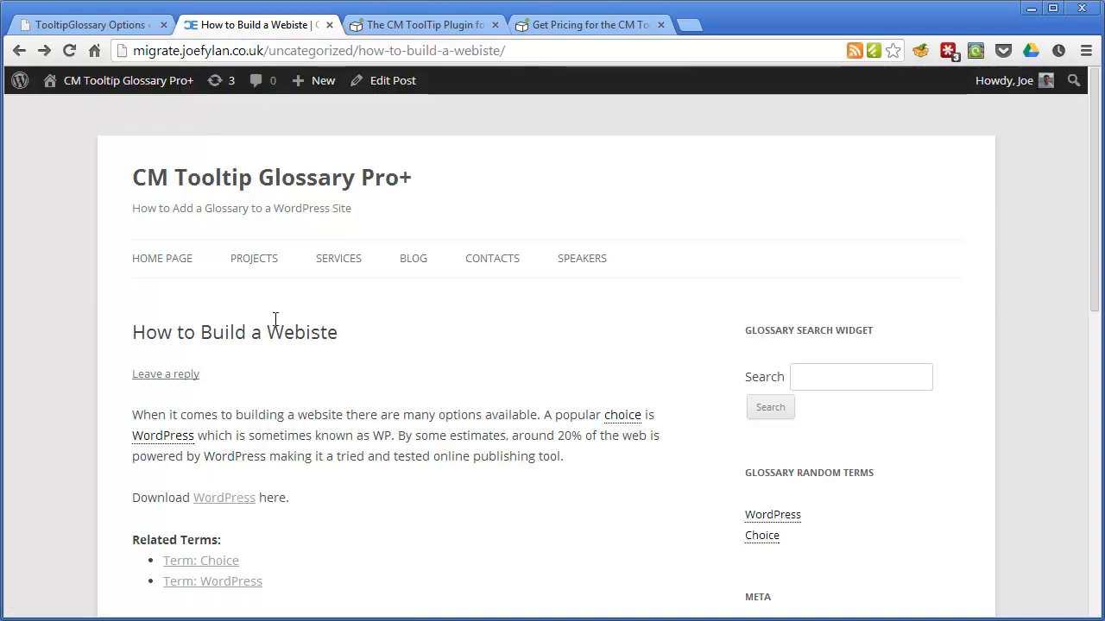
mouse_move(163, 436)
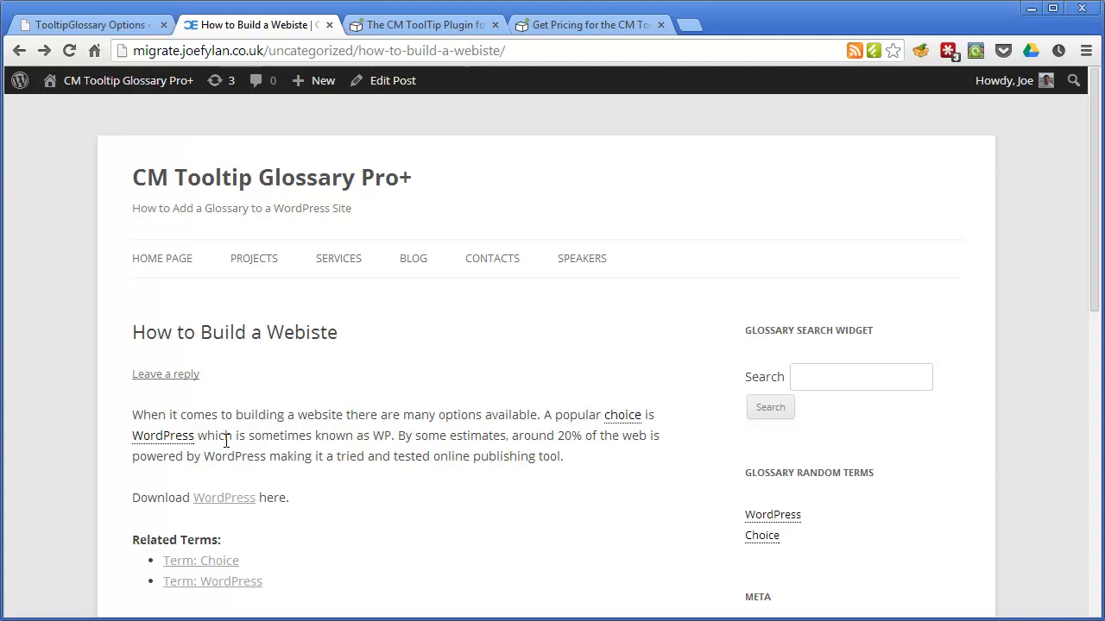
left_click(86, 24)
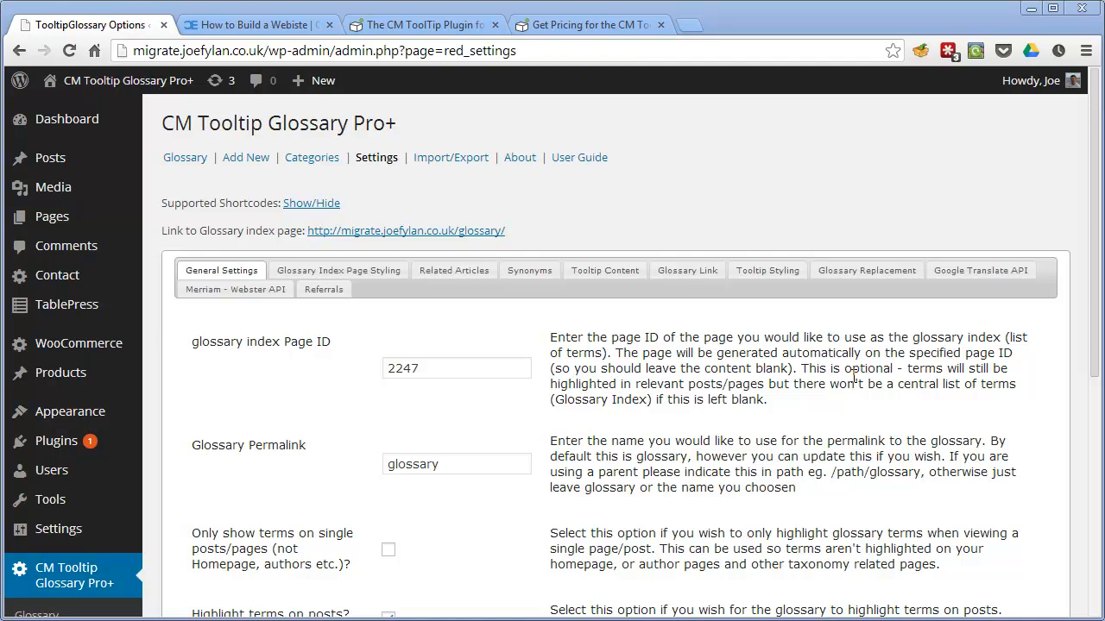
mouse_move(651, 315)
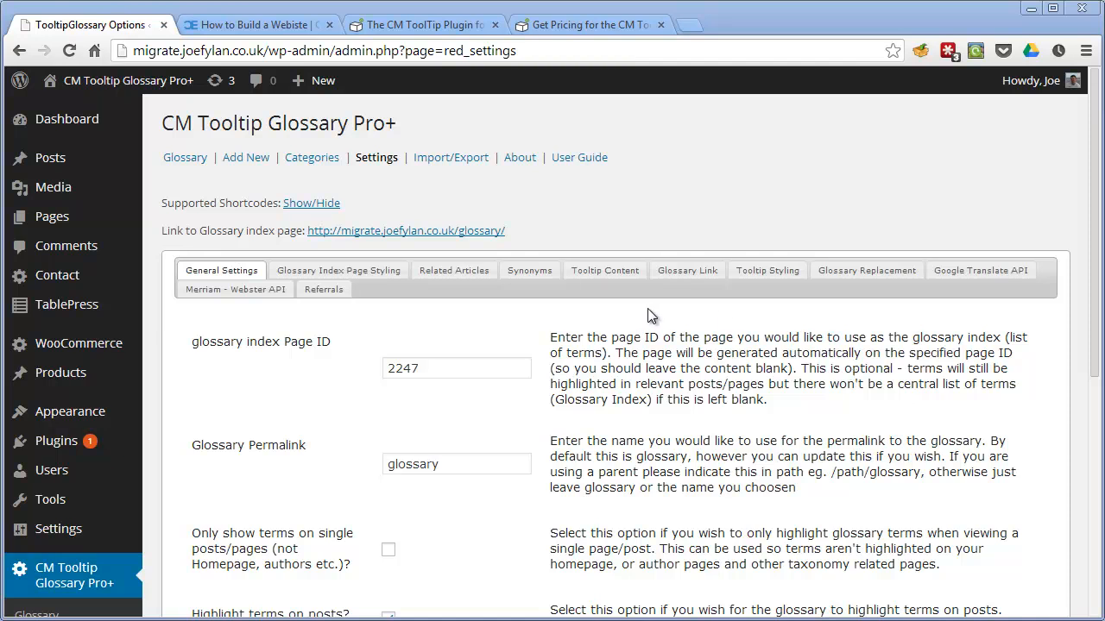
Enable and save 'Show tooltip when the user hovers over the term?', then return to the post.
left_click(605, 270)
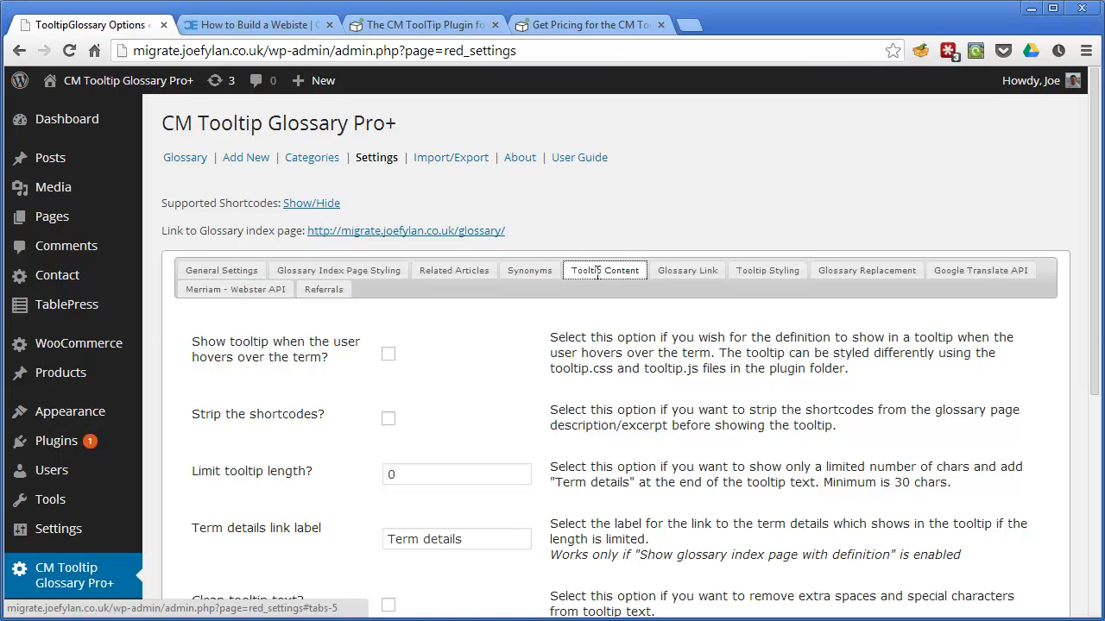
mouse_move(393, 361)
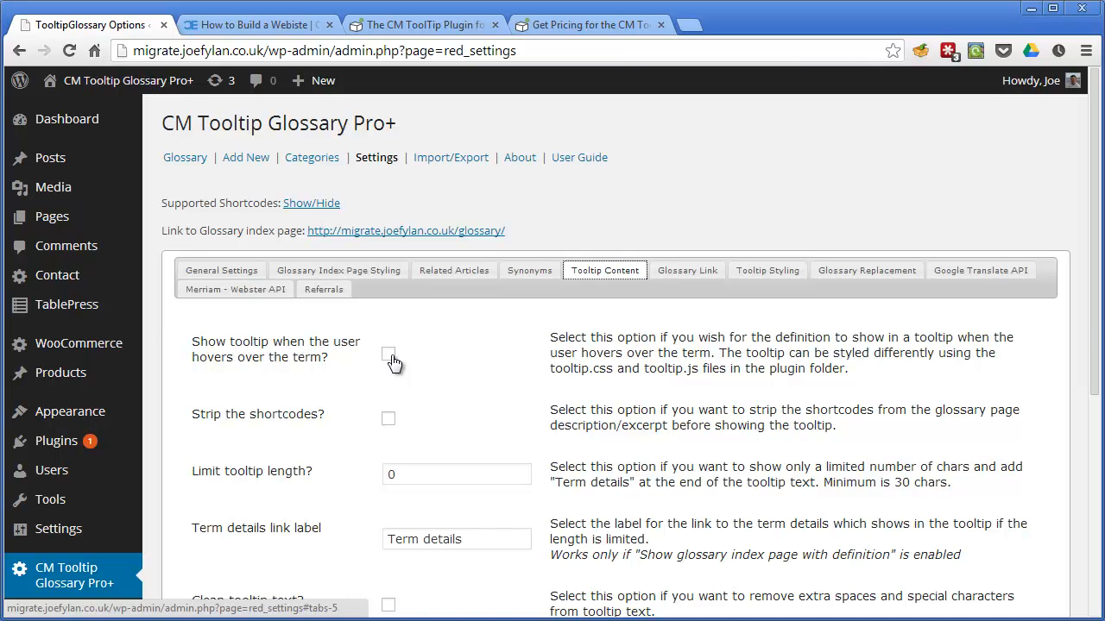
left_click(389, 355)
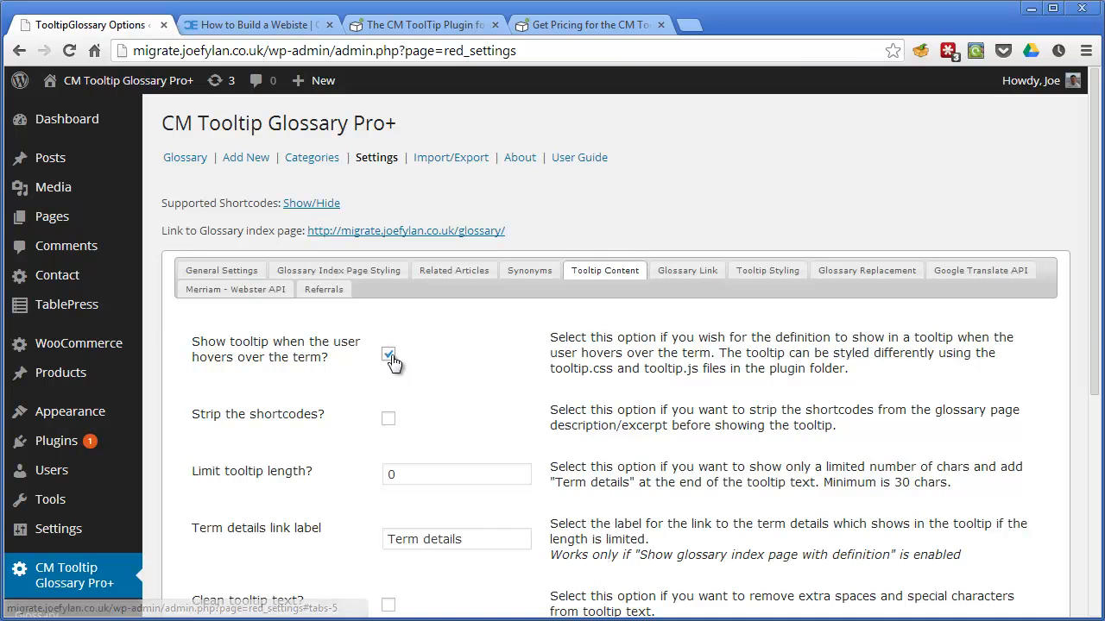
scroll("down", 3)
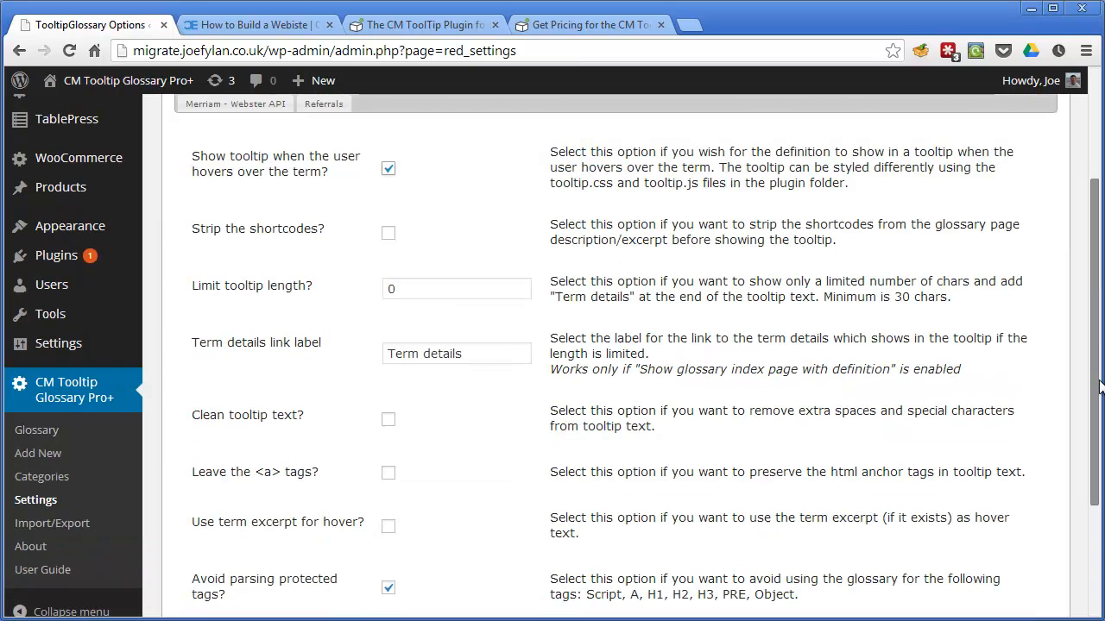
left_click(206, 567)
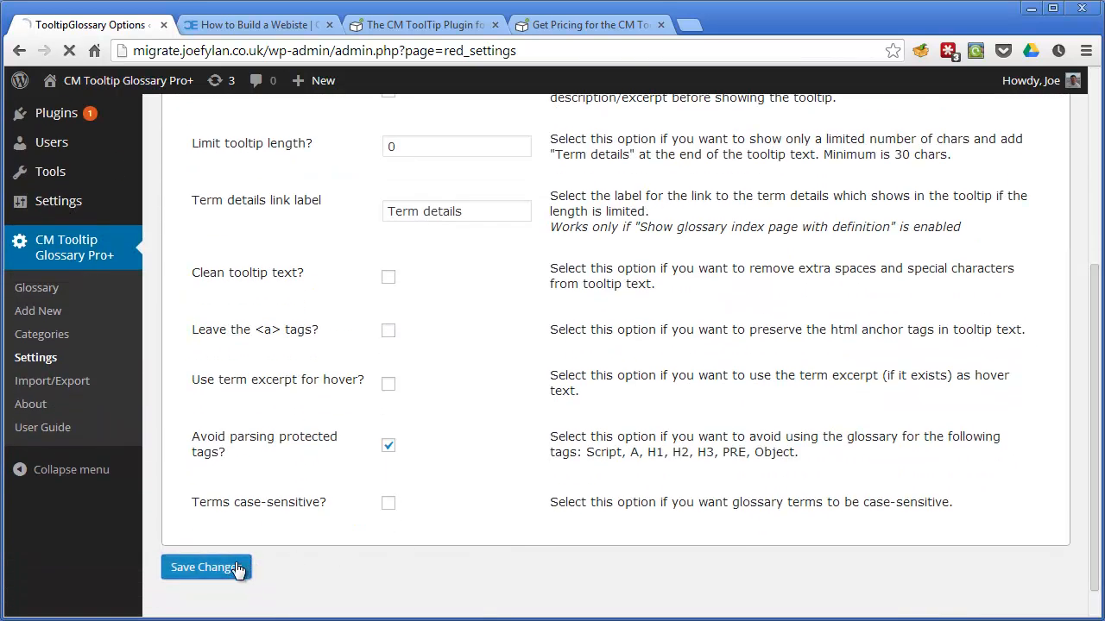
left_click(206, 567)
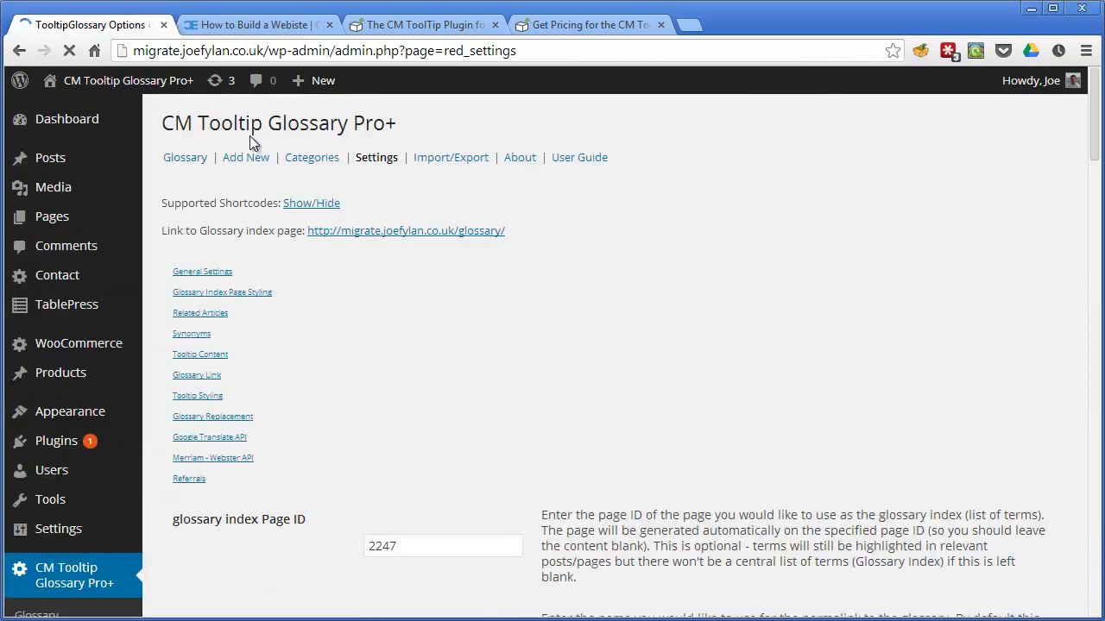
left_click(253, 24)
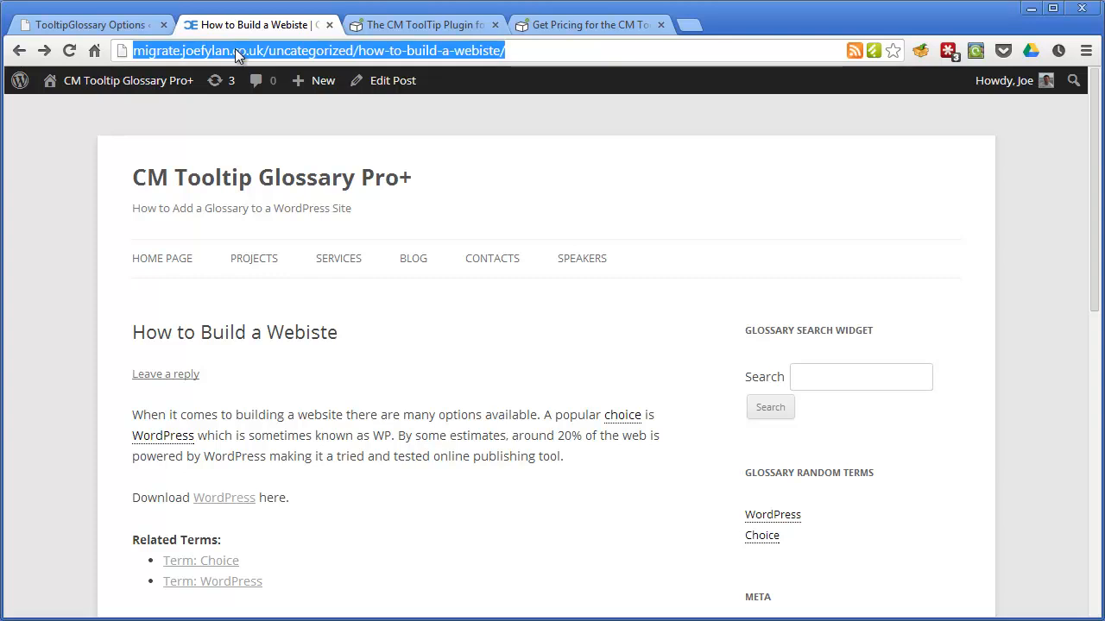
Reload the 'How to Build a Webiste' post to apply hover tooltips.
key("Return")
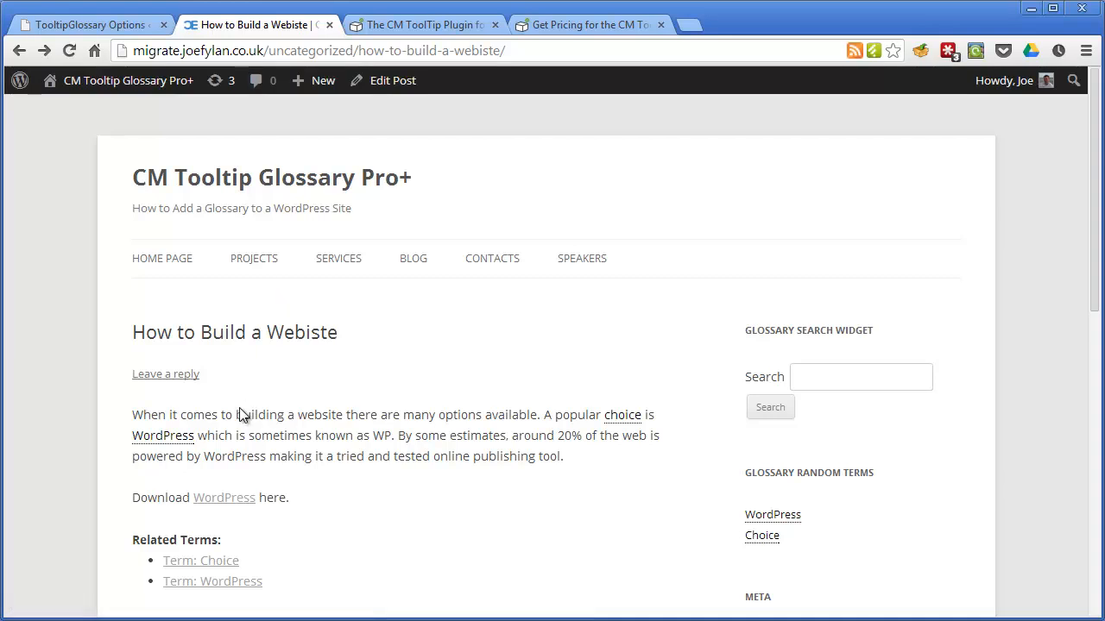
mouse_move(162, 435)
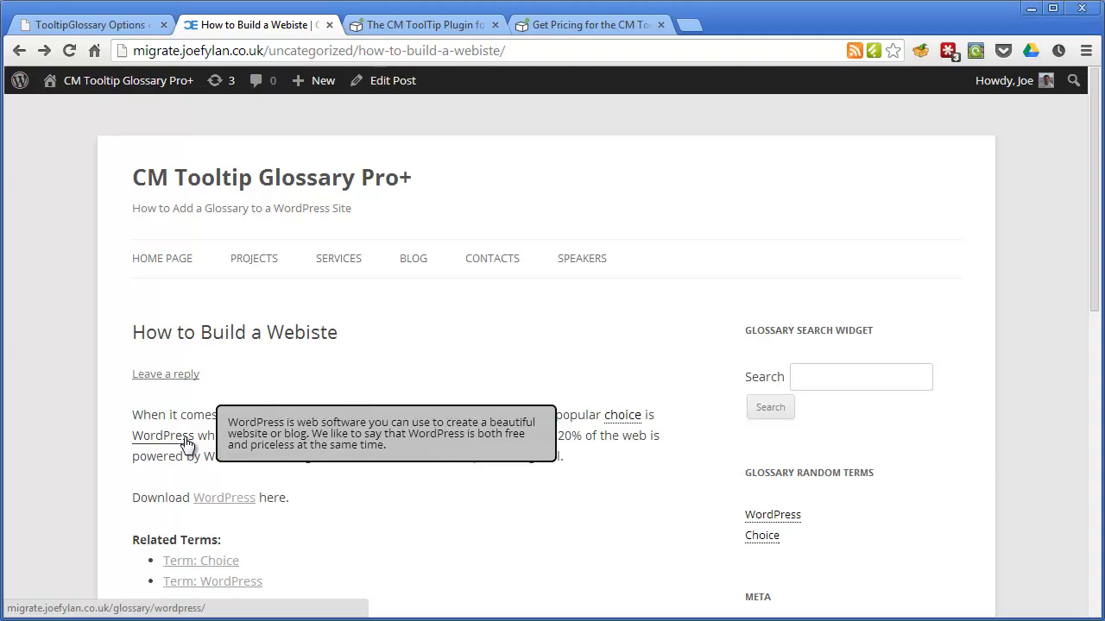
mouse_move(695, 414)
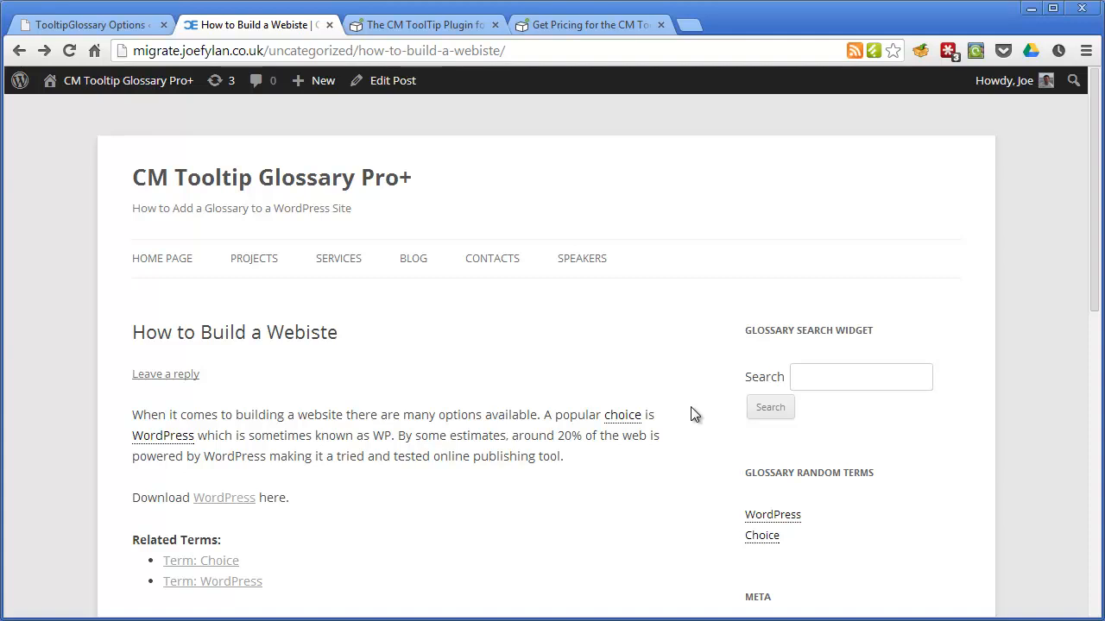
mouse_move(664, 417)
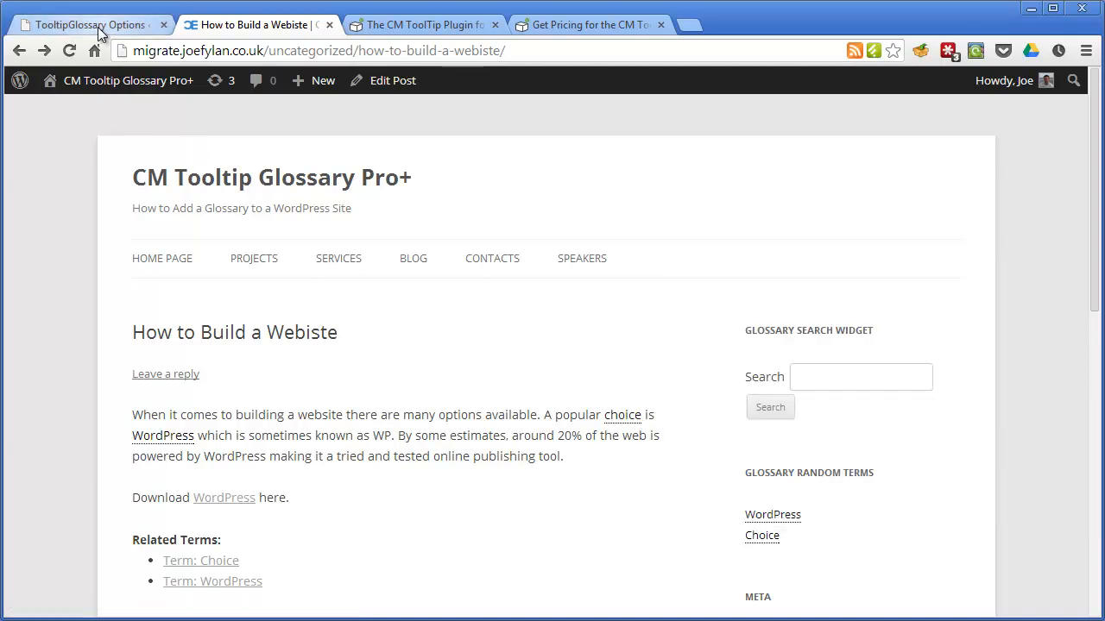
Return to the glossary settings and bring up the Tooltip Content tab.
left_click(86, 24)
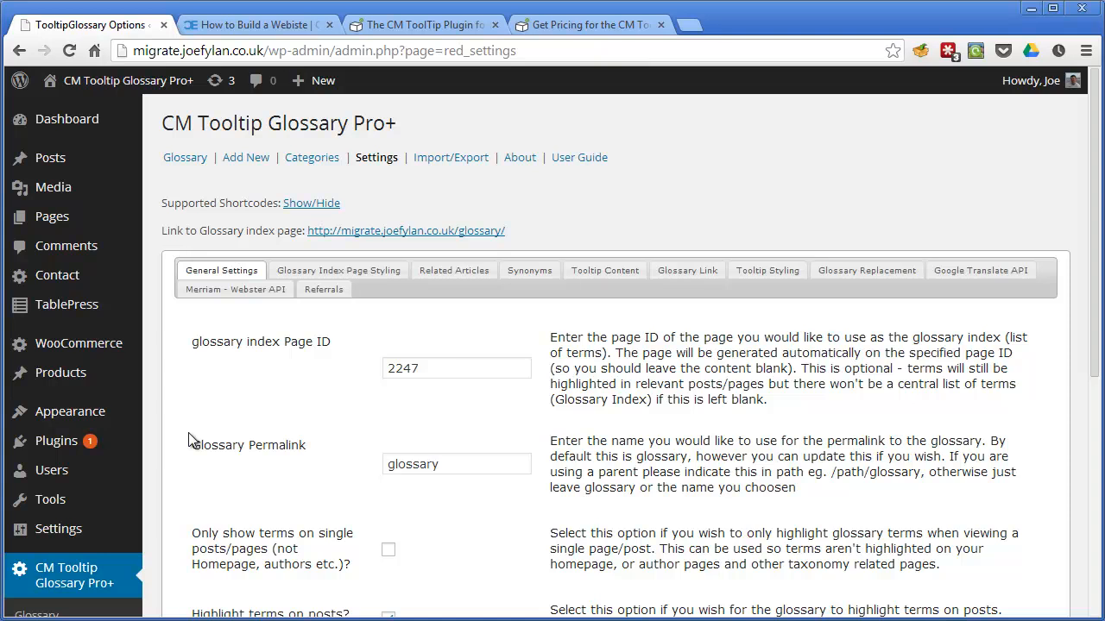
mouse_move(605, 270)
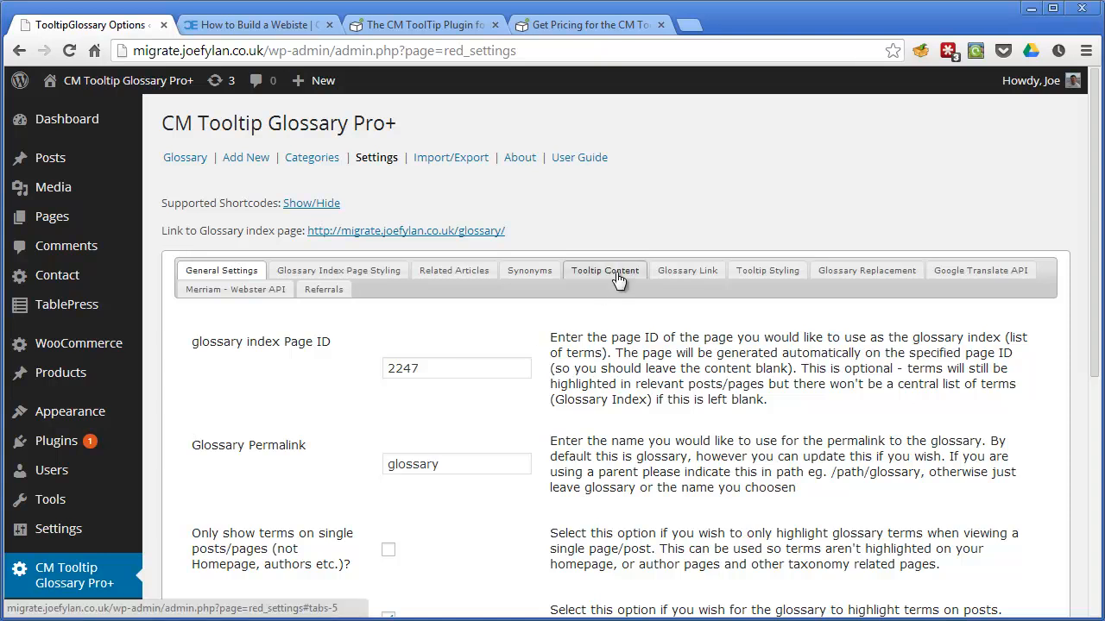
left_click(604, 270)
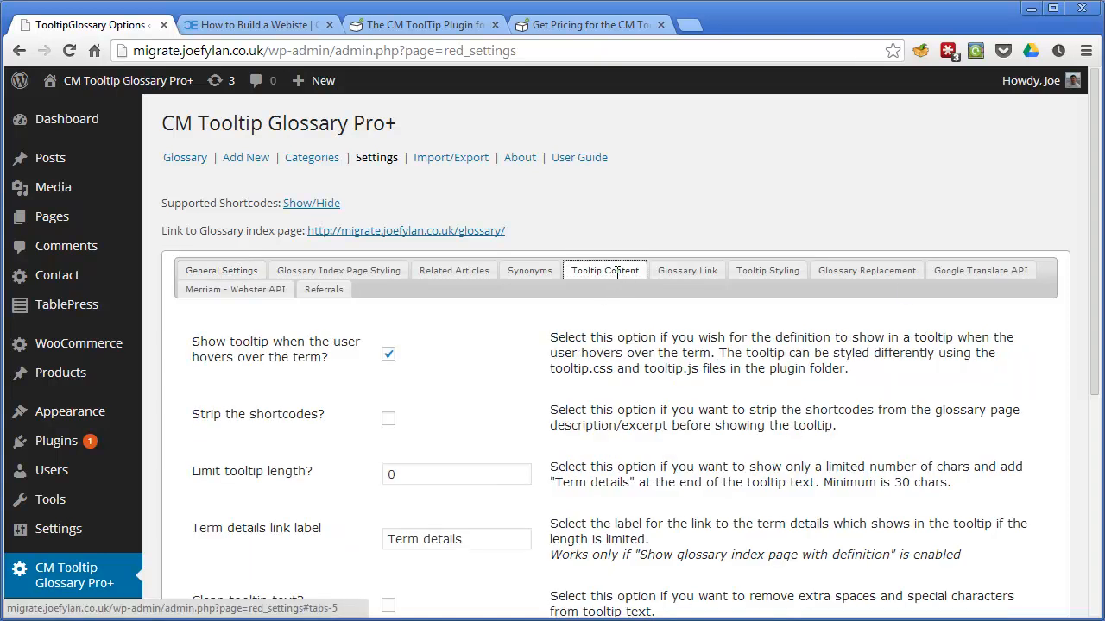
scroll("down", 3)
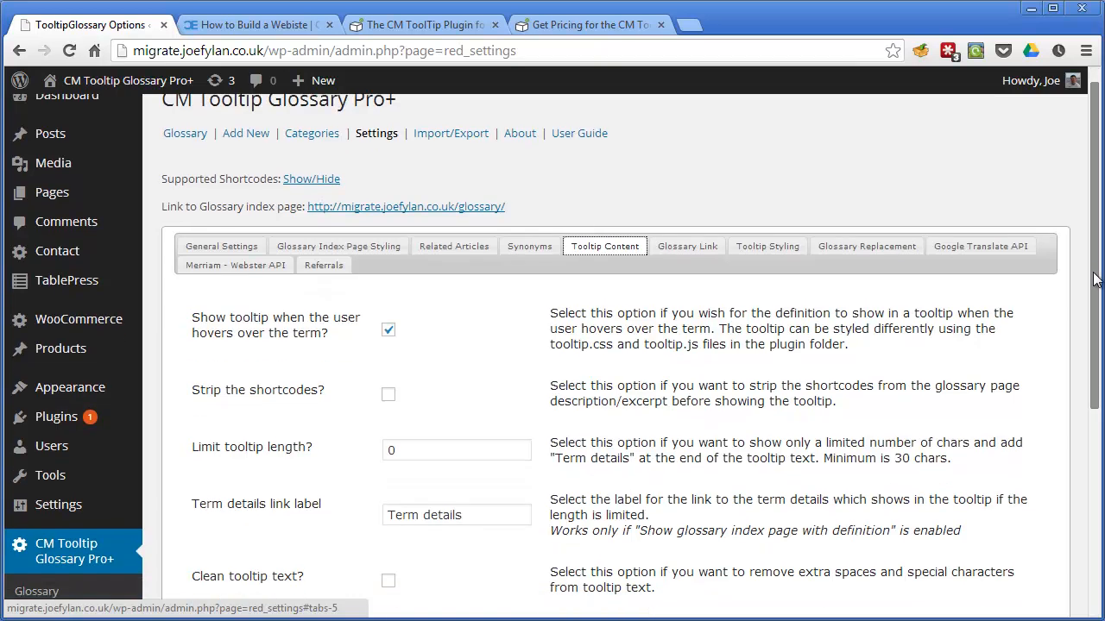
scroll("down", 3)
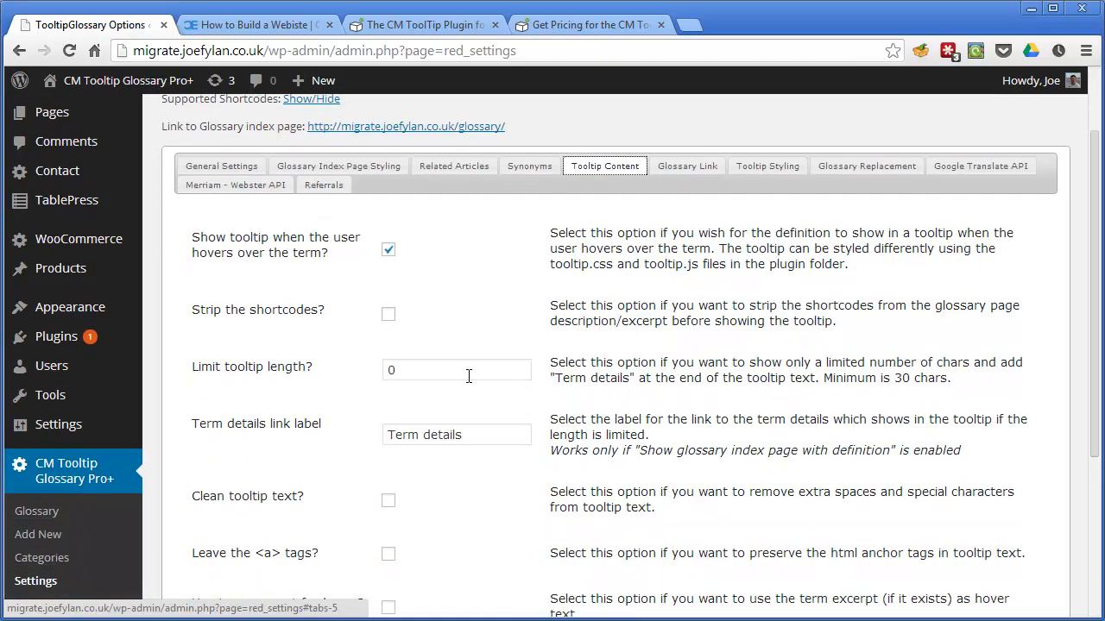
Edit the tooltip length limit field and review options down to case-sensitive terms.
left_click(455, 370)
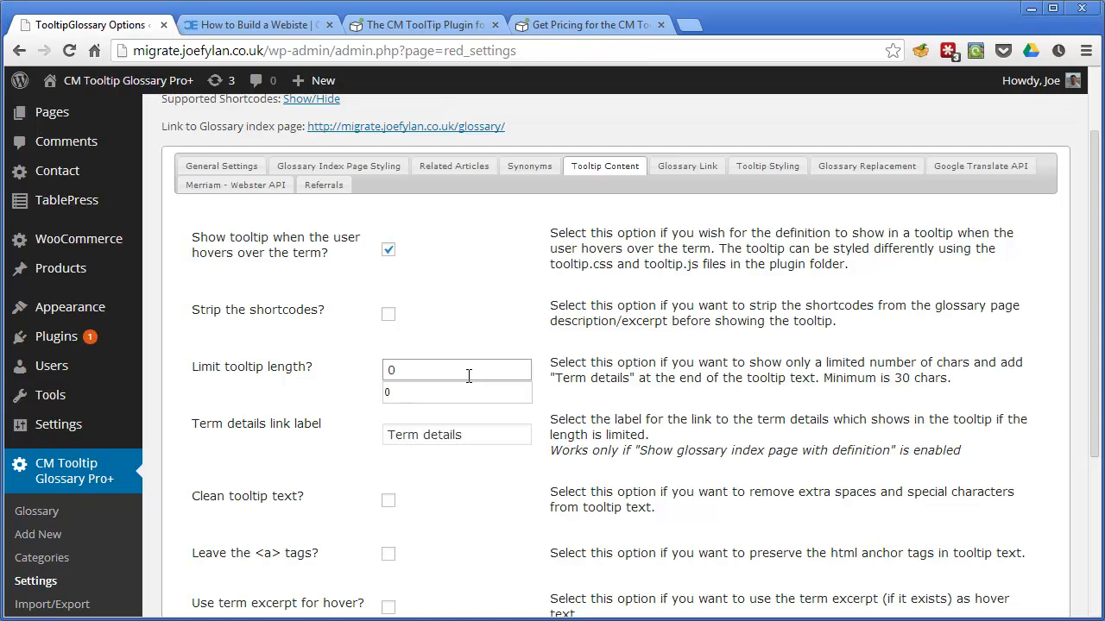
mouse_move(1084, 366)
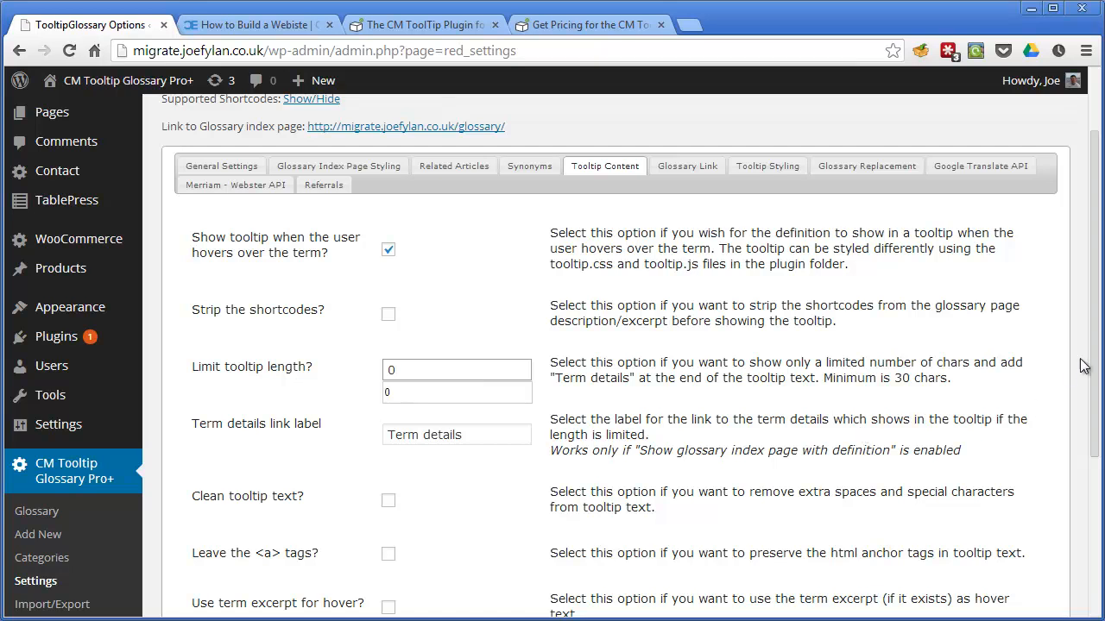
scroll("down", 3)
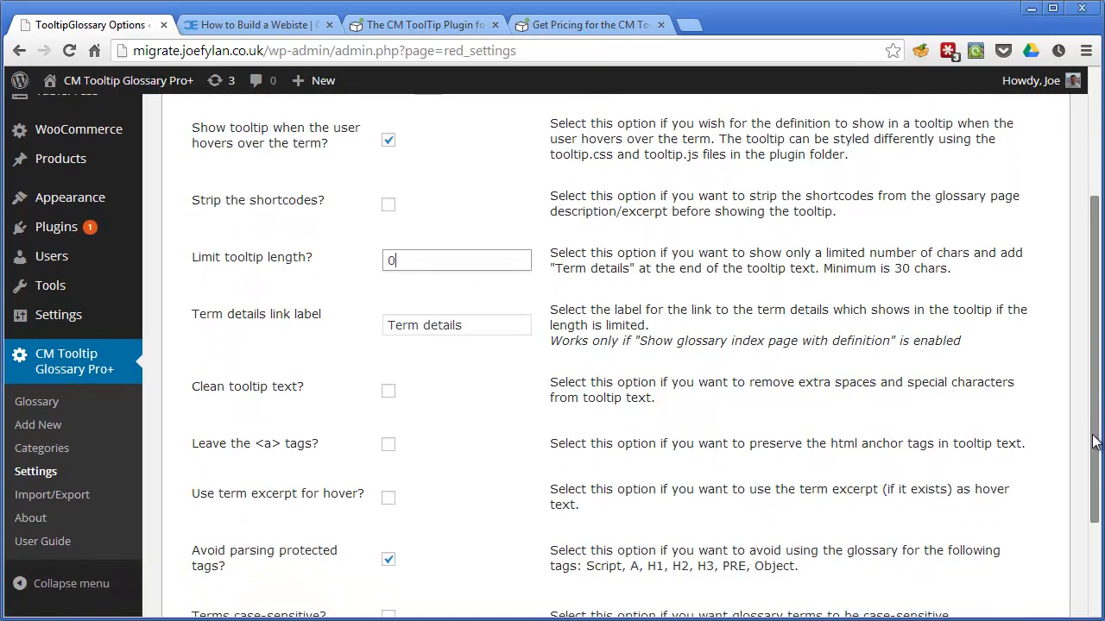
scroll("down", 3)
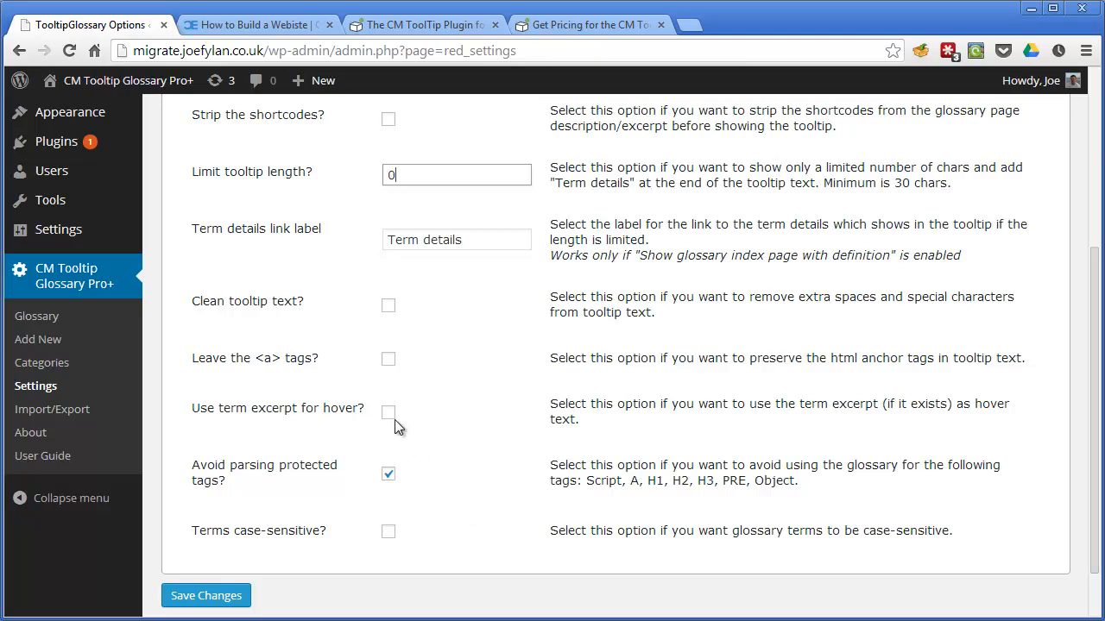
left_click(389, 474)
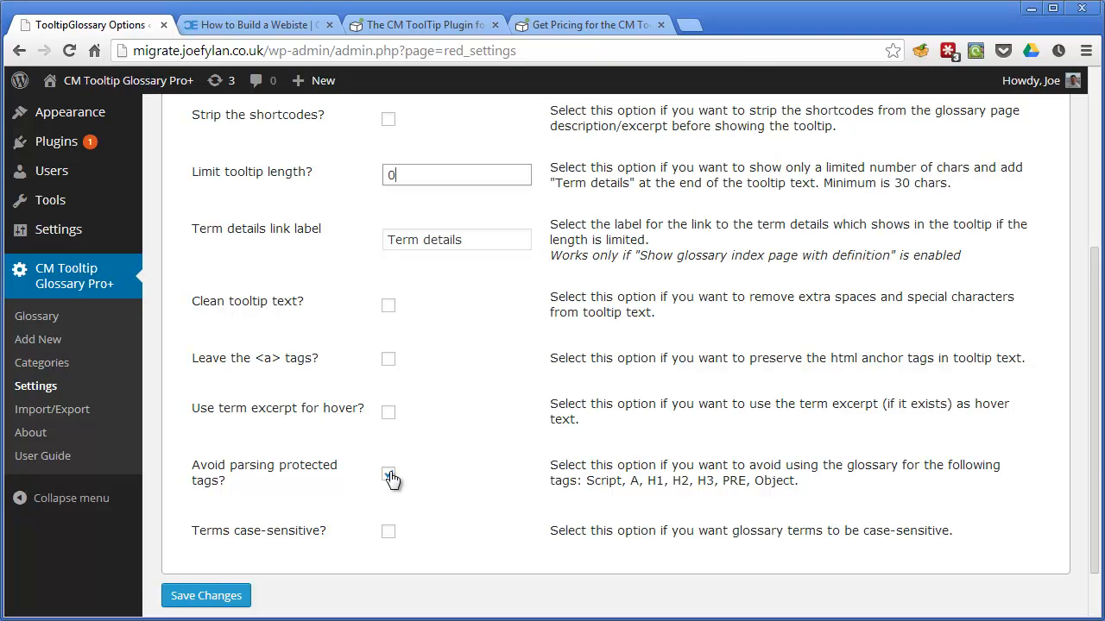
left_click(388, 474)
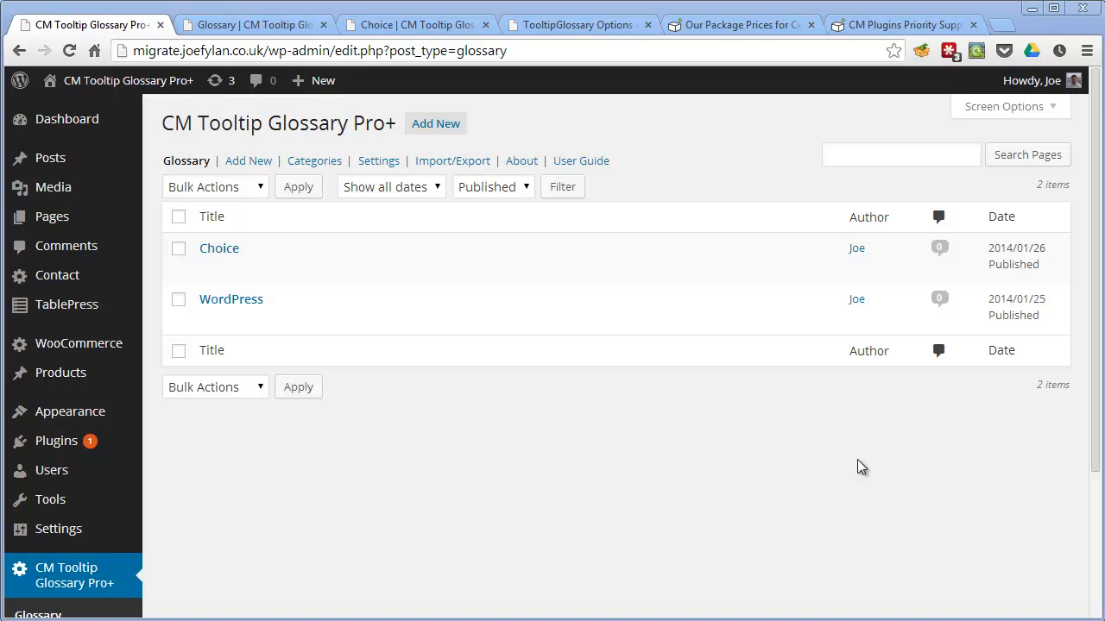
mouse_move(835, 425)
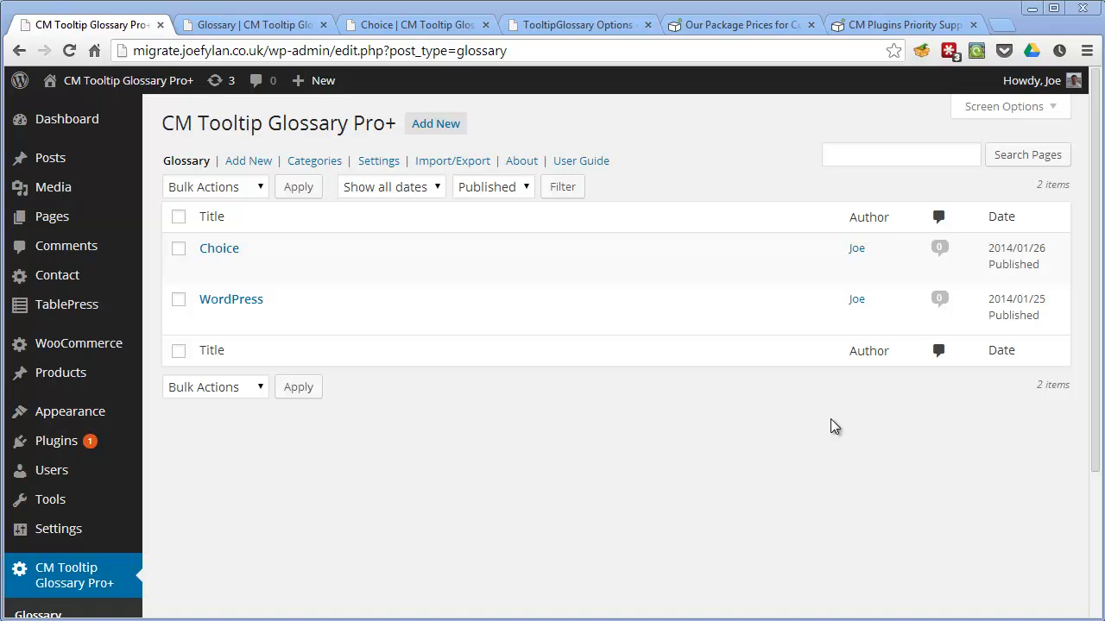
Tick Enable Dictionary on the Merriam-Webster API tab and save changes.
left_click(378, 161)
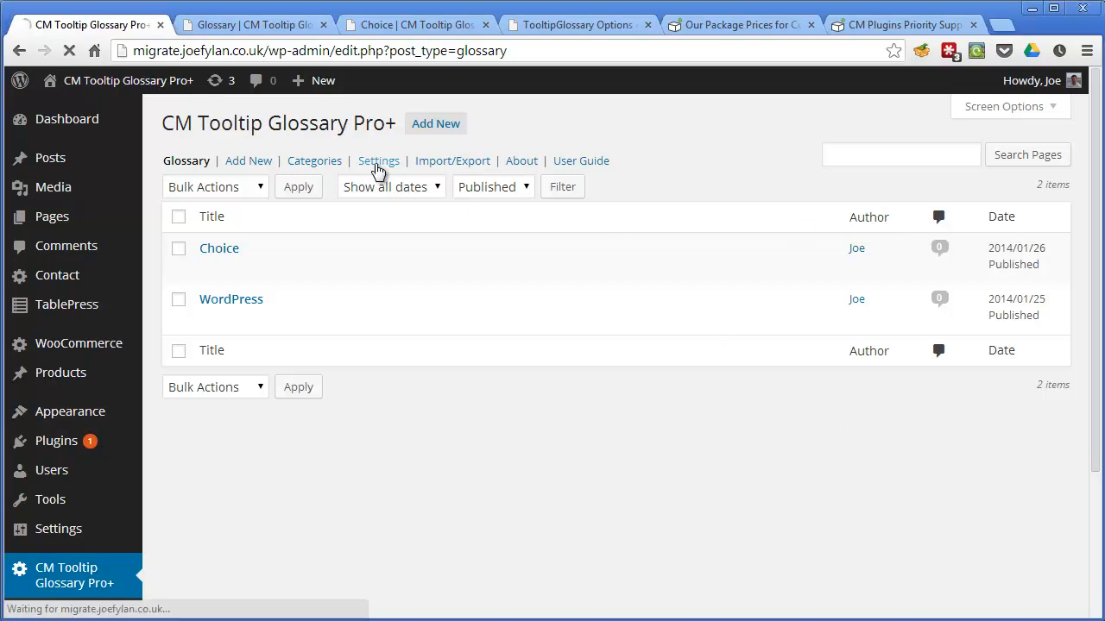
left_click(378, 160)
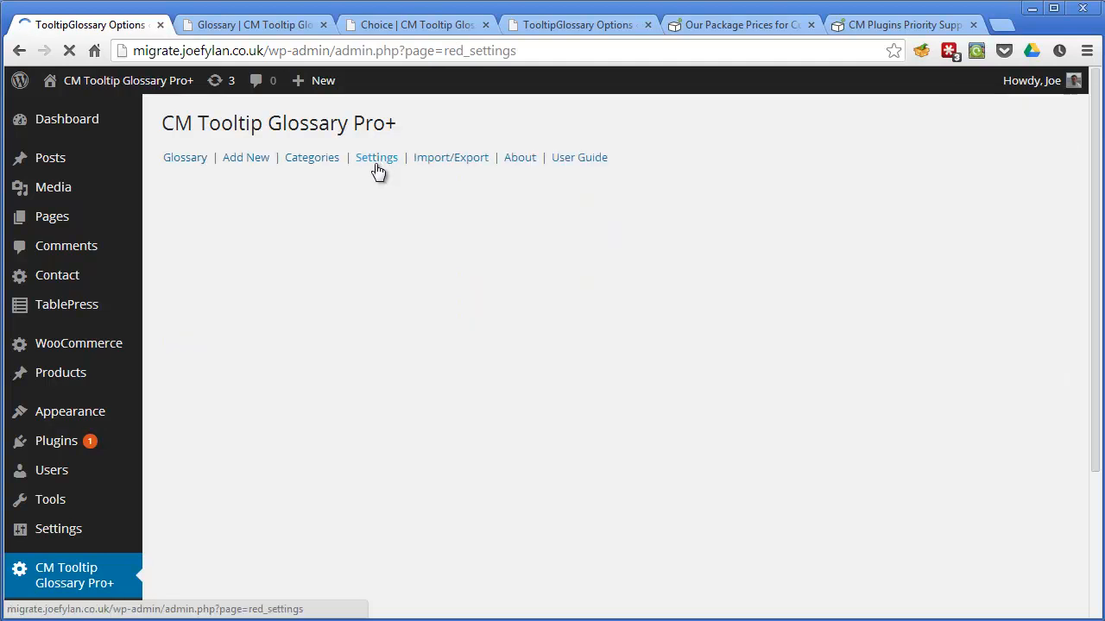
left_click(376, 157)
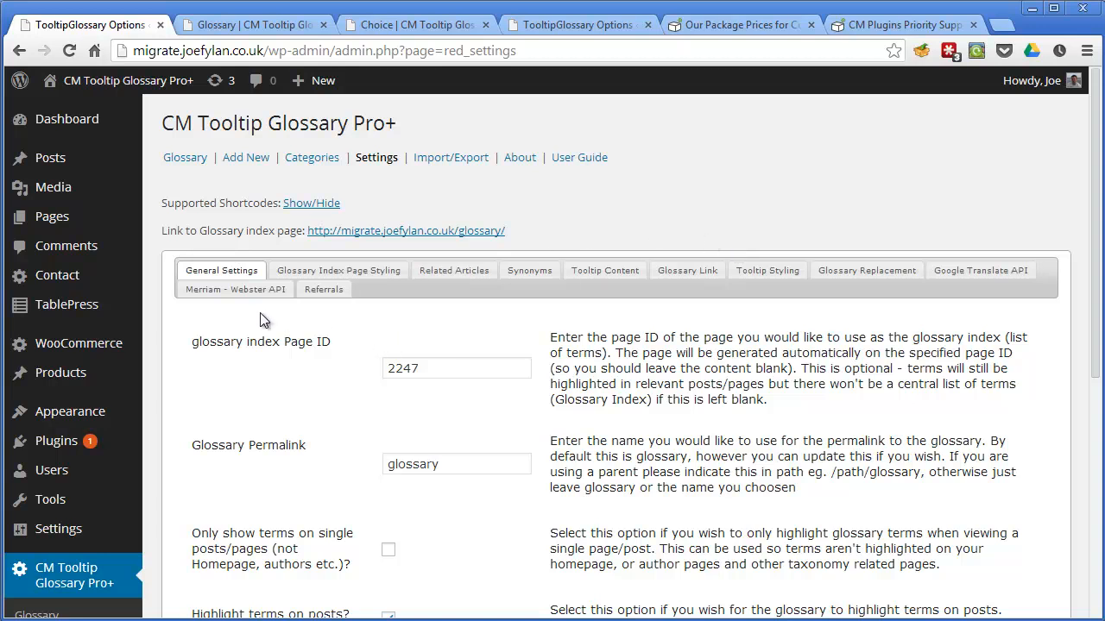
left_click(235, 289)
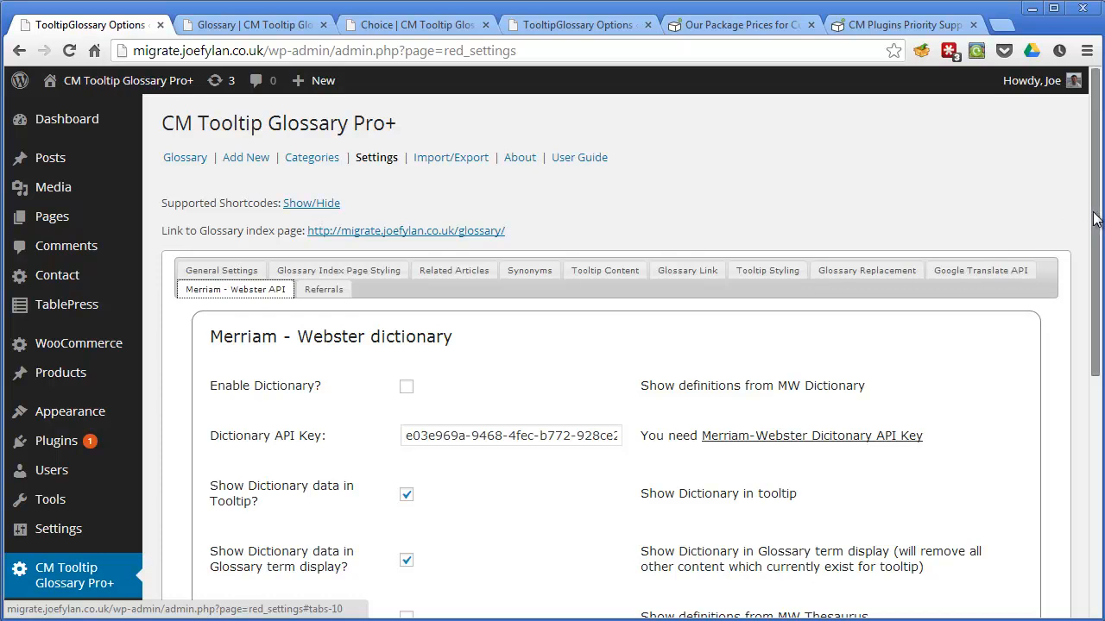
scroll("down", 3)
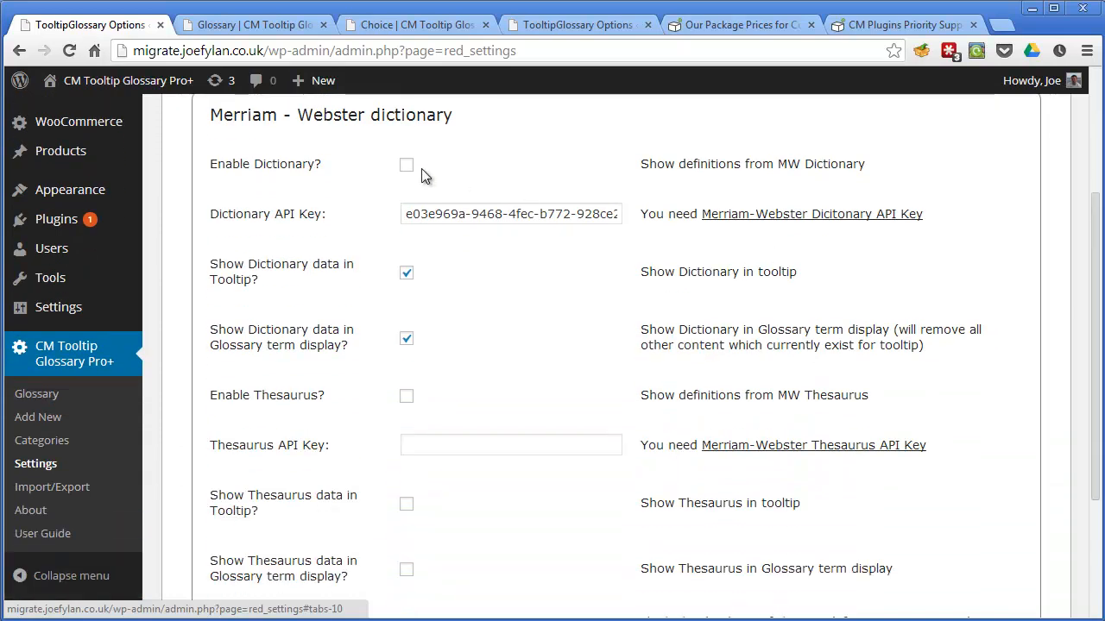
left_click(406, 165)
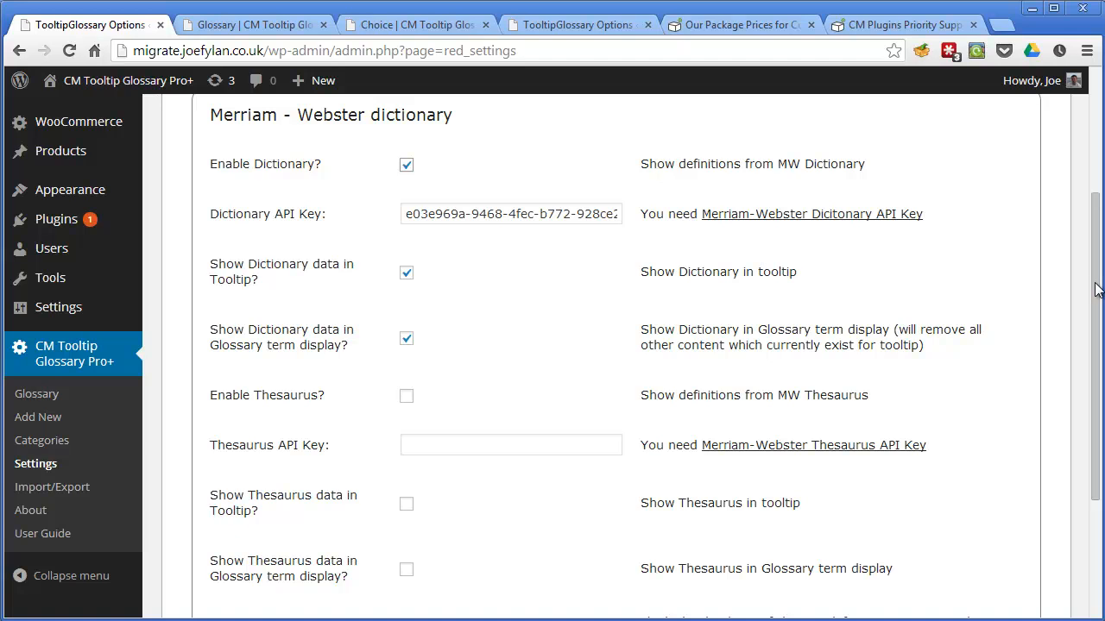
scroll("down", 3)
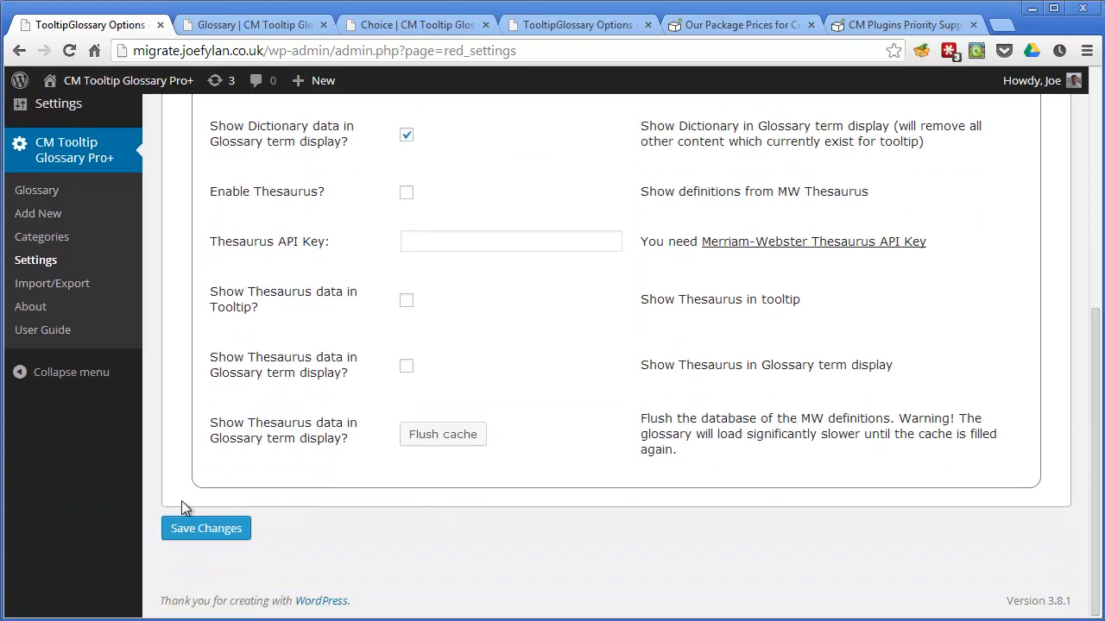
left_click(206, 528)
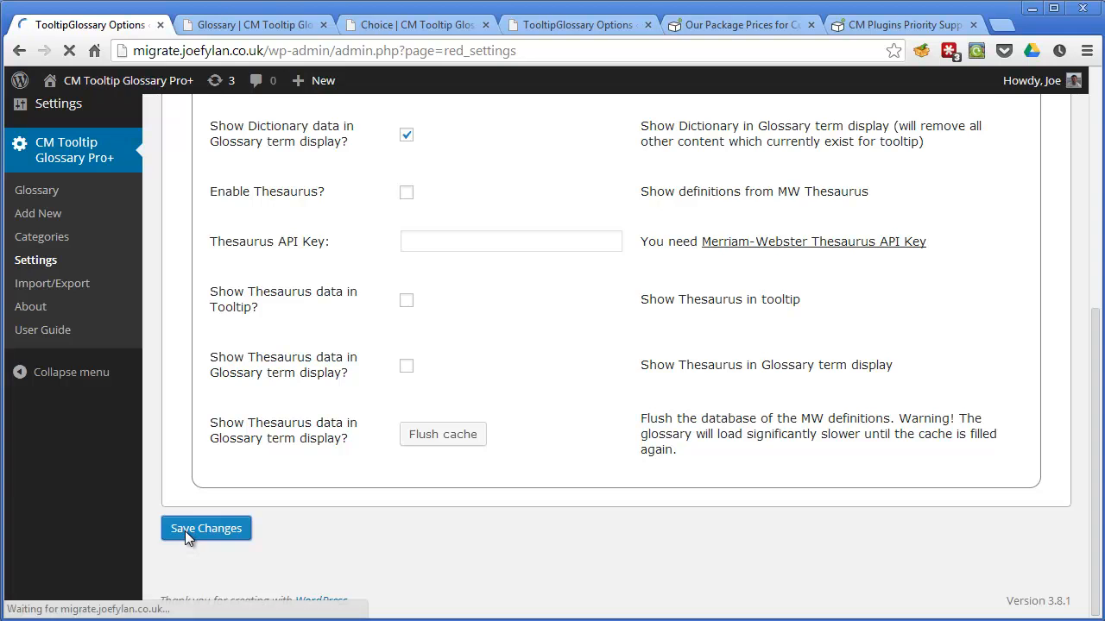
left_click(206, 528)
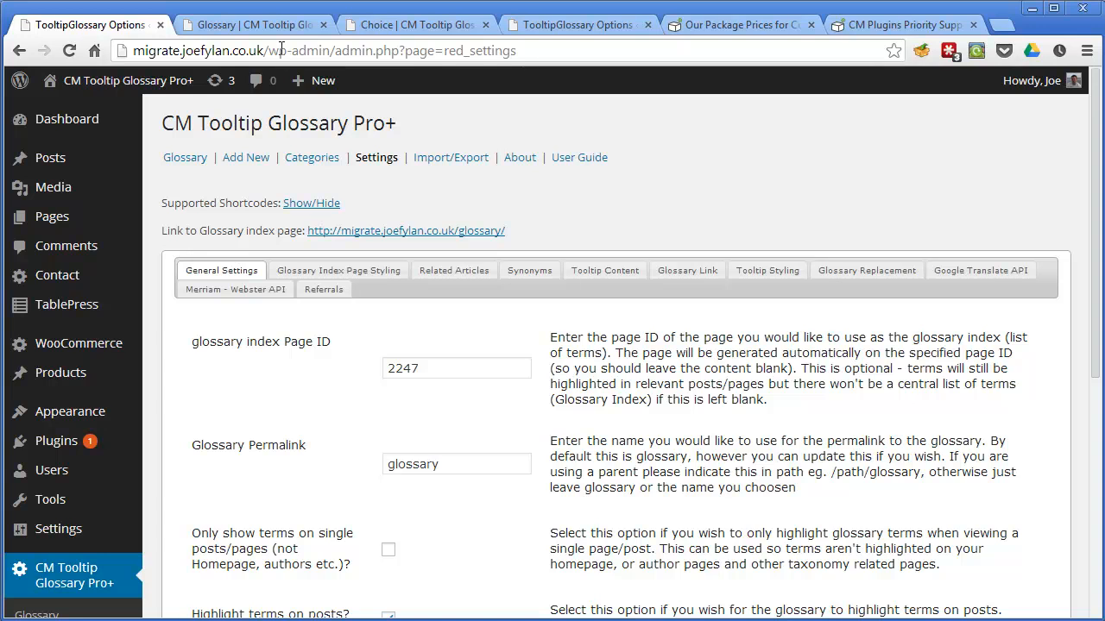
mouse_move(254, 24)
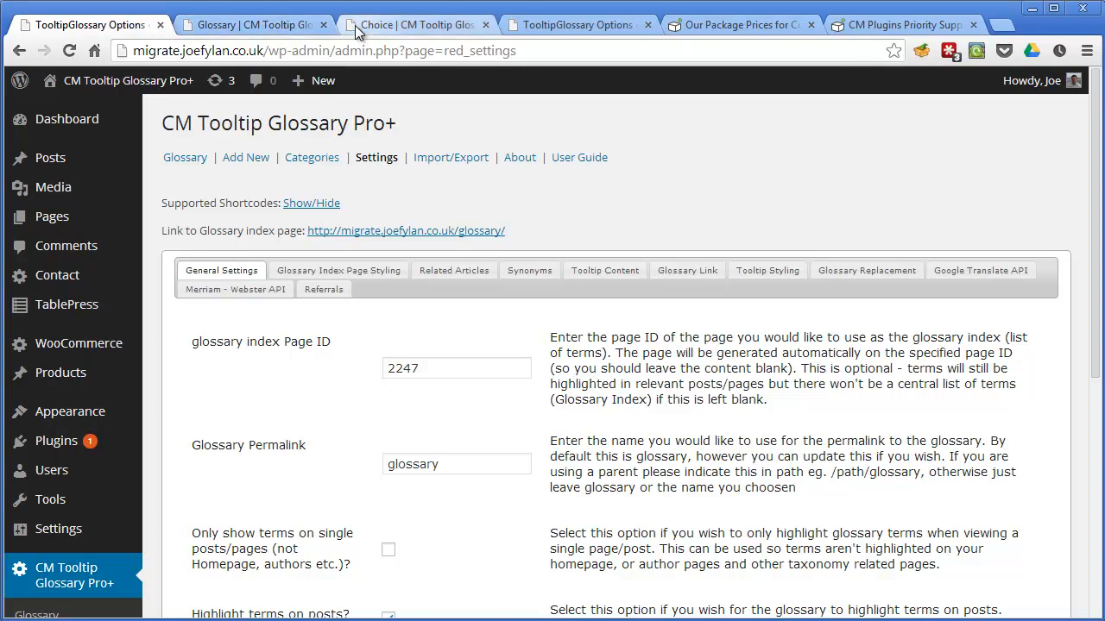
Scroll the Choice term page down to its Merriam-Webster Online Dictionary definitions.
left_click(415, 24)
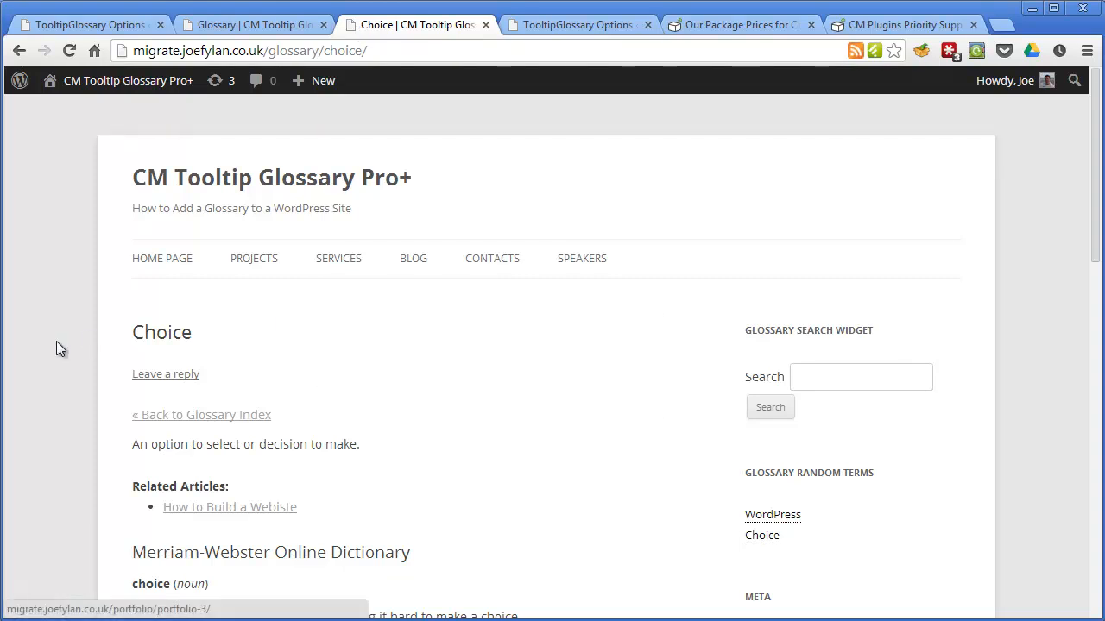
mouse_move(302, 370)
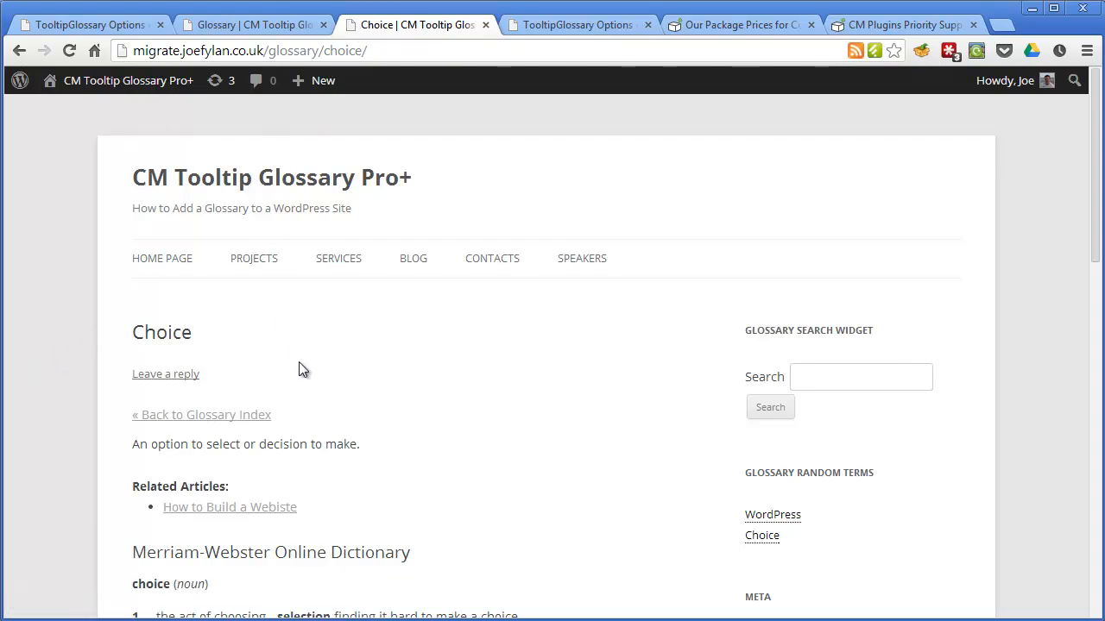
scroll("down", 3)
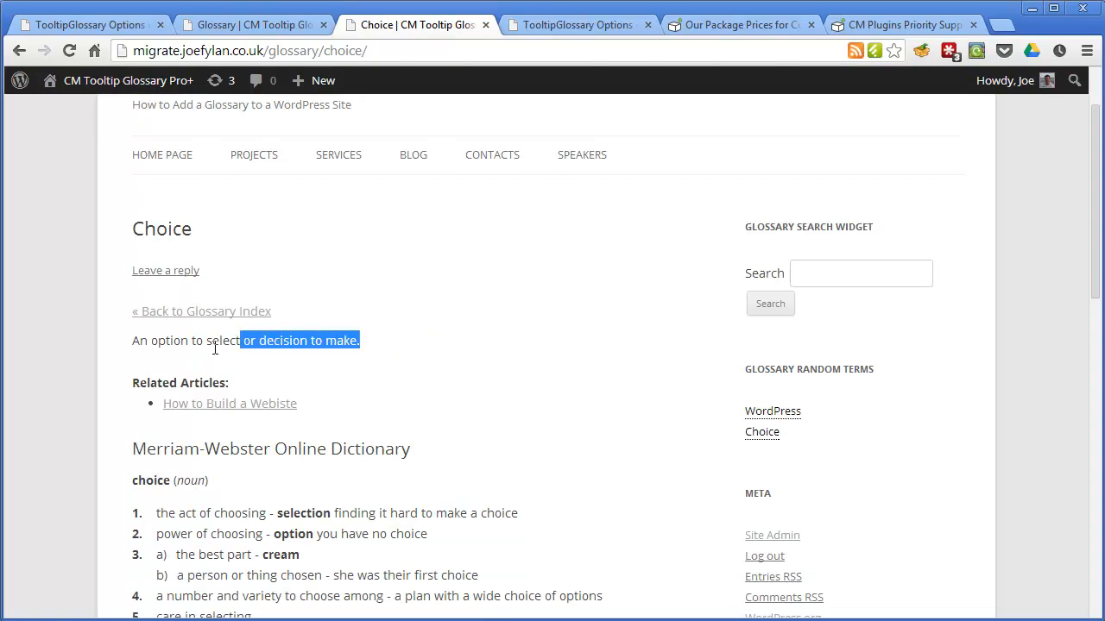
left_click(419, 362)
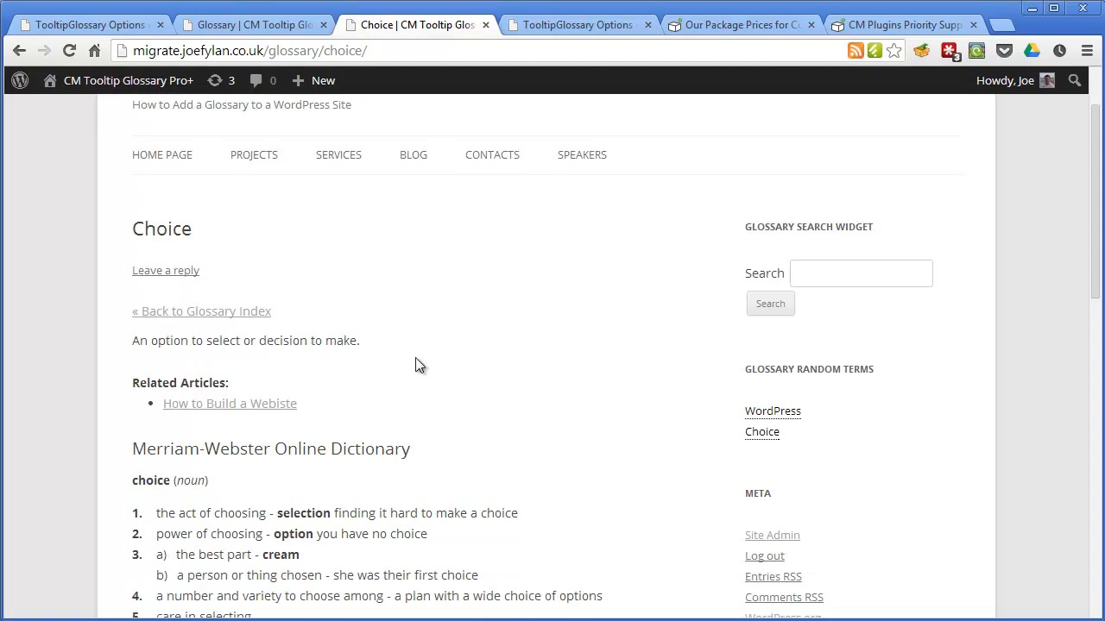
scroll("down", 3)
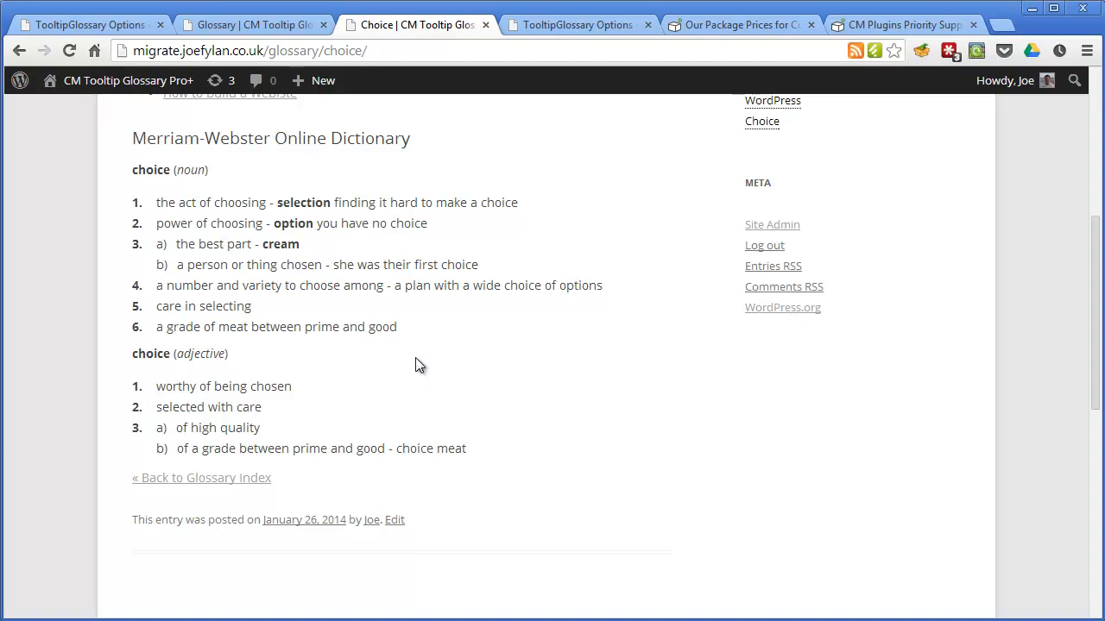
mouse_move(255, 80)
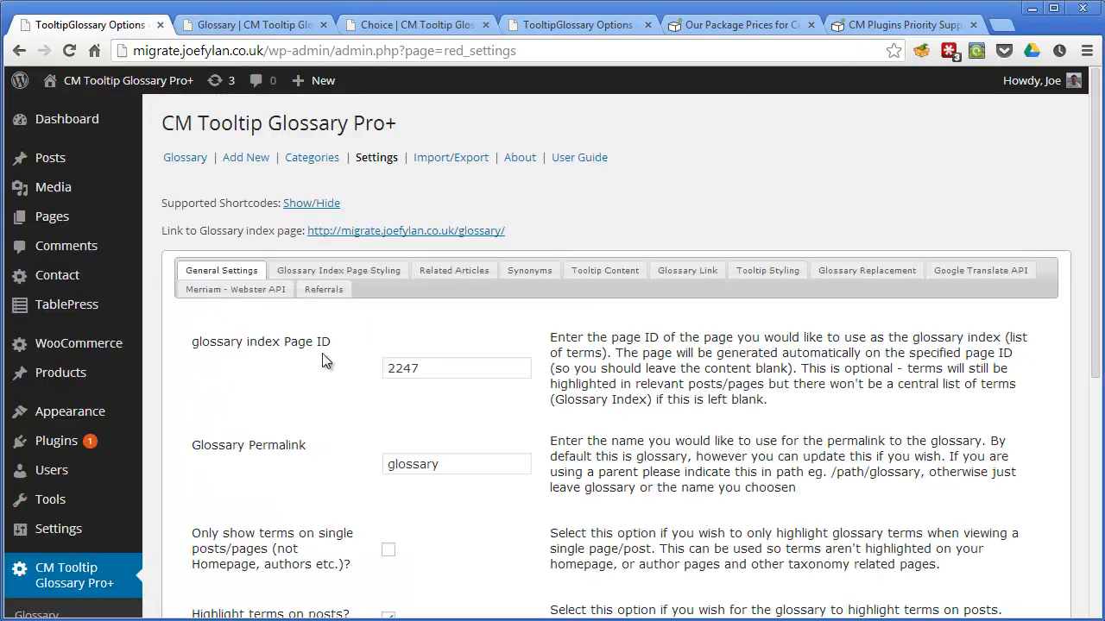
mouse_move(980, 270)
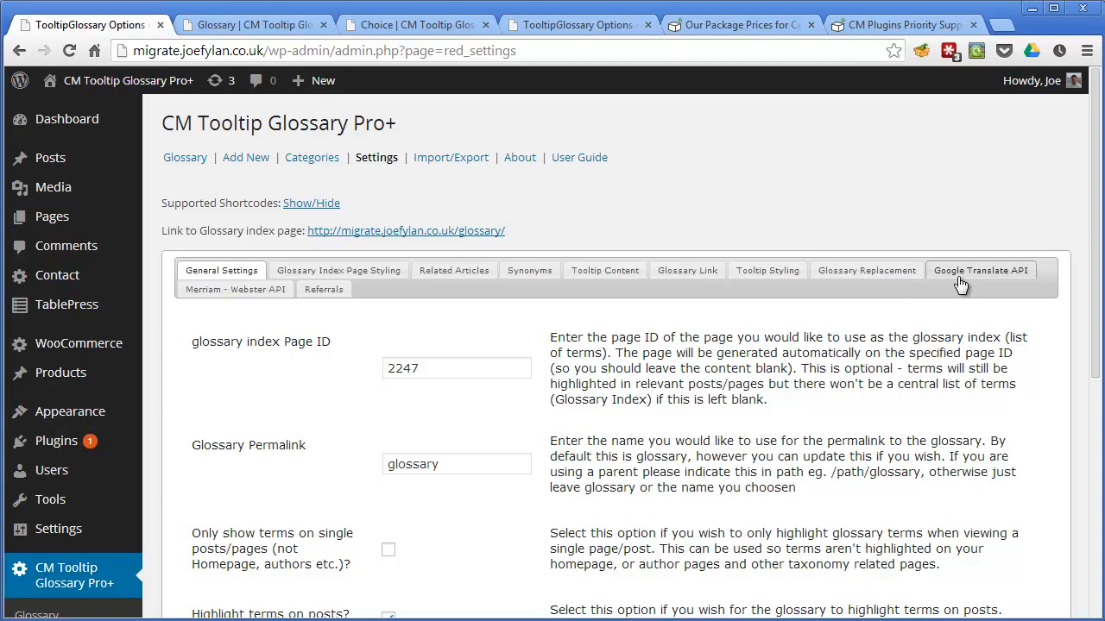
Choose English as Google Translate source language and Dutch as target language.
left_click(980, 270)
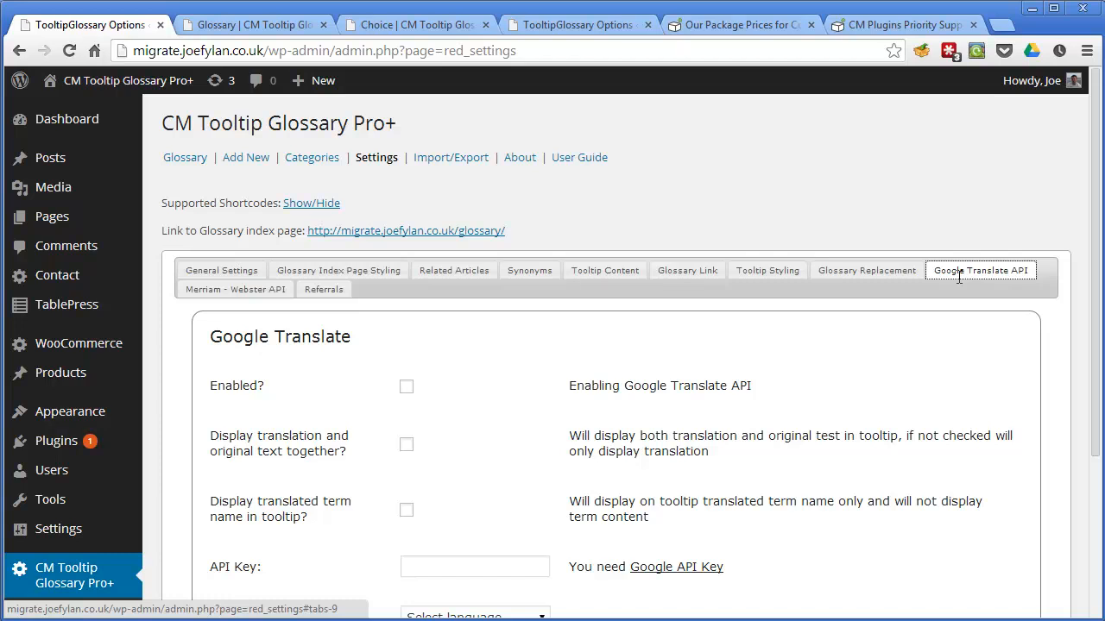
mouse_move(1096, 203)
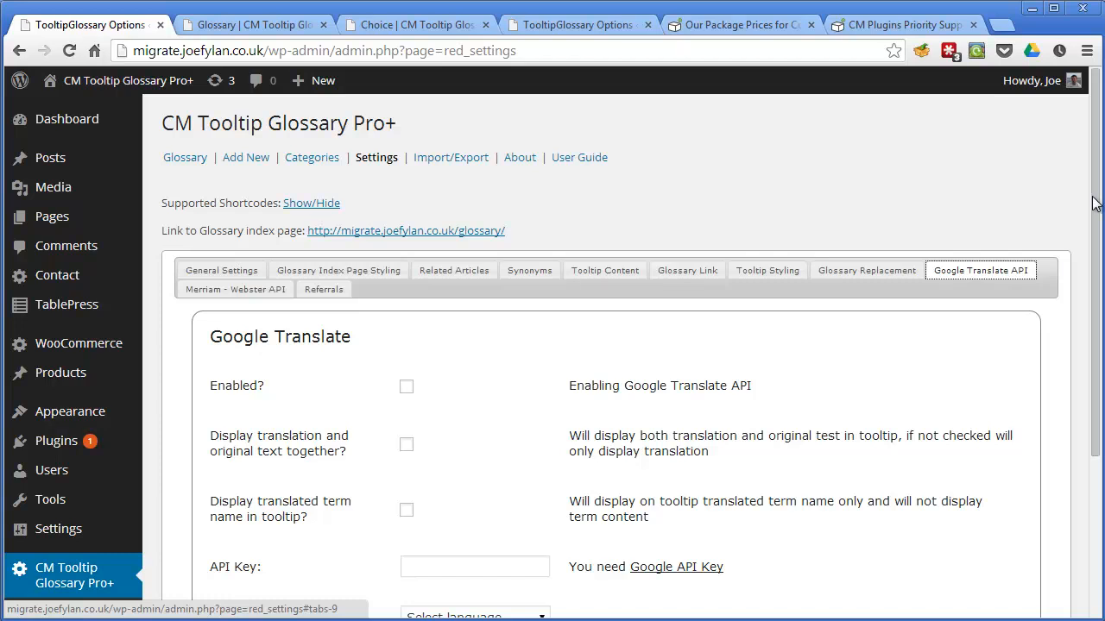
scroll("down", 3)
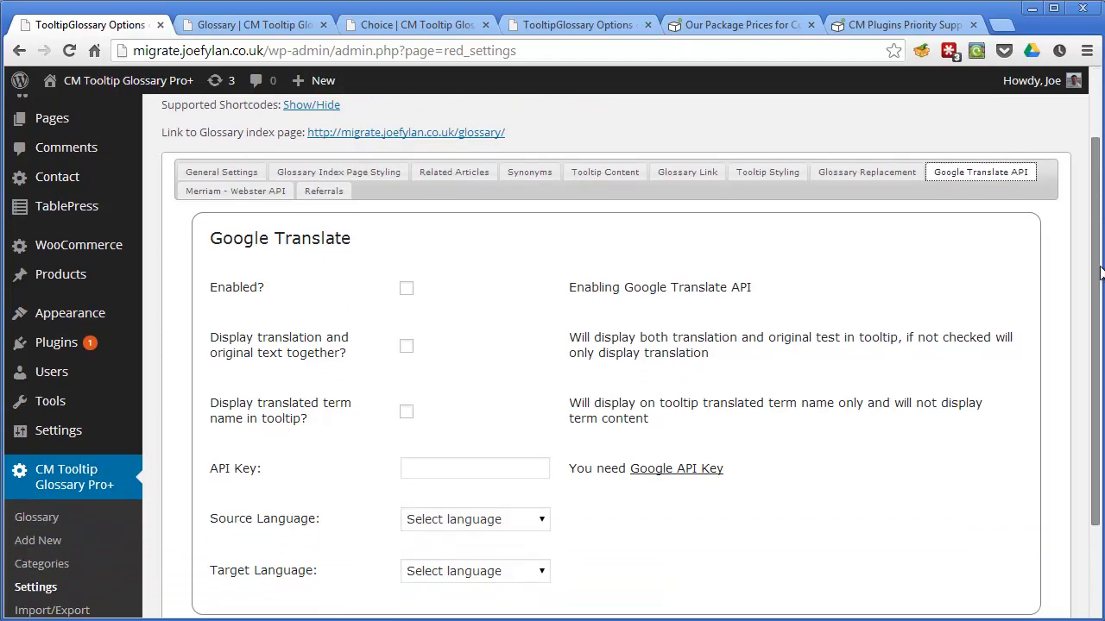
scroll("down", 3)
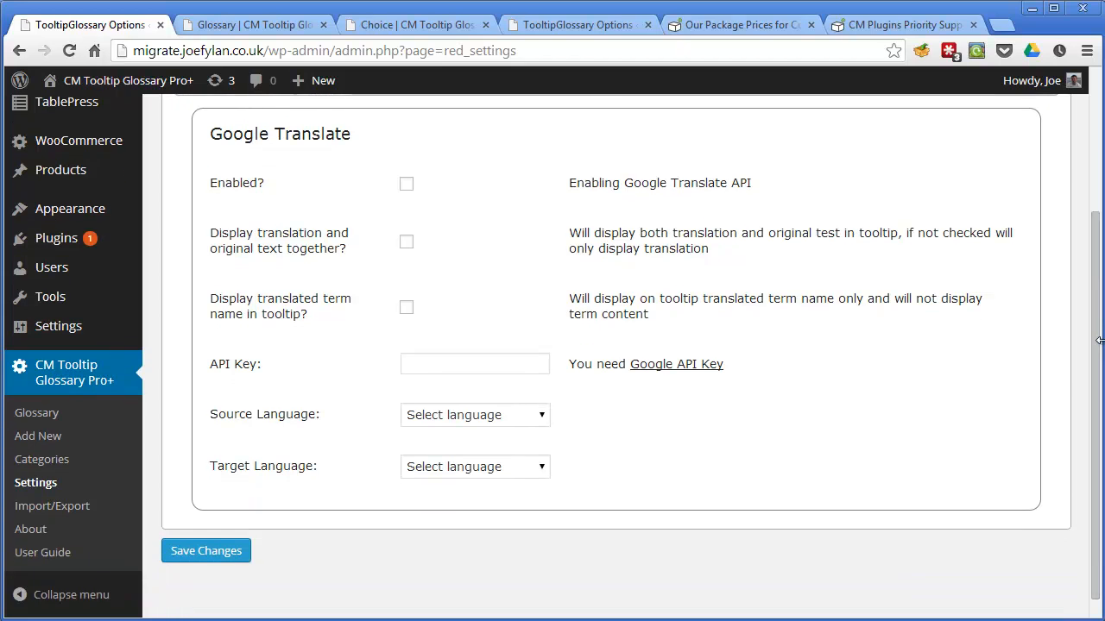
mouse_move(548, 386)
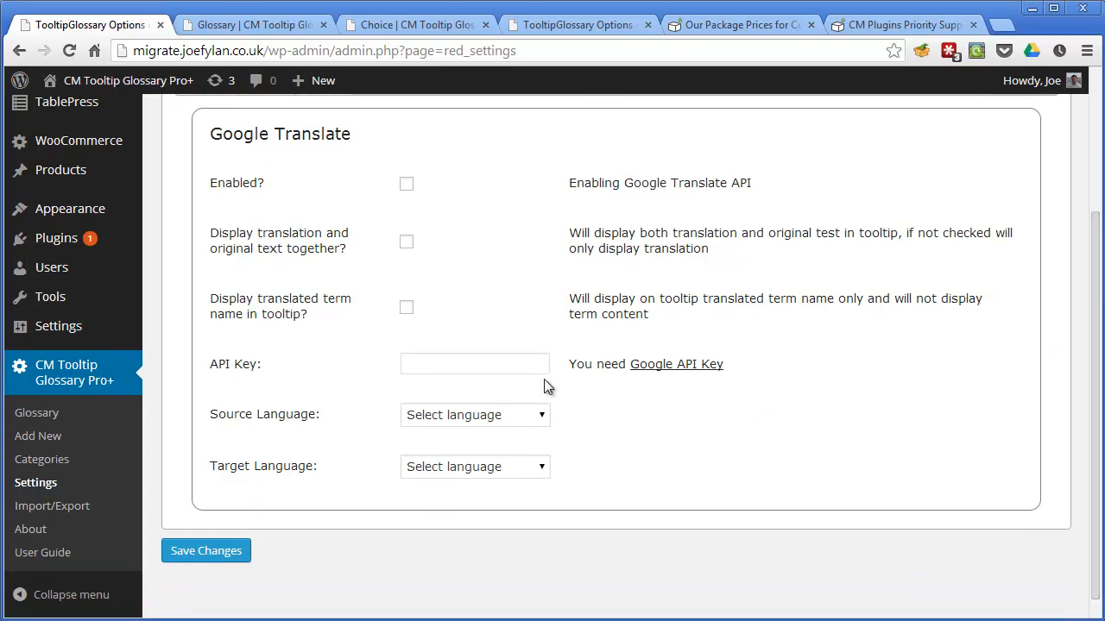
mouse_move(544, 421)
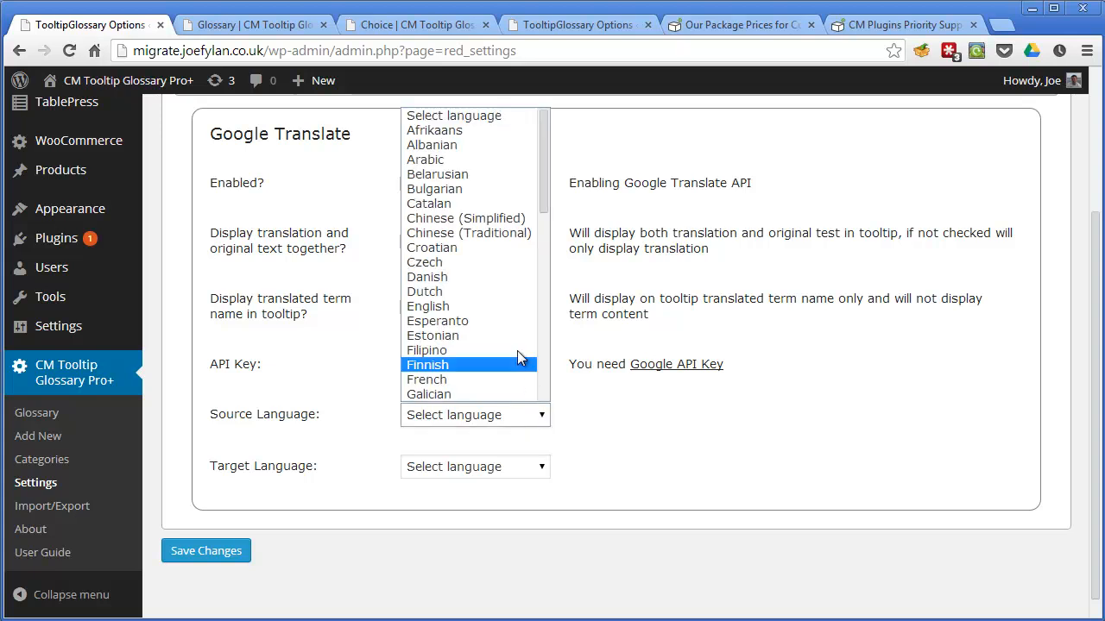
left_click(428, 306)
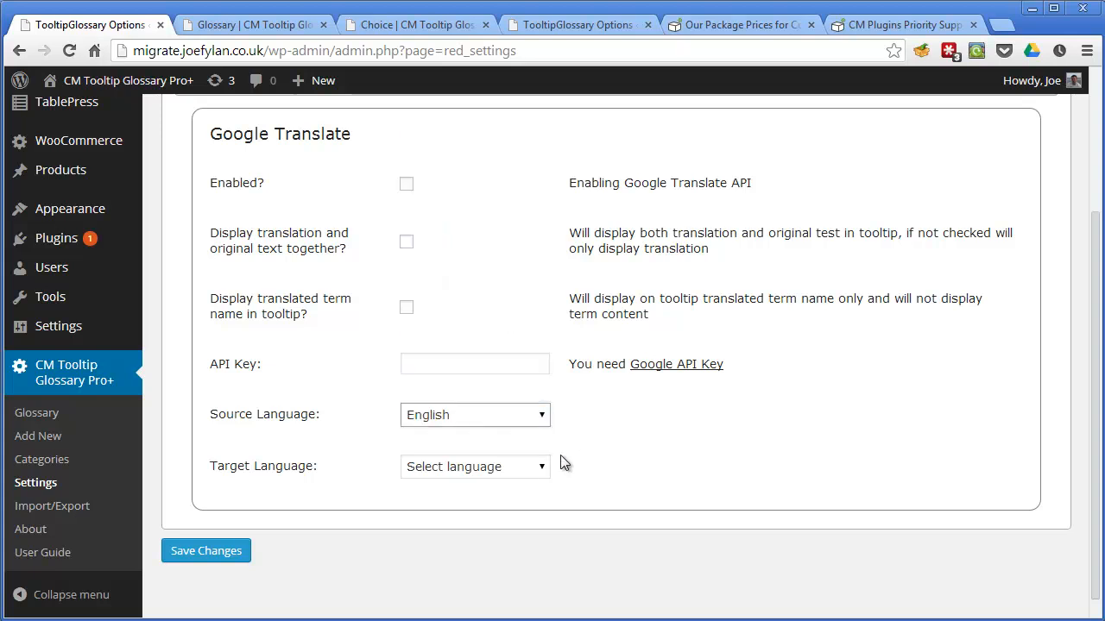
left_click(474, 466)
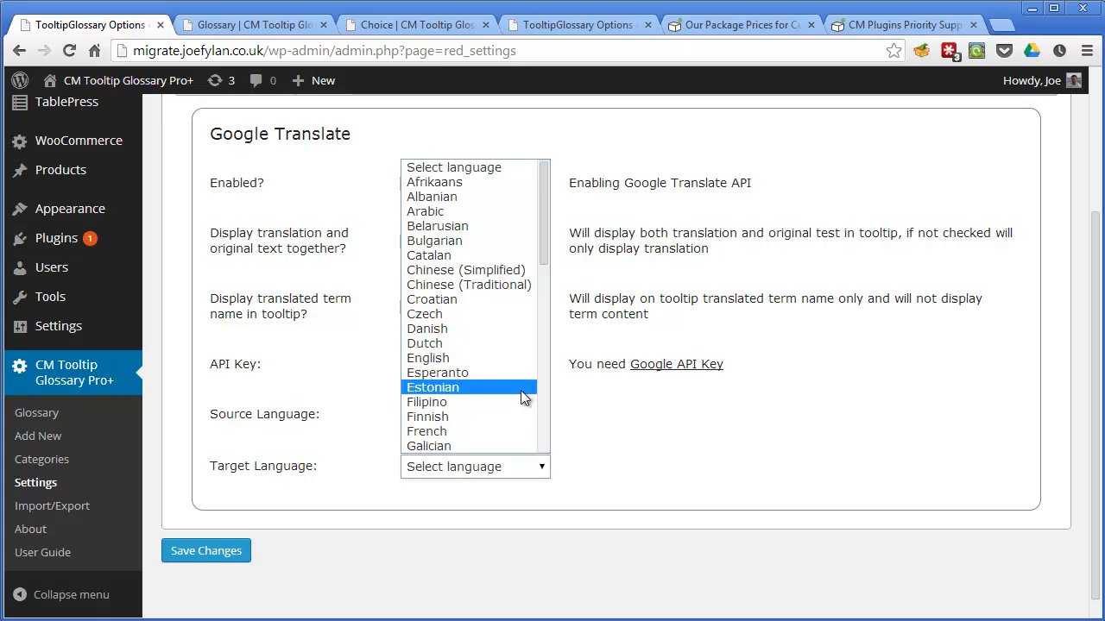
left_click(427, 357)
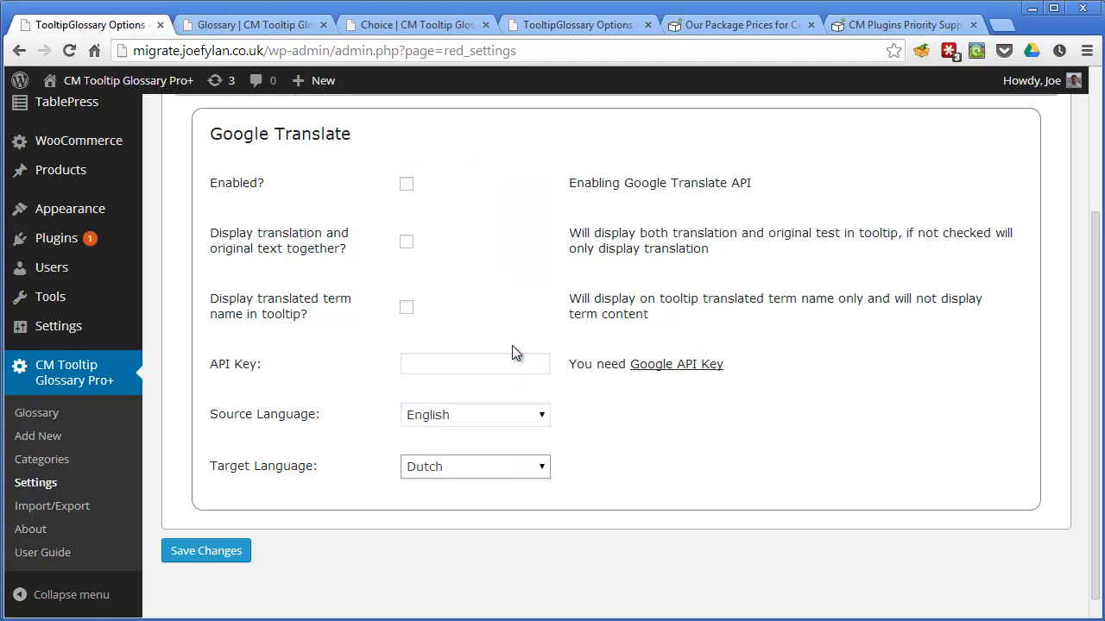
mouse_move(598, 455)
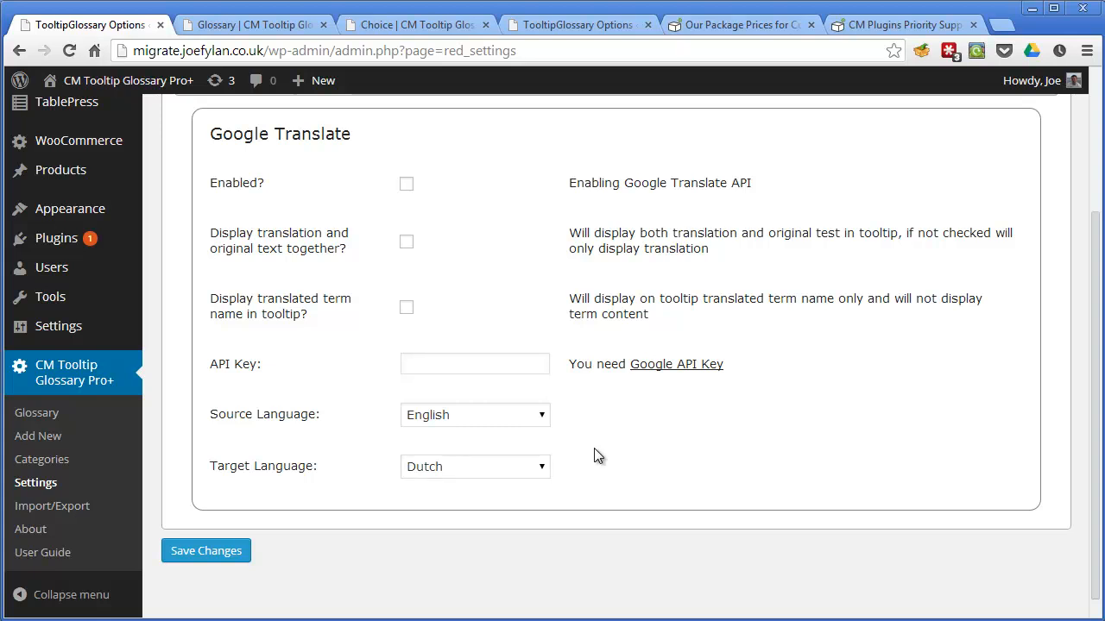
mouse_move(265, 42)
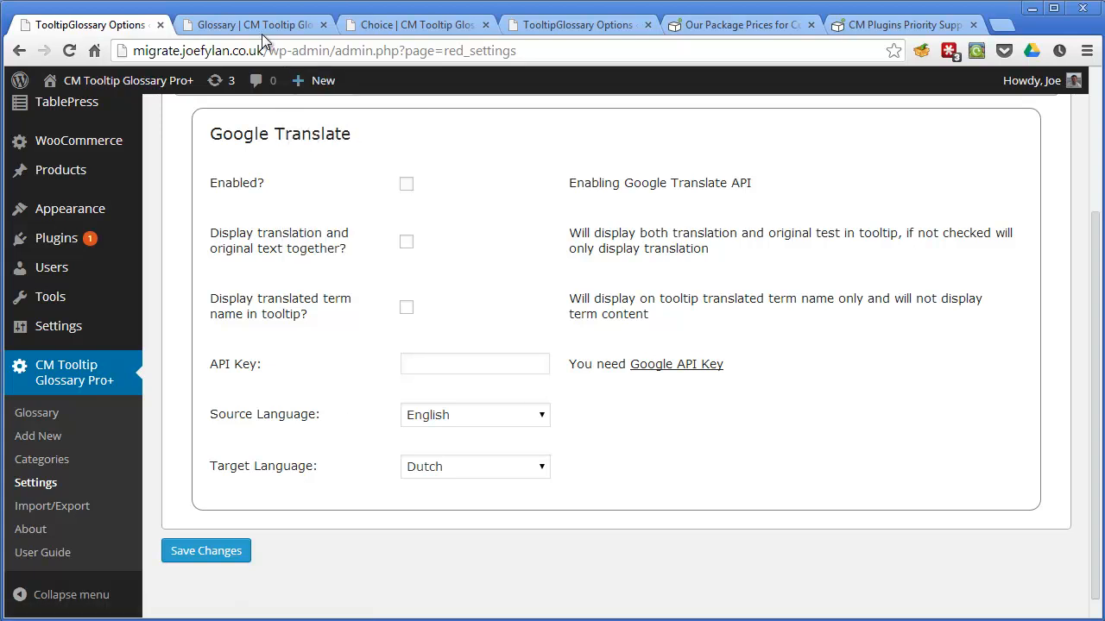
left_click(415, 24)
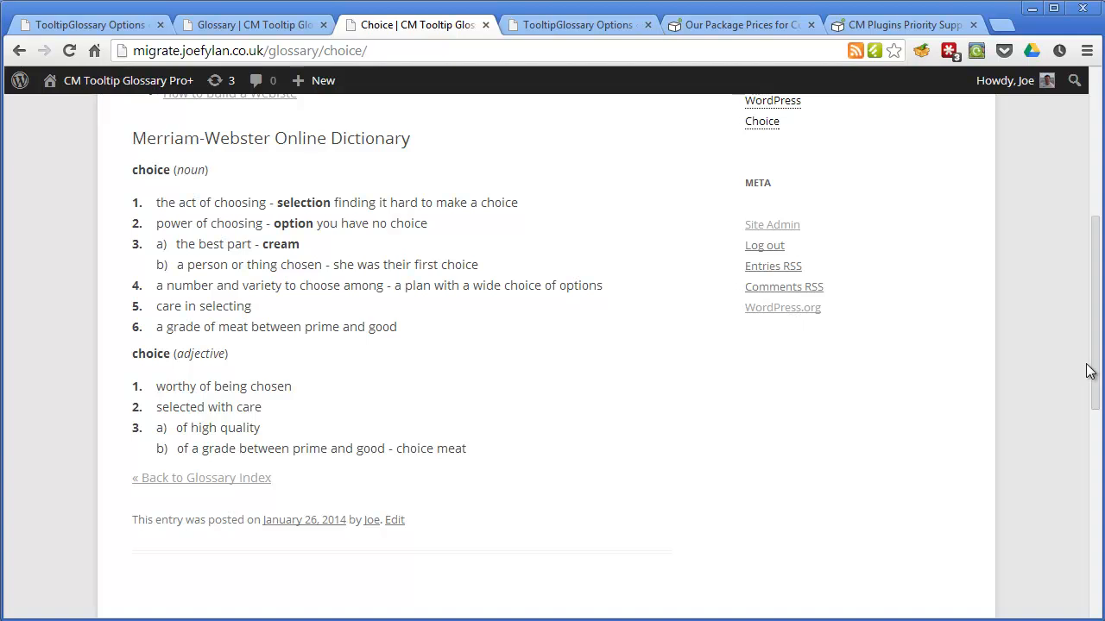
Scroll back up to the top of the Google Translate settings tab.
scroll("up", 3)
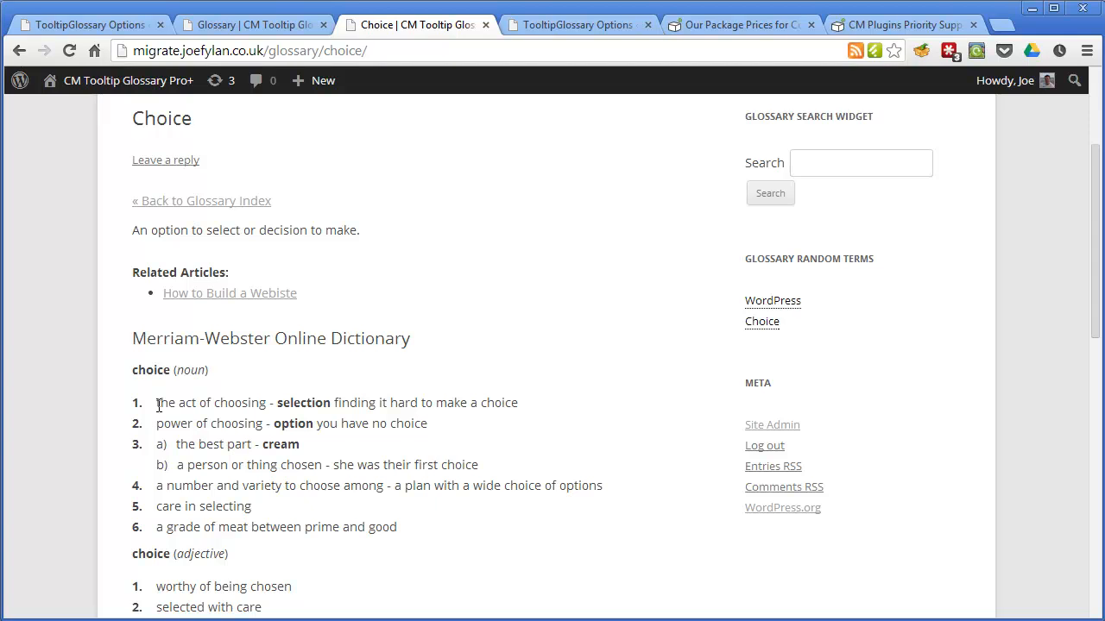
mouse_move(91, 24)
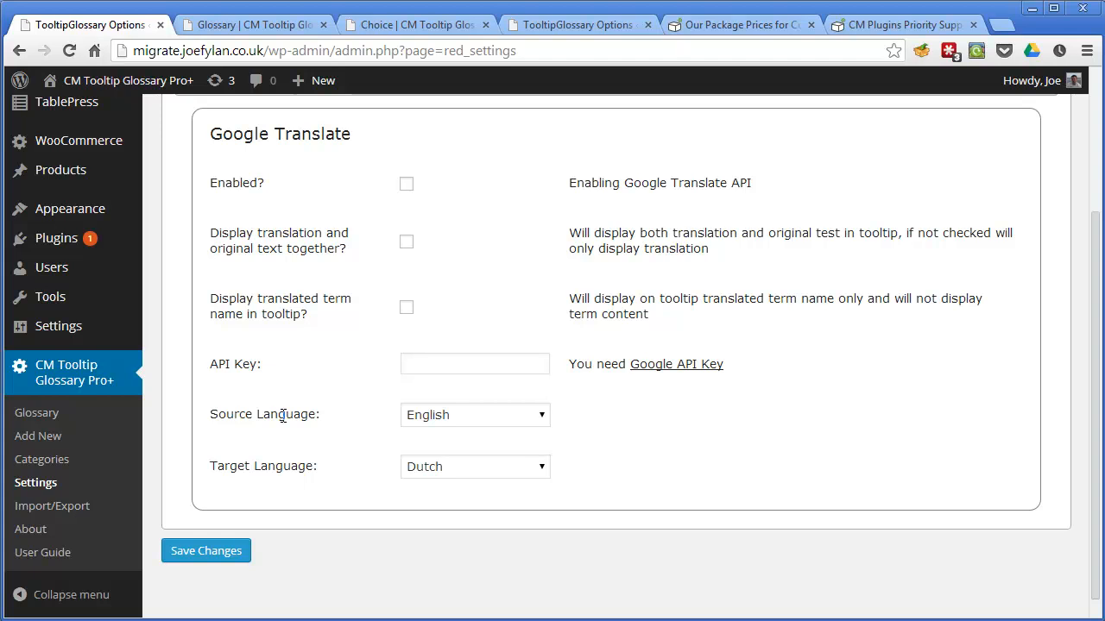
mouse_move(922, 424)
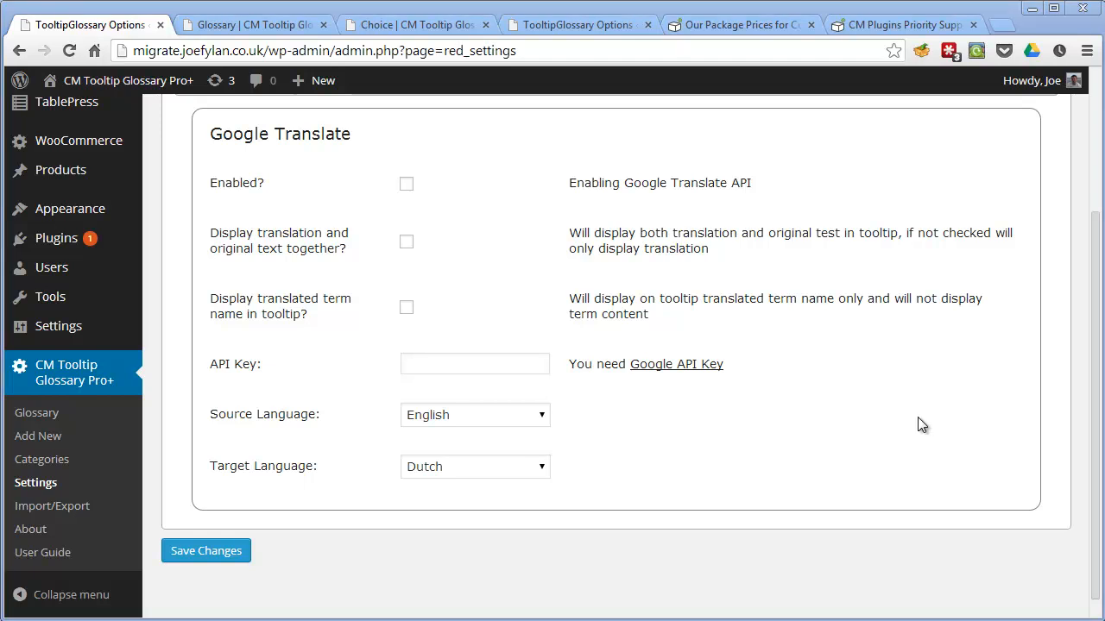
scroll("up", 3)
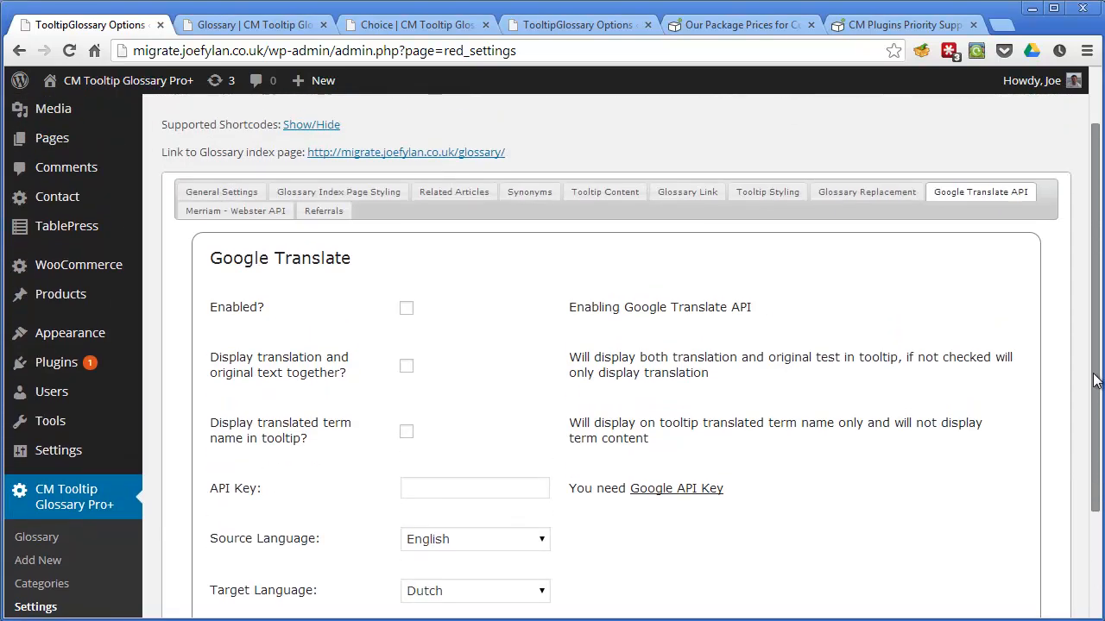
scroll("up", 3)
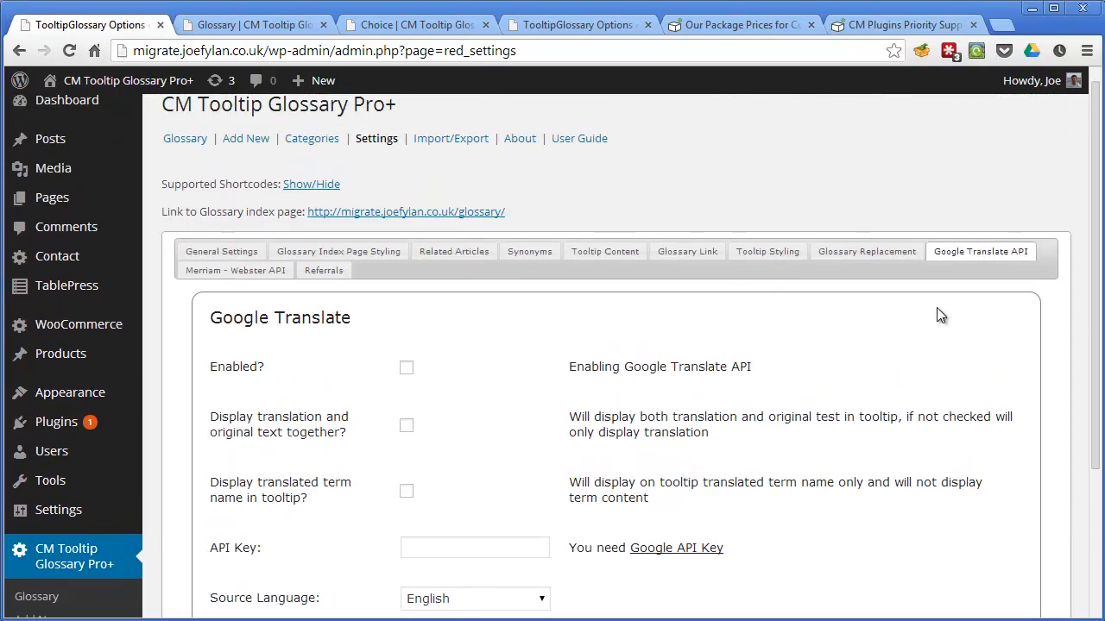
mouse_move(866, 251)
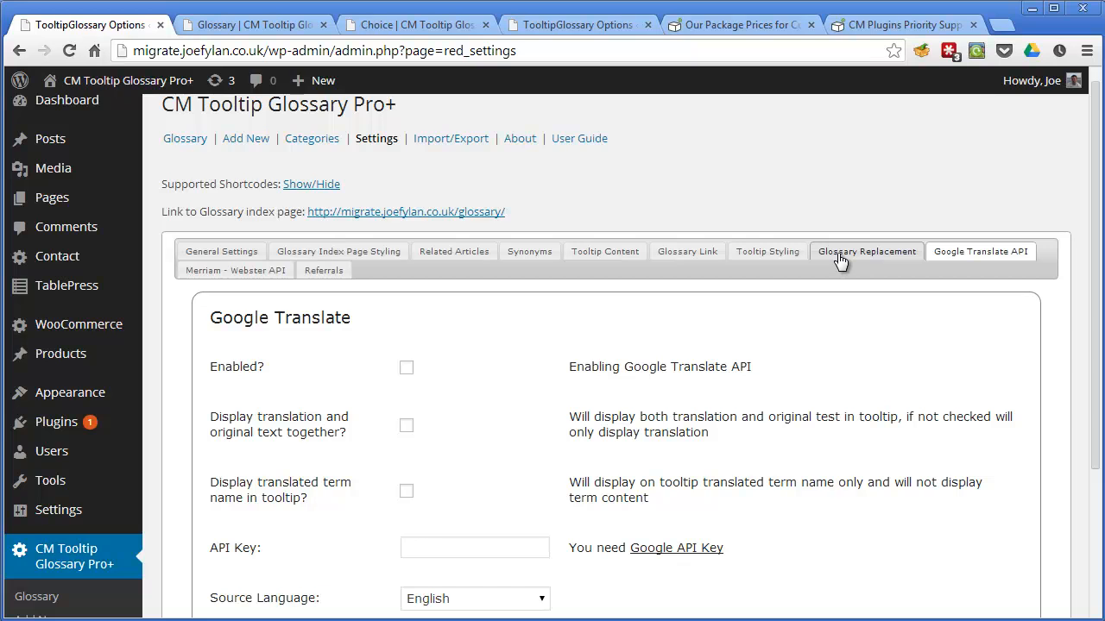
Open the Glossary Replacement tab and click into its From and To fields.
left_click(866, 251)
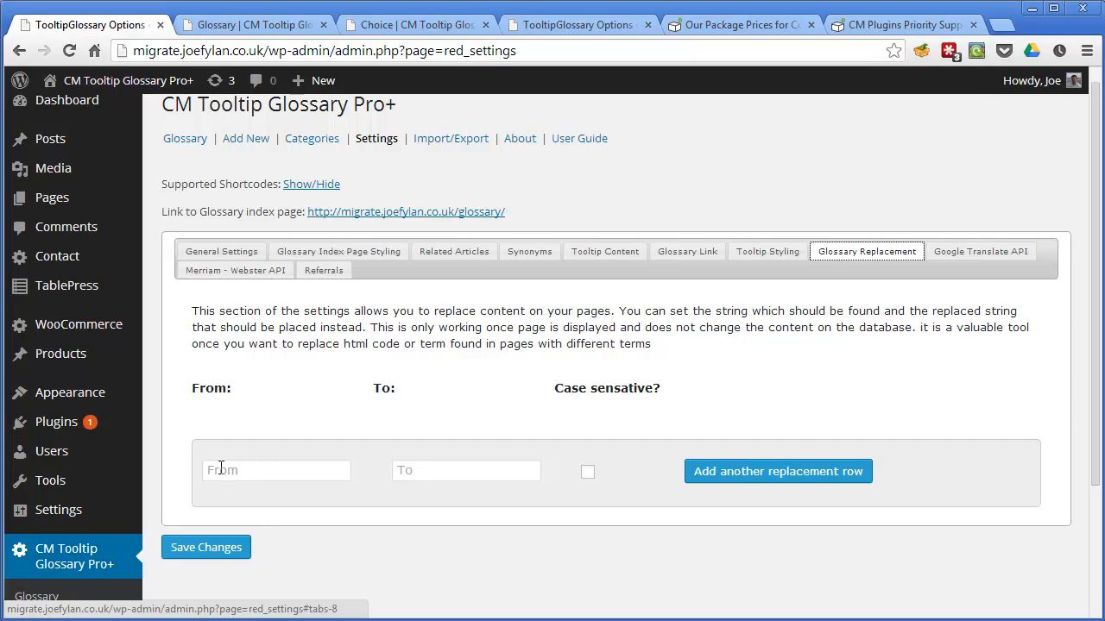
left_click(277, 470)
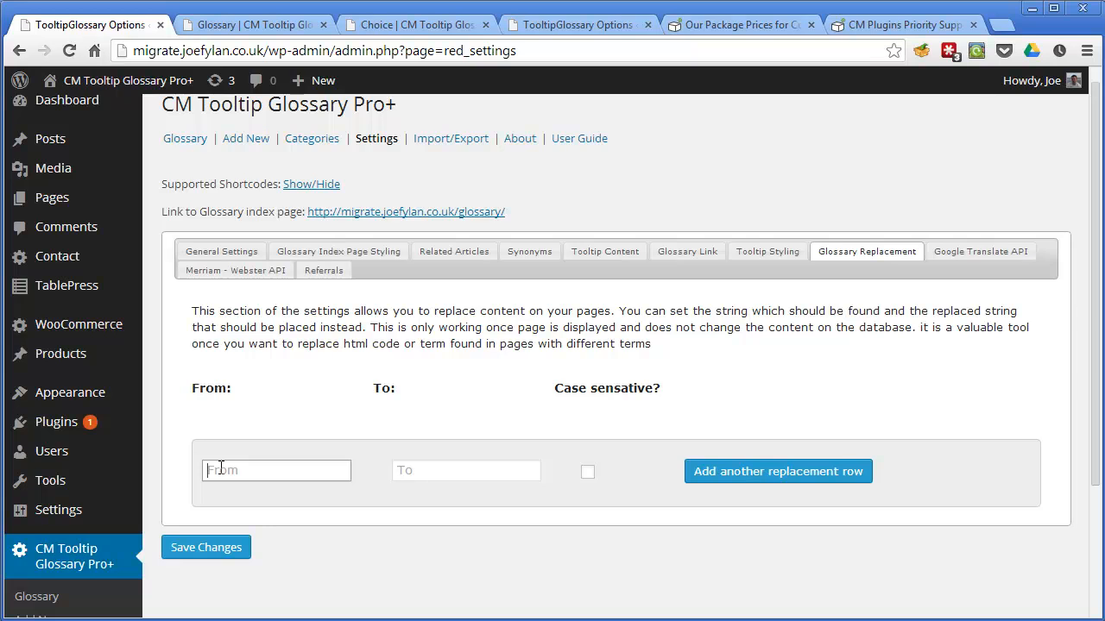
mouse_move(418, 462)
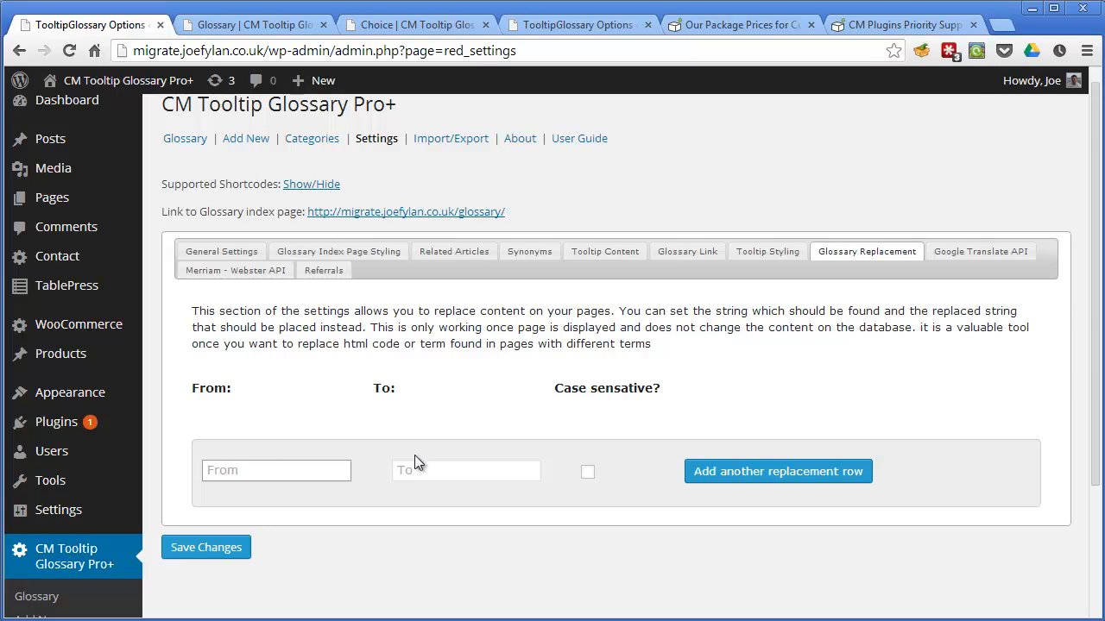
left_click(466, 471)
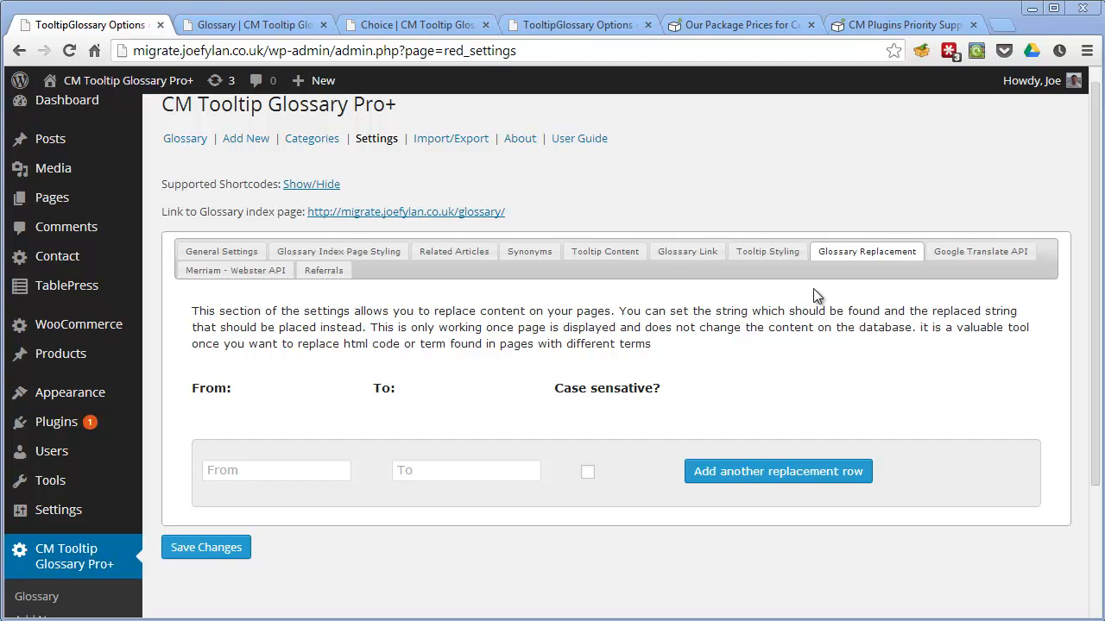
mouse_move(981, 391)
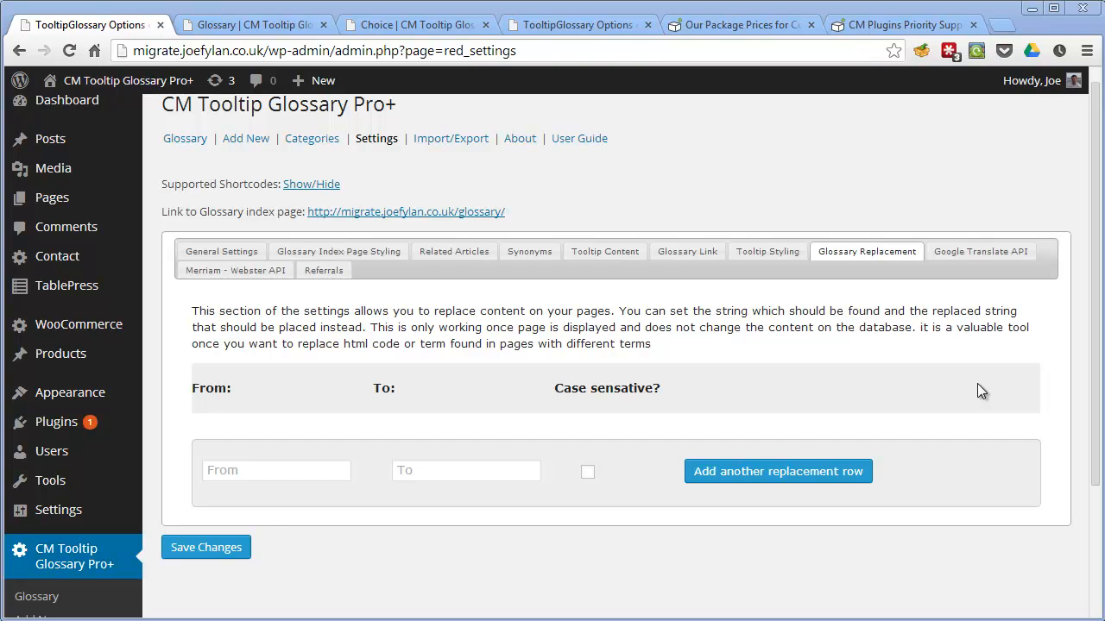
mouse_move(375, 71)
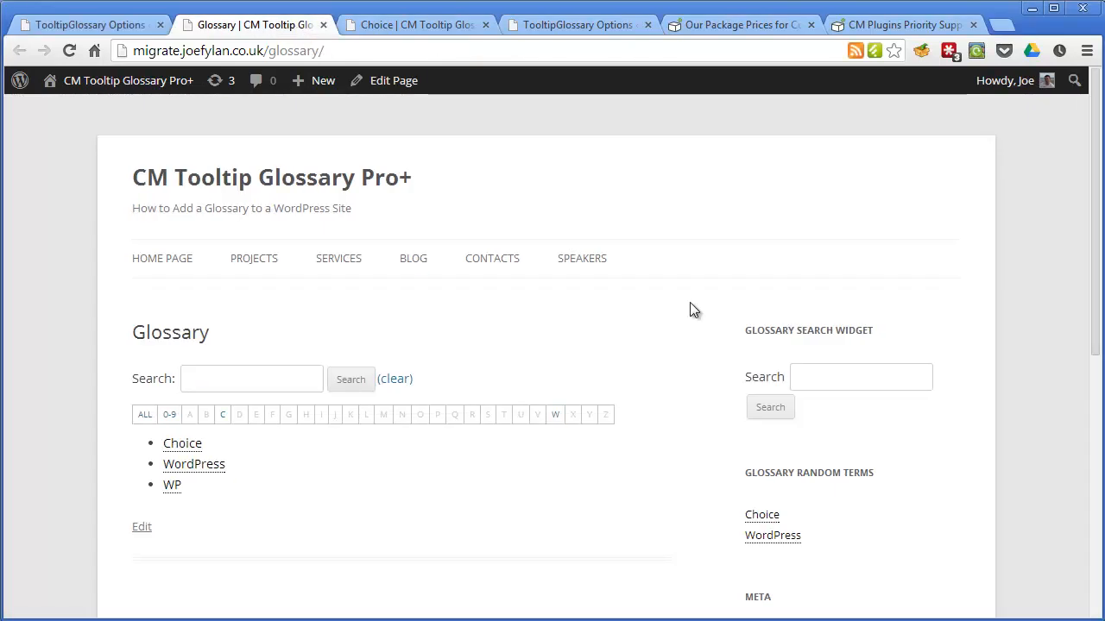
mouse_move(745, 335)
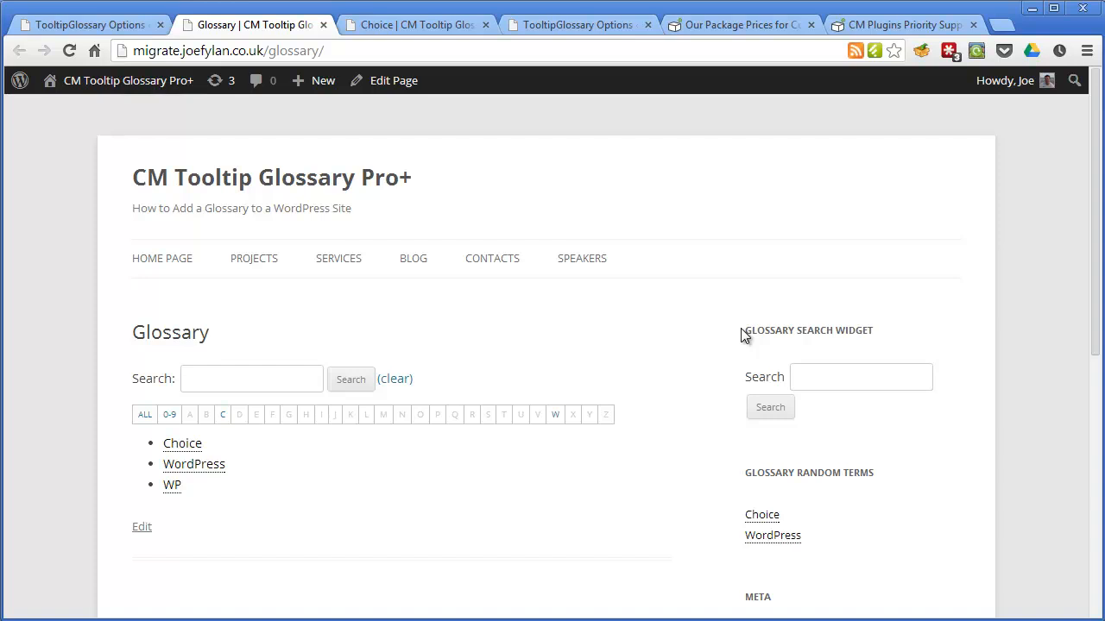
mouse_move(895, 380)
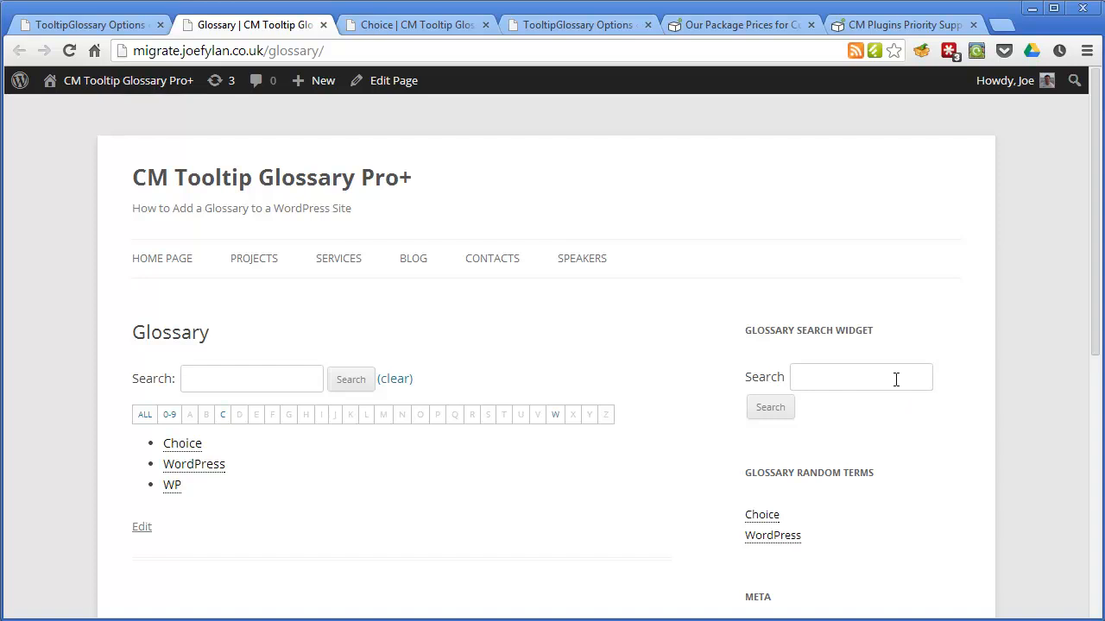
left_click(861, 377)
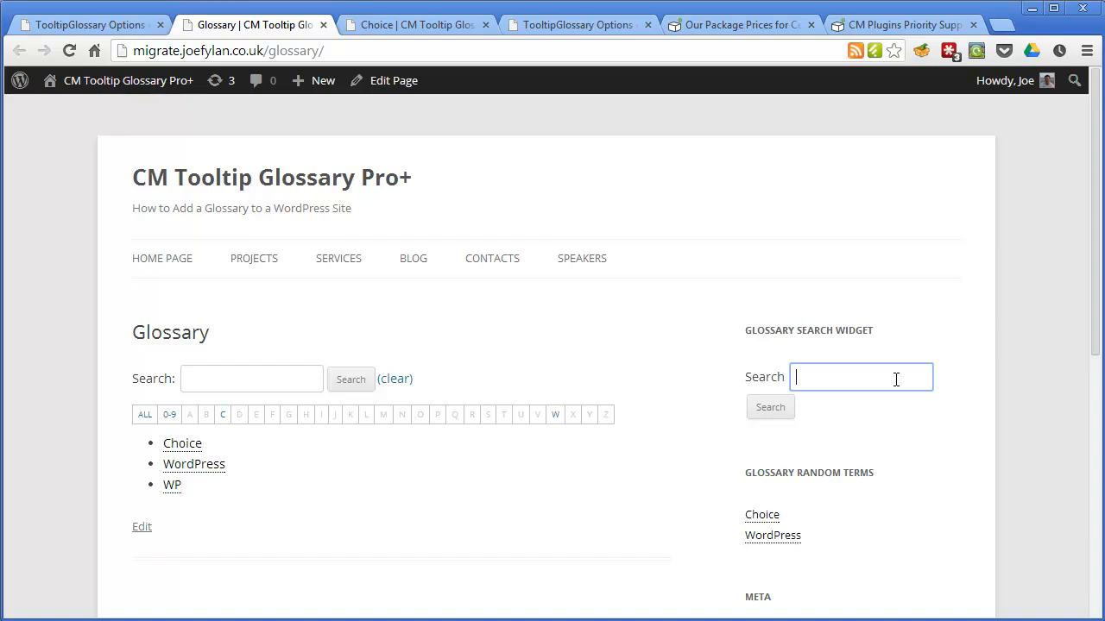
mouse_move(453, 366)
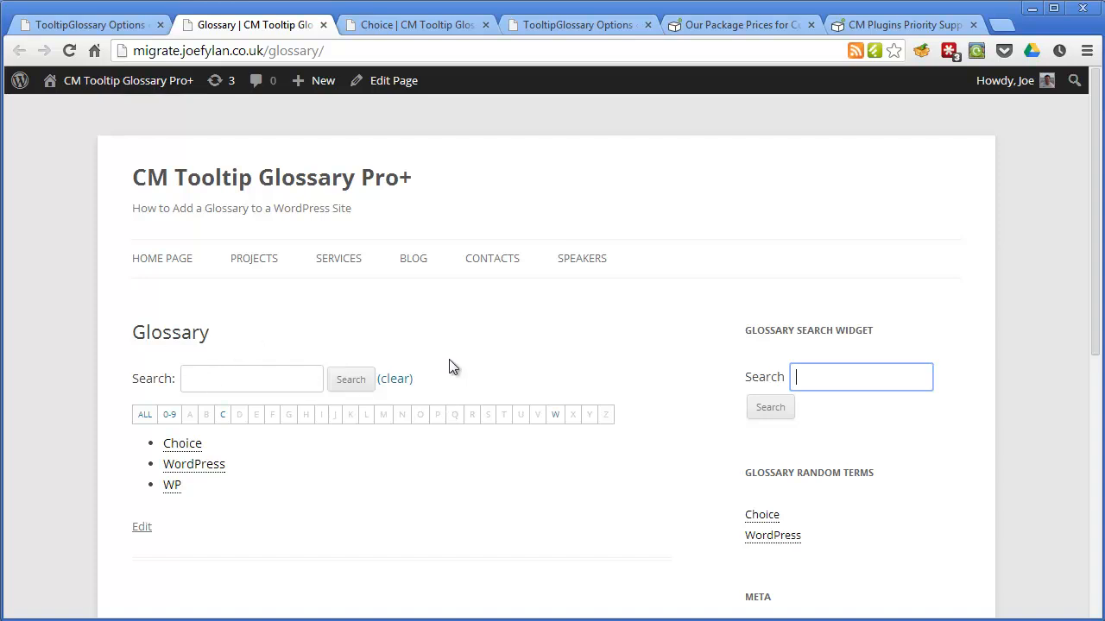
scroll("down", 3)
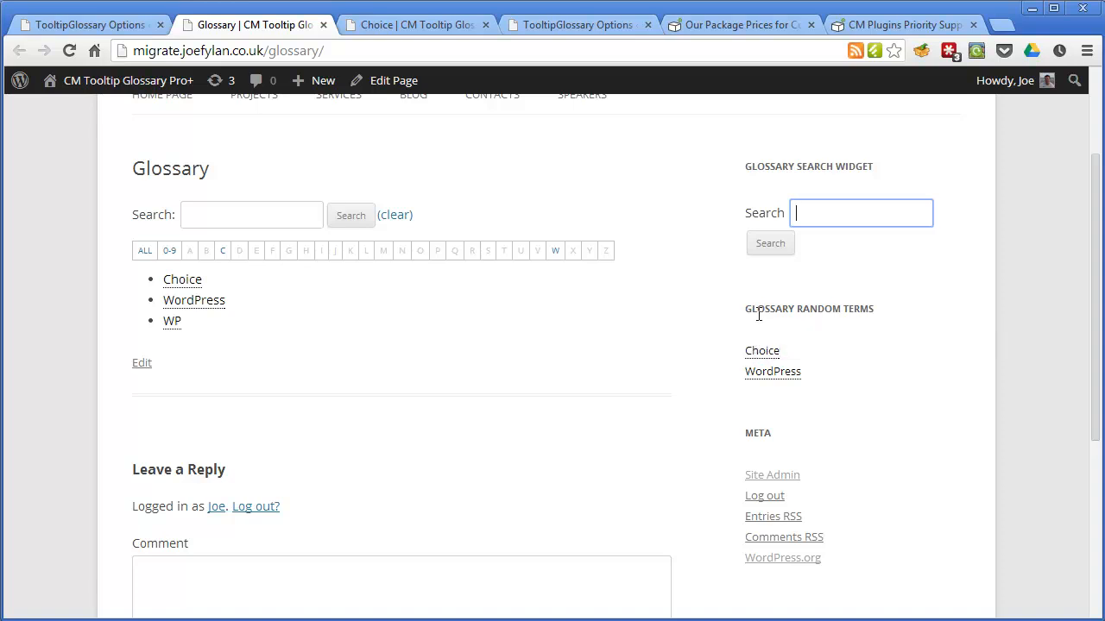
mouse_move(772, 371)
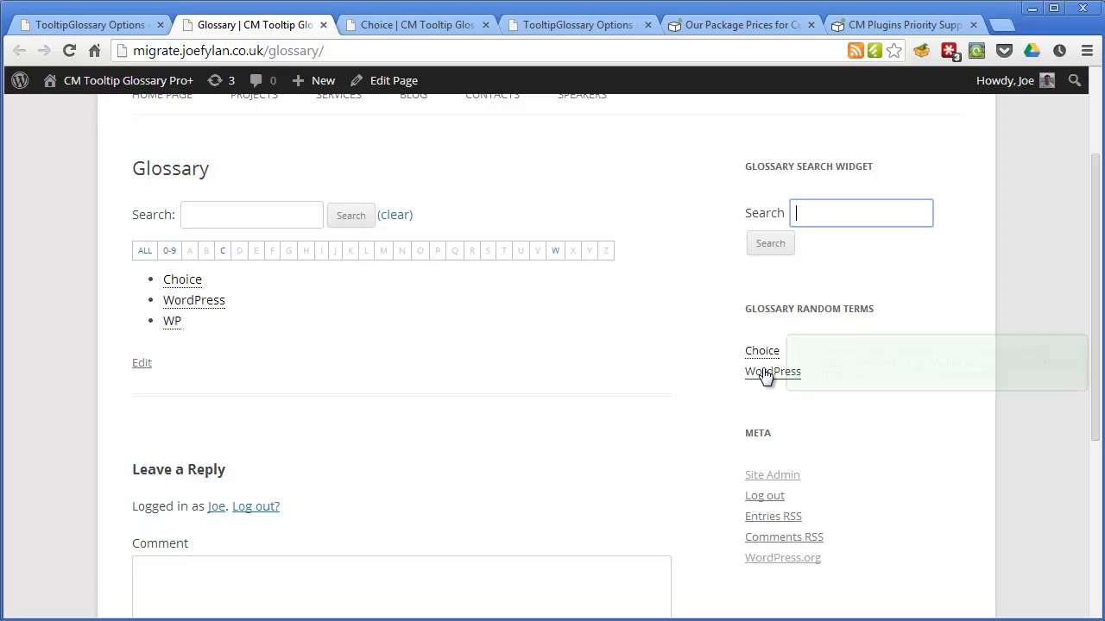
mouse_move(773, 371)
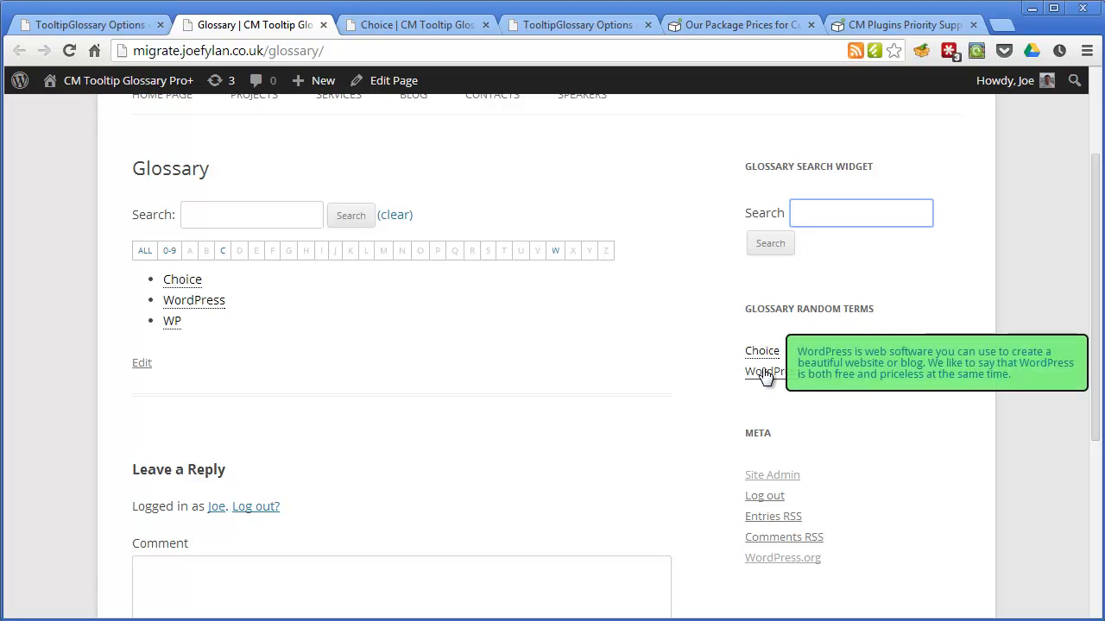
mouse_move(766, 398)
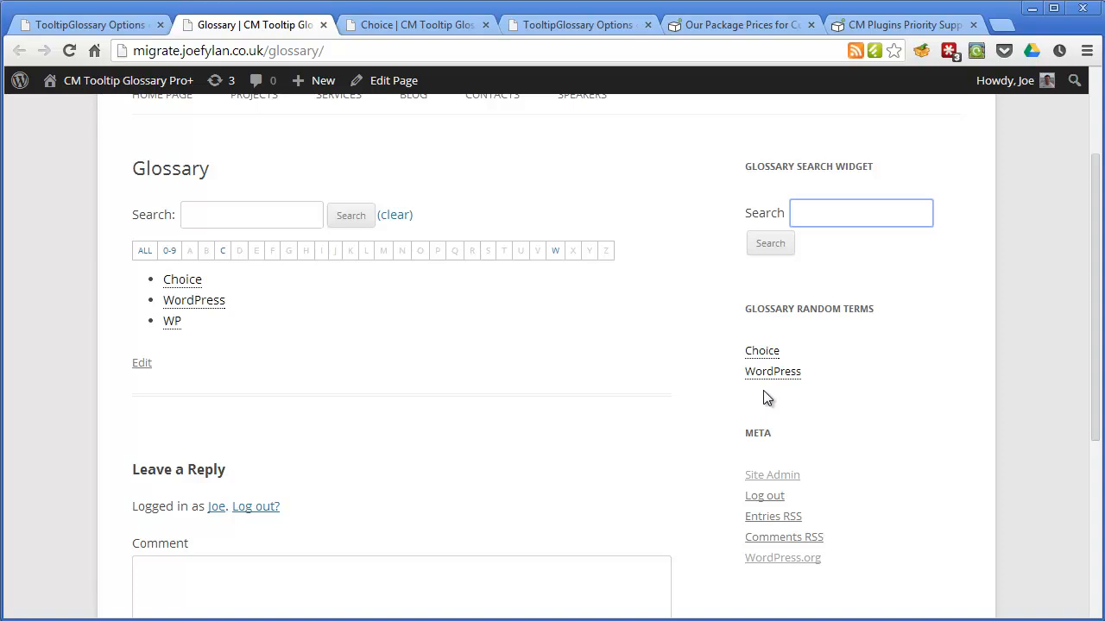
left_click(861, 213)
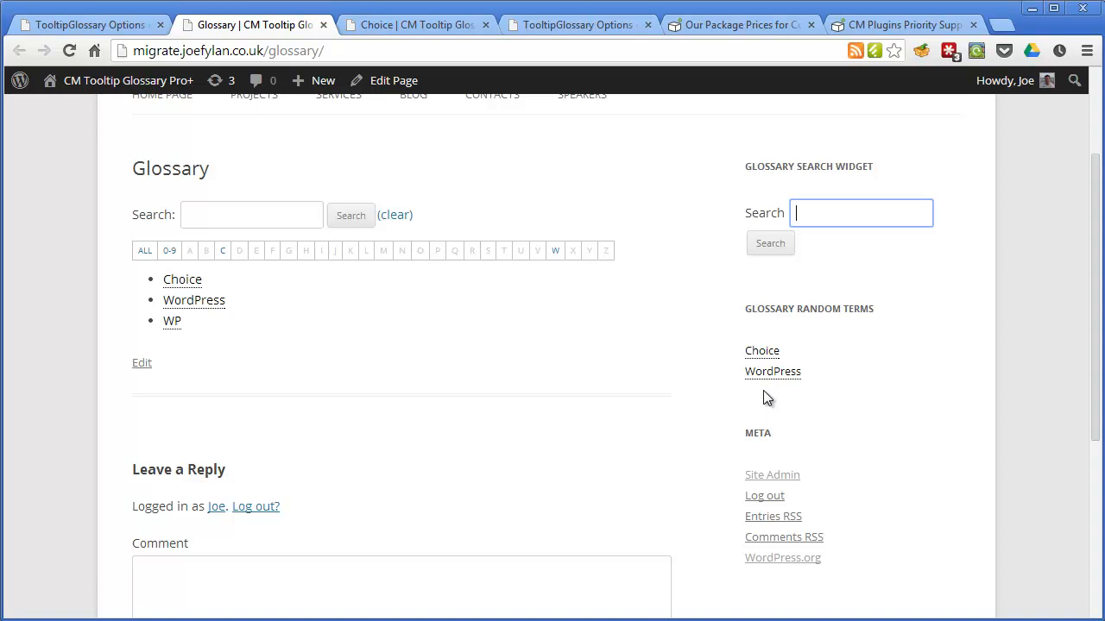
mouse_move(883, 379)
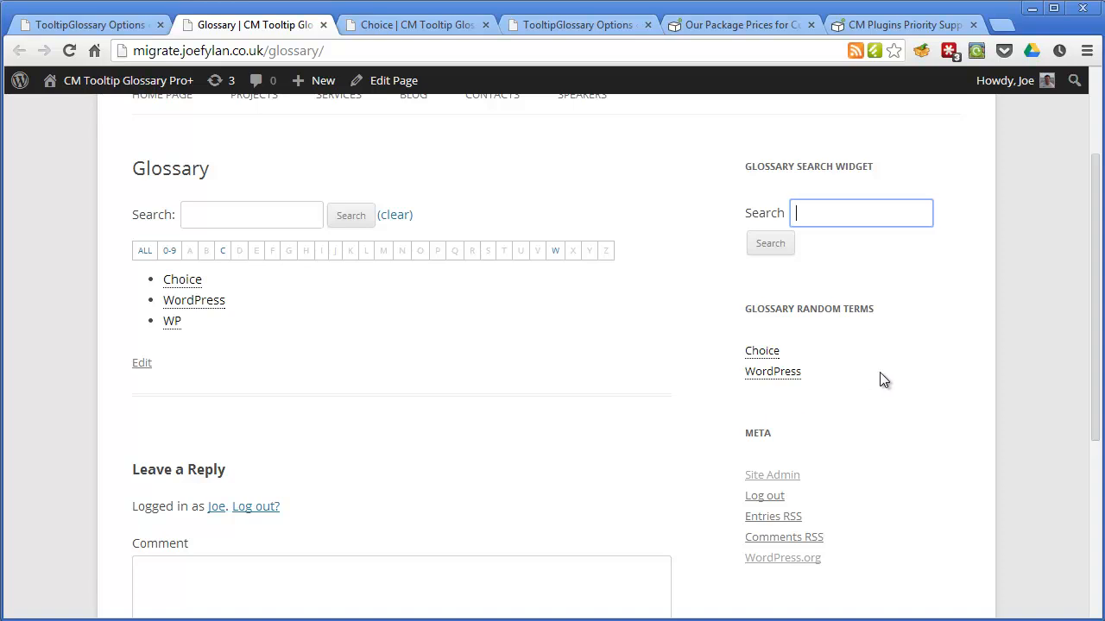
mouse_move(1022, 302)
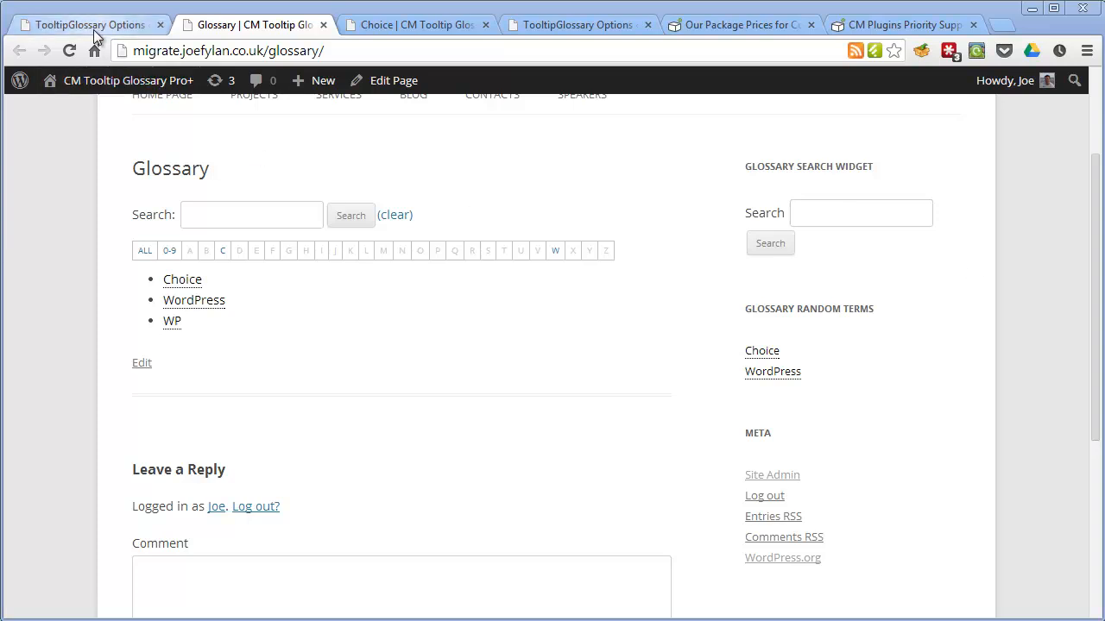
Go to All Posts and edit the 'How to Build a Webiste' post.
left_click(90, 24)
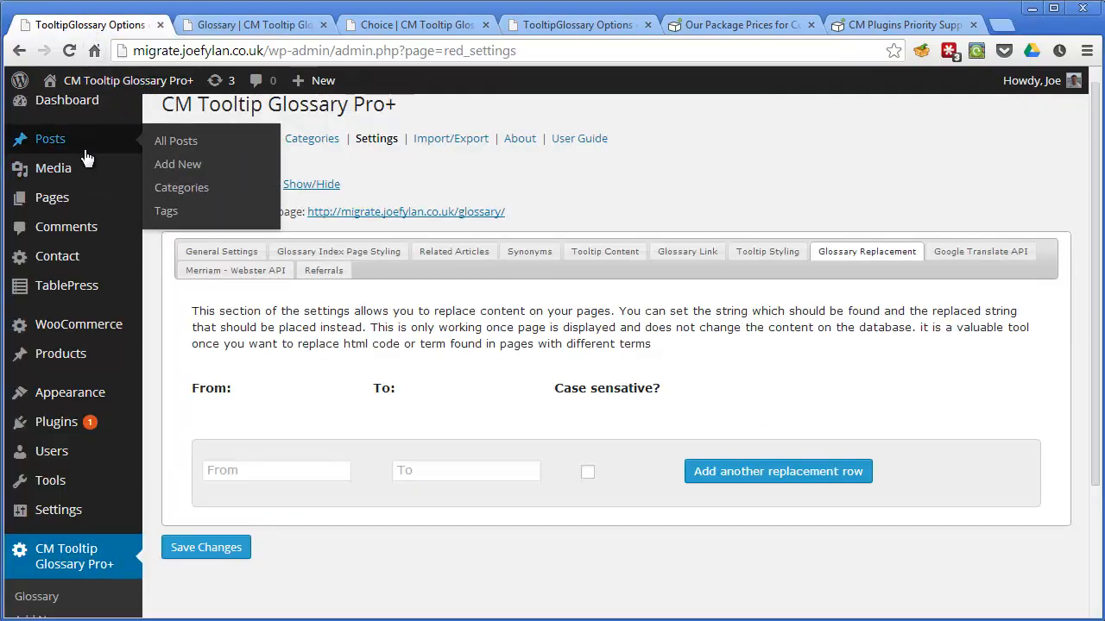
mouse_move(178, 164)
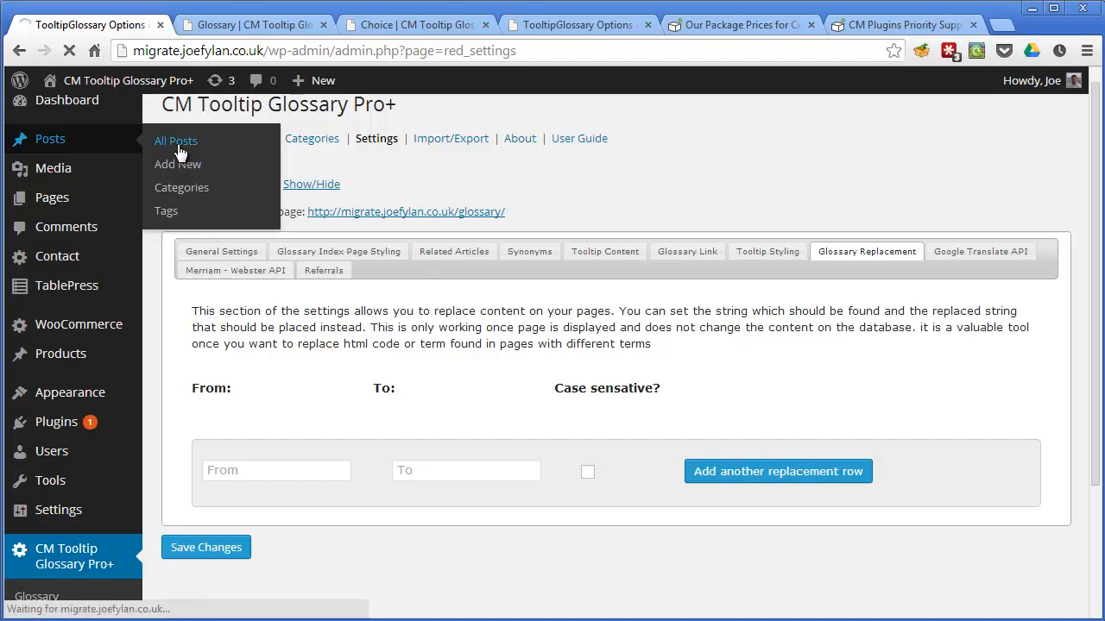
left_click(175, 141)
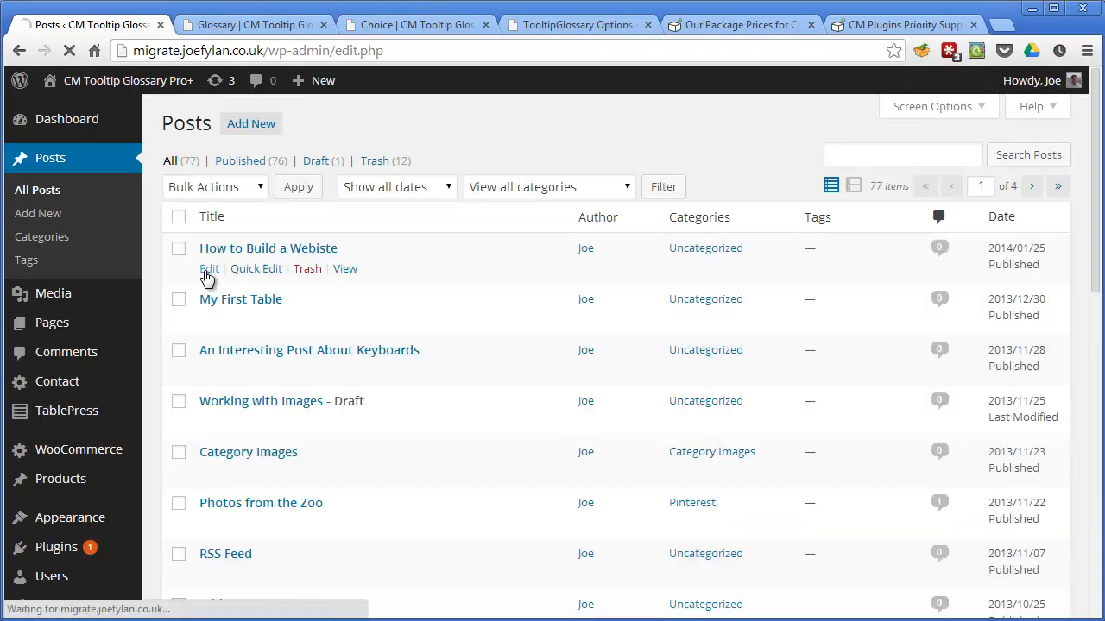
left_click(208, 268)
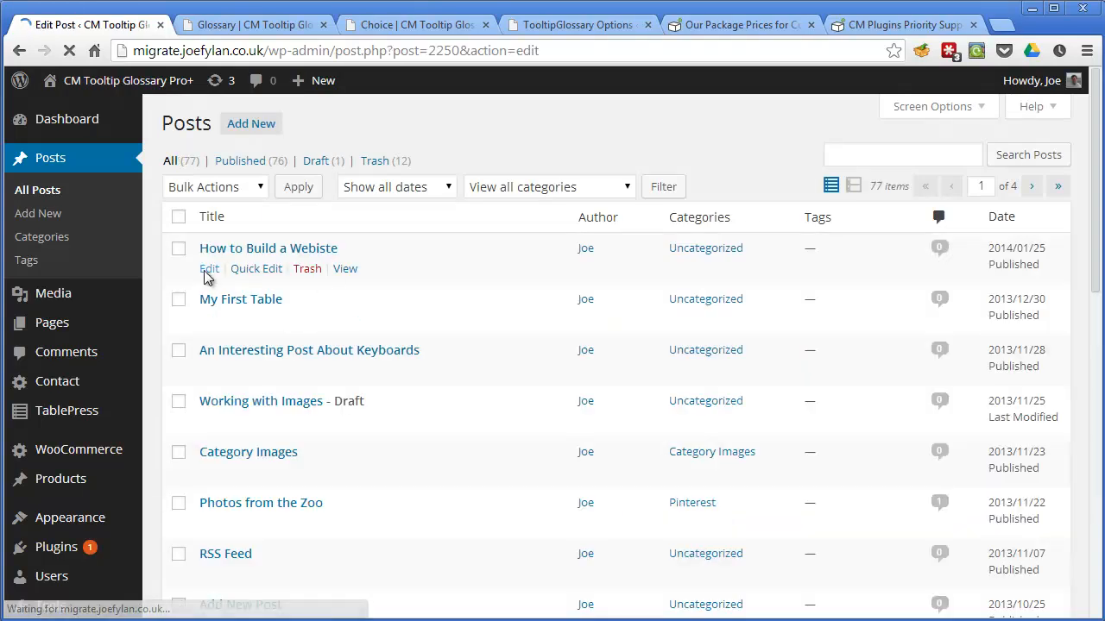
left_click(209, 269)
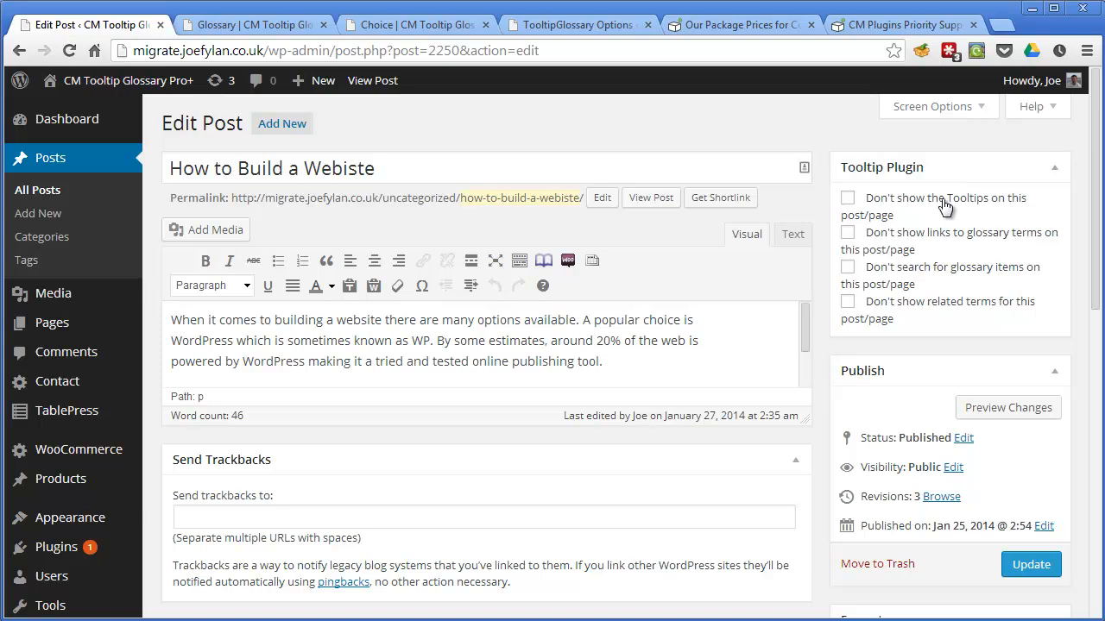
mouse_move(945, 207)
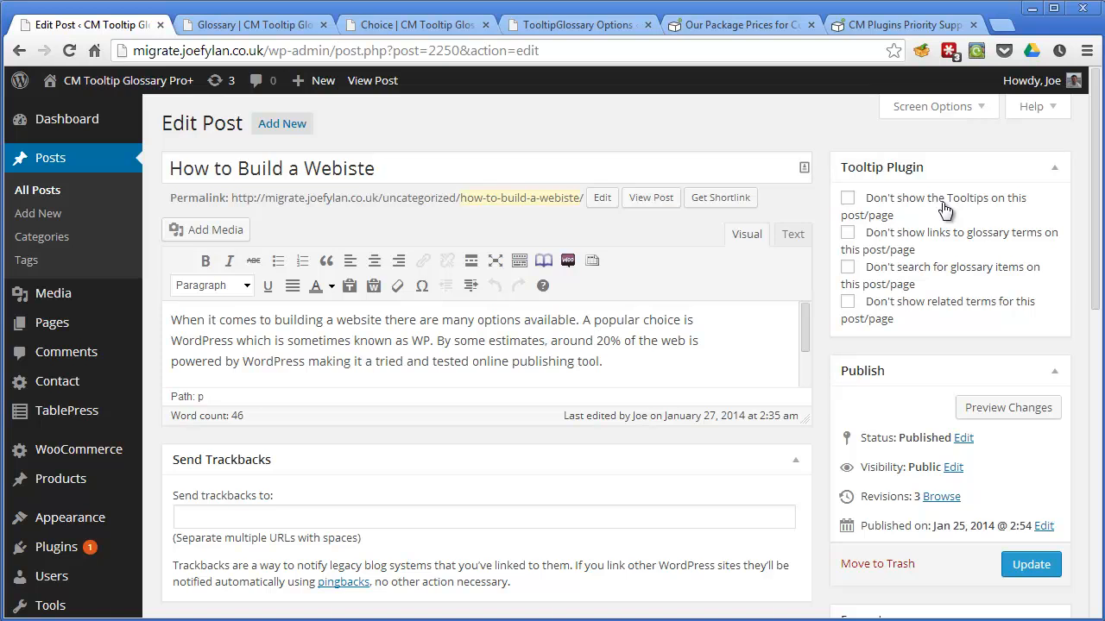
Tick the Tooltip Plugin opt-out boxes and update the post.
left_click(848, 198)
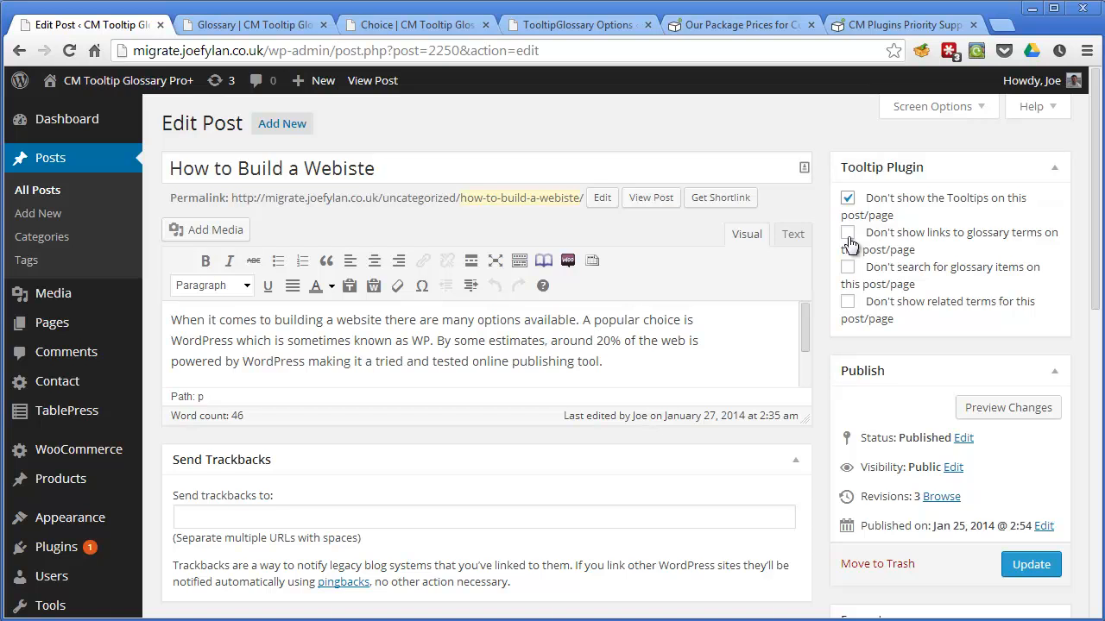
left_click(847, 232)
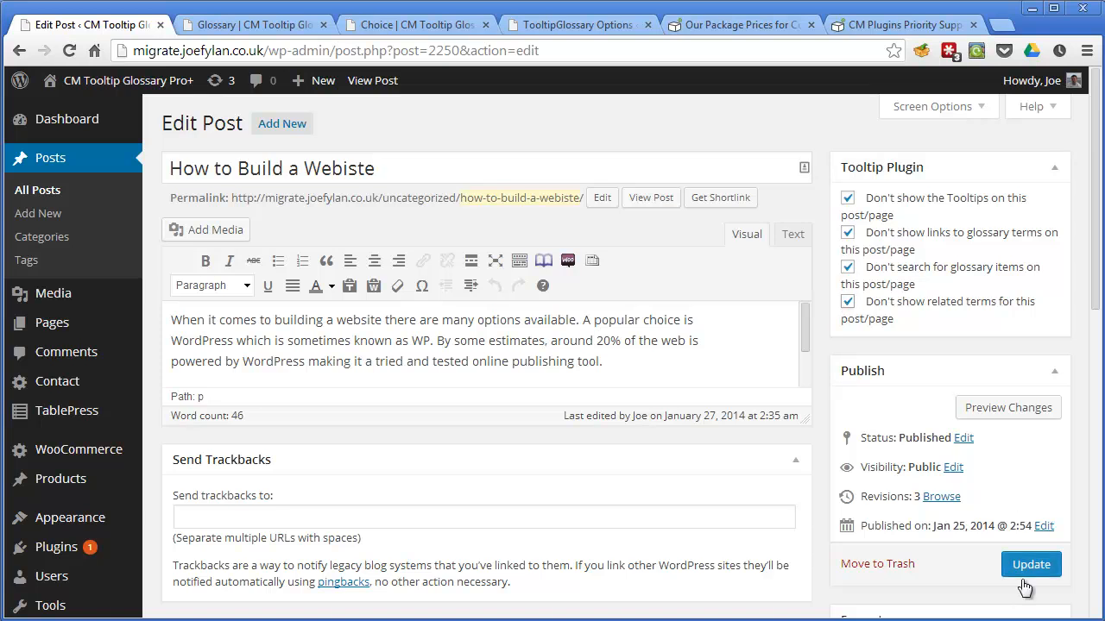
left_click(1031, 564)
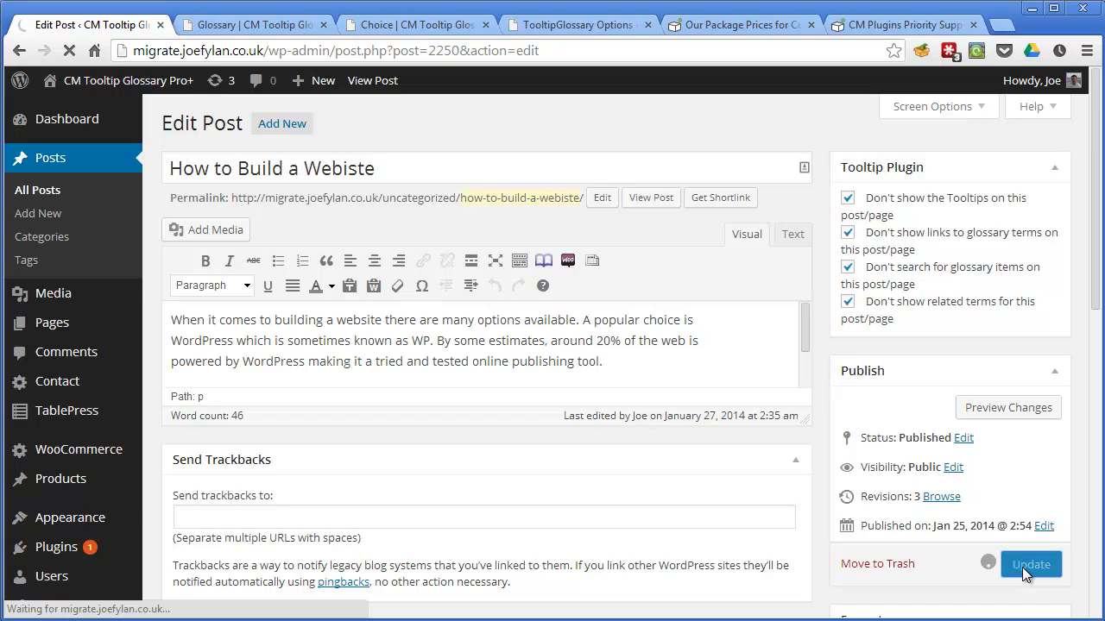
left_click(1031, 564)
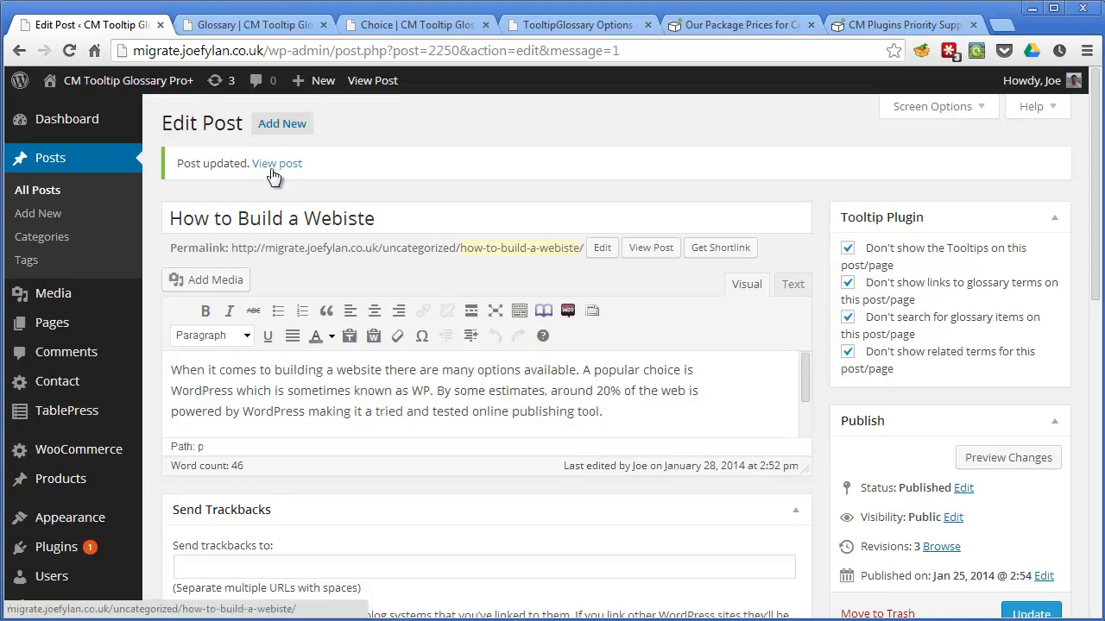
View the updated post and double-click its text to check for tooltips.
left_click(277, 163)
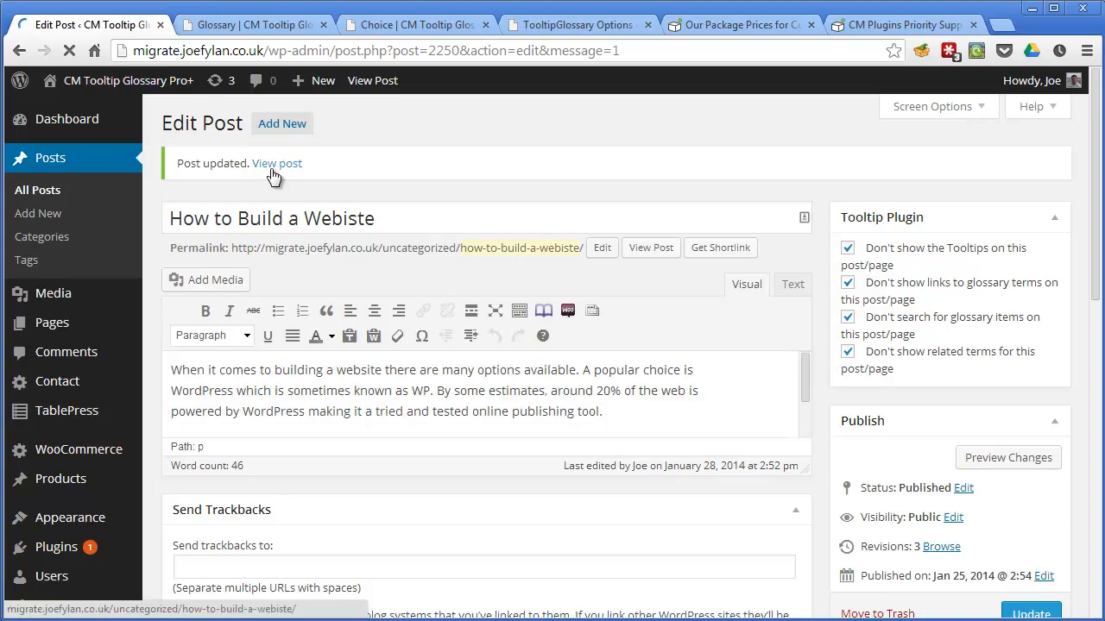
left_click(277, 163)
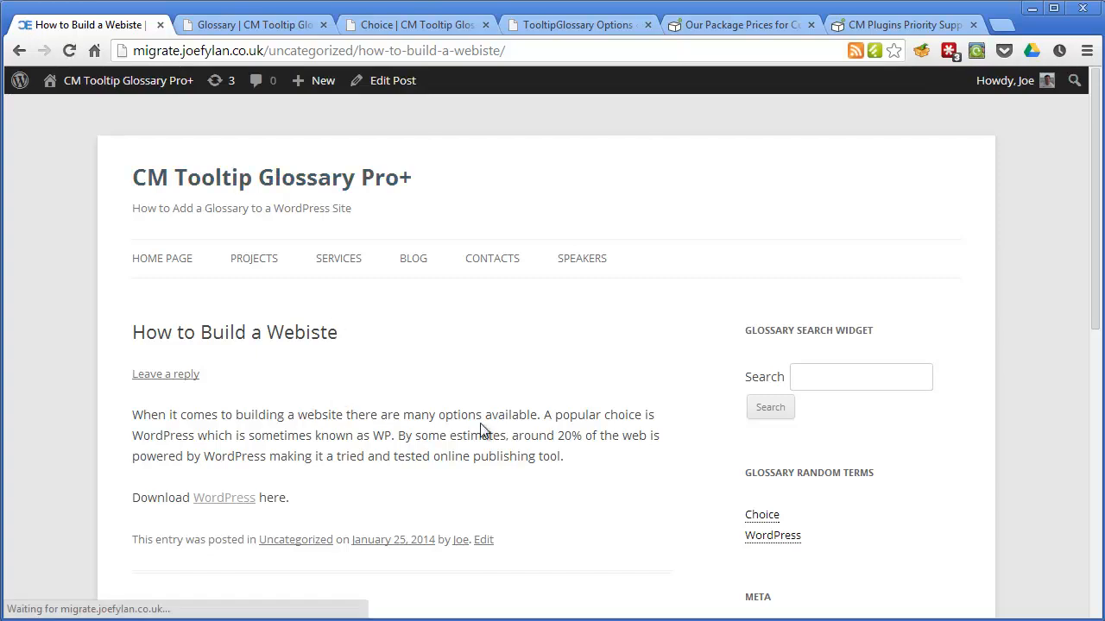
double_click(162, 435)
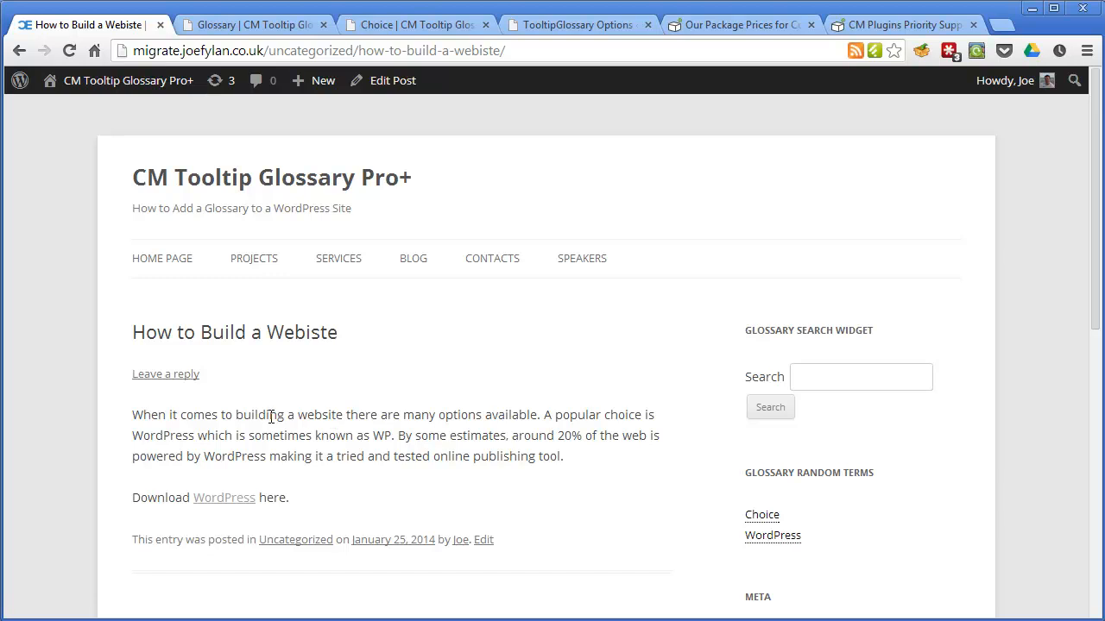
mouse_move(353, 454)
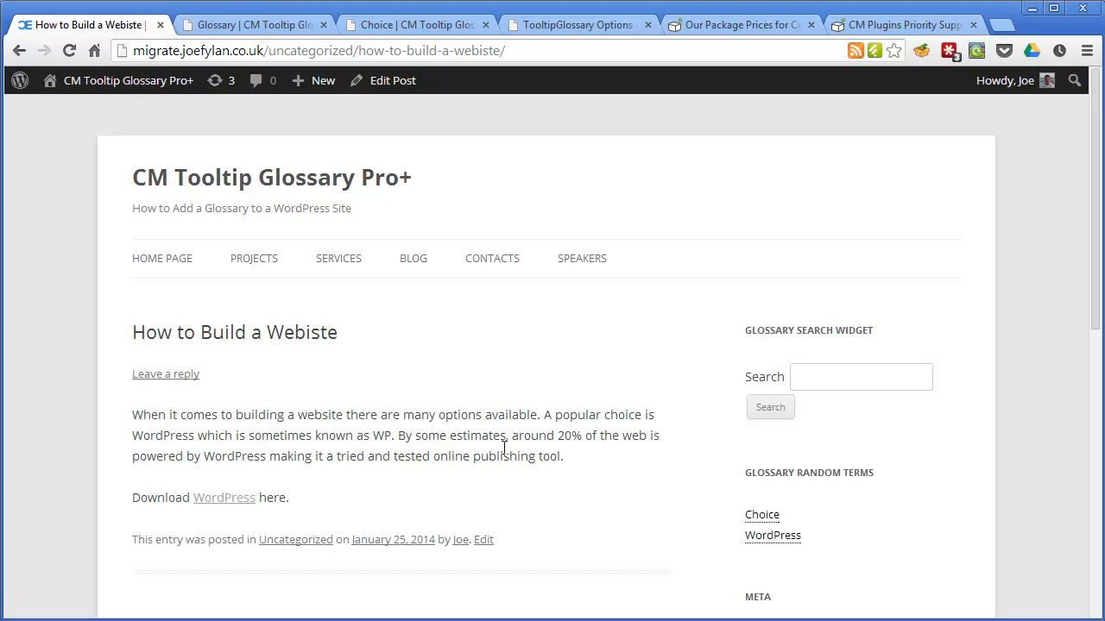
mouse_move(223, 411)
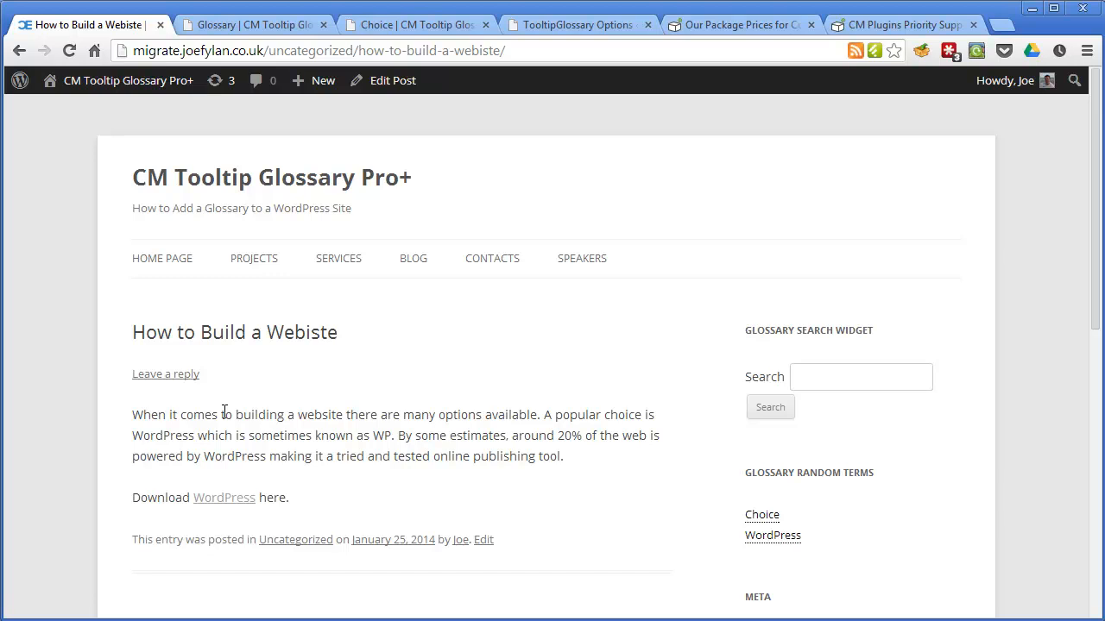
mouse_move(556, 434)
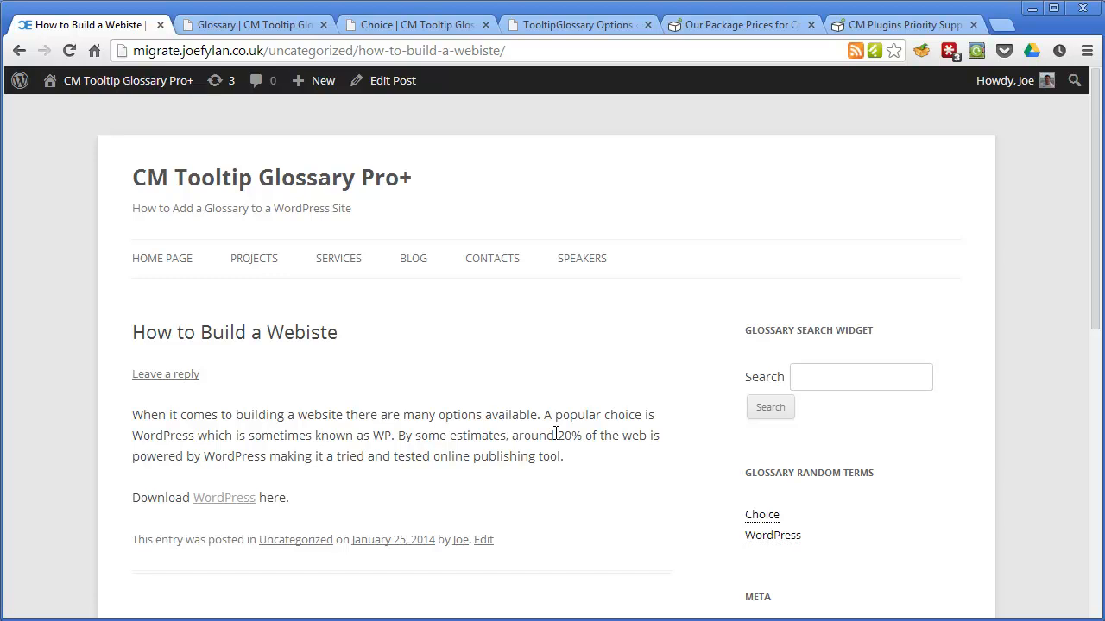
left_click(742, 24)
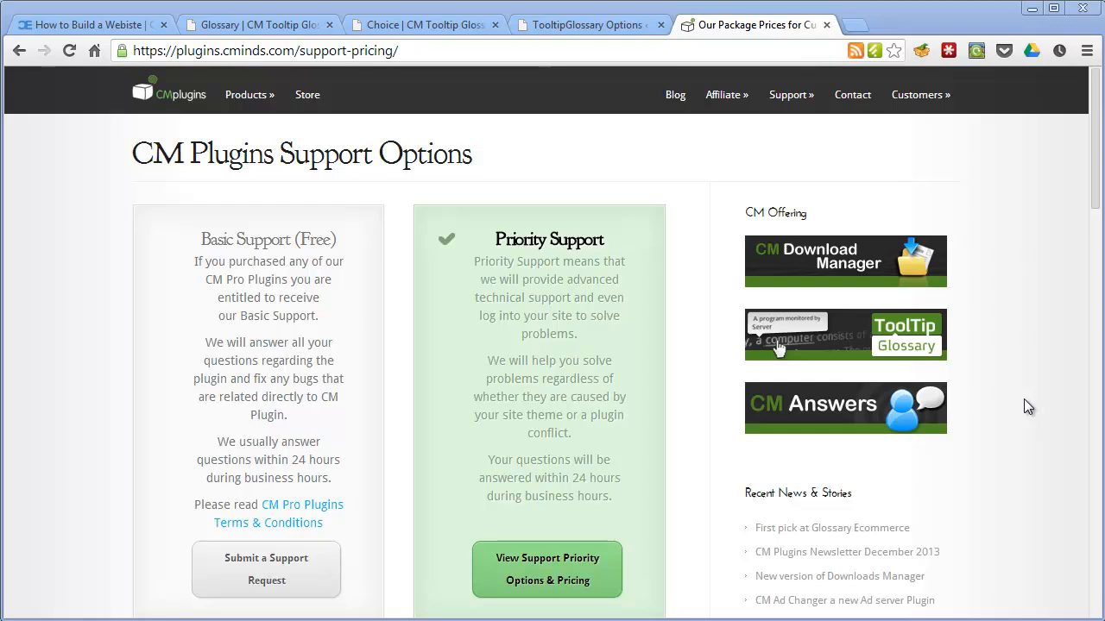
mouse_move(553, 570)
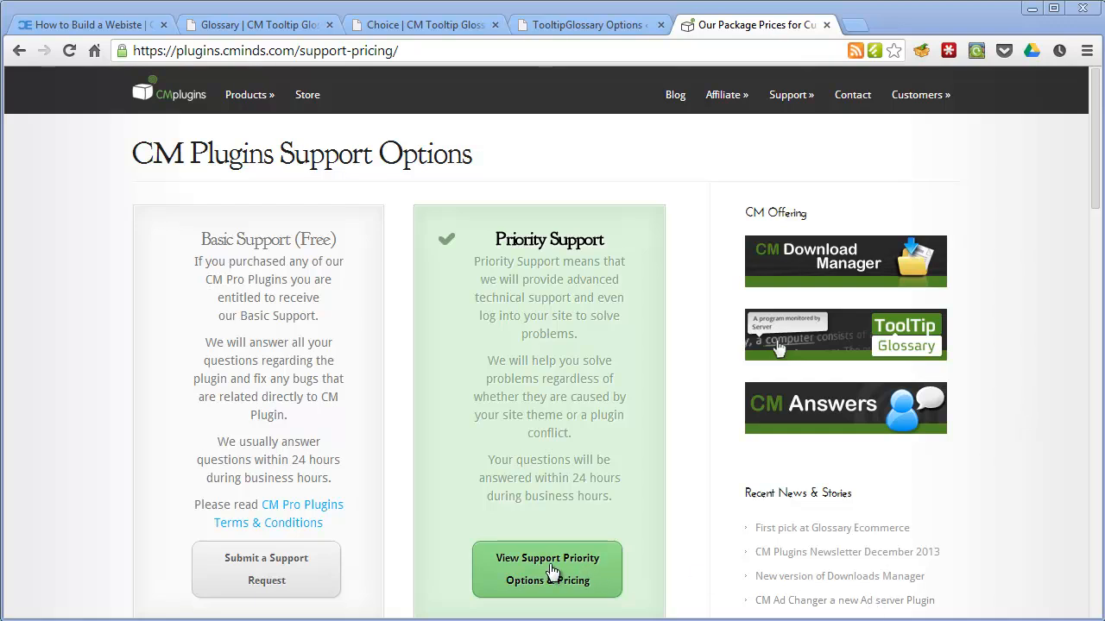
Click 'View Support Priority Options & Pricing' on the Support Options page.
left_click(547, 569)
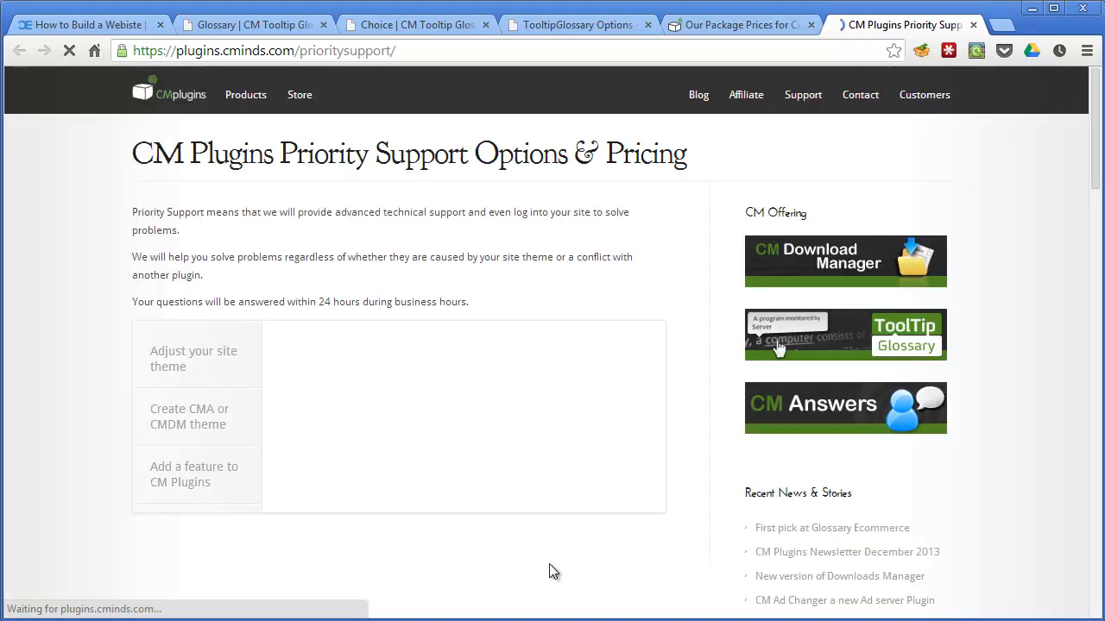
Cycle through the Add a feature, Adjust site theme and Create CMA theme options, then view Tooltip pricing.
left_click(193, 358)
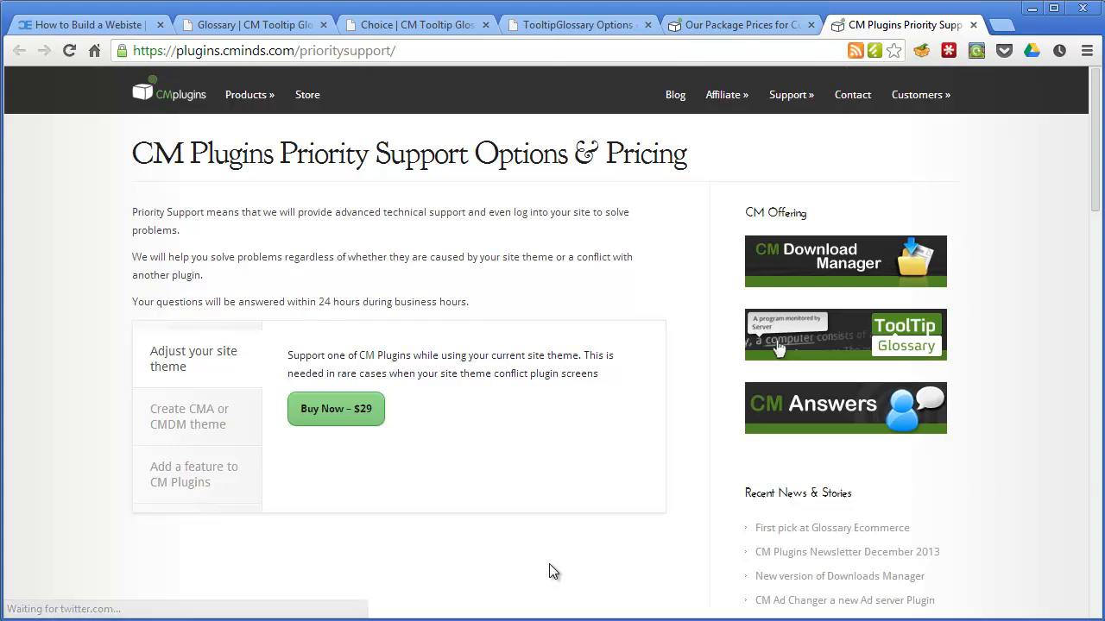
left_click(189, 416)
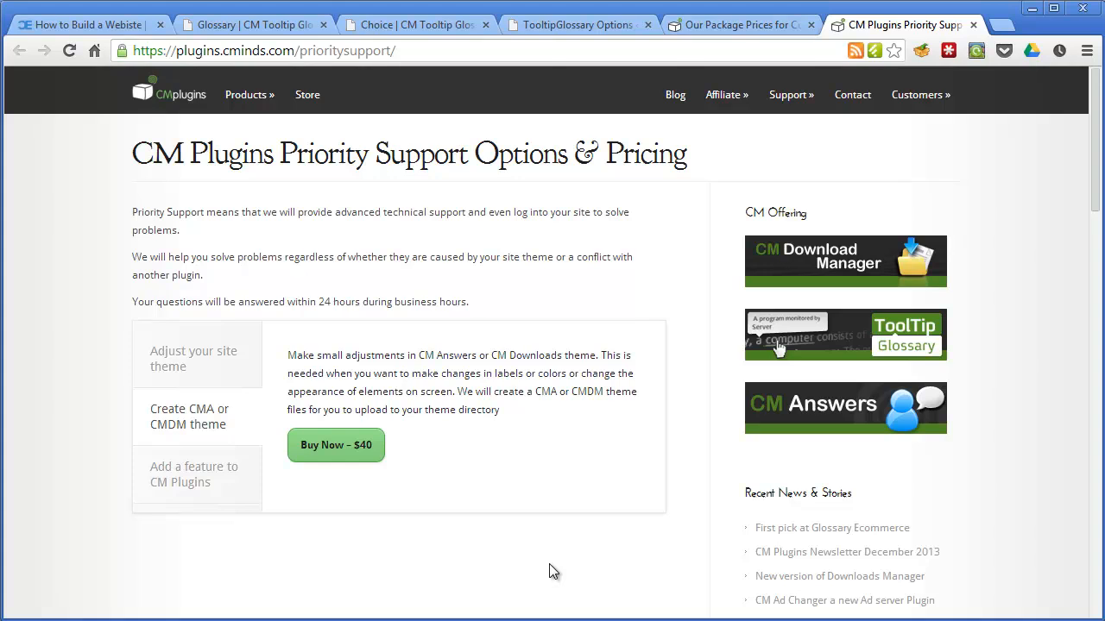
left_click(193, 474)
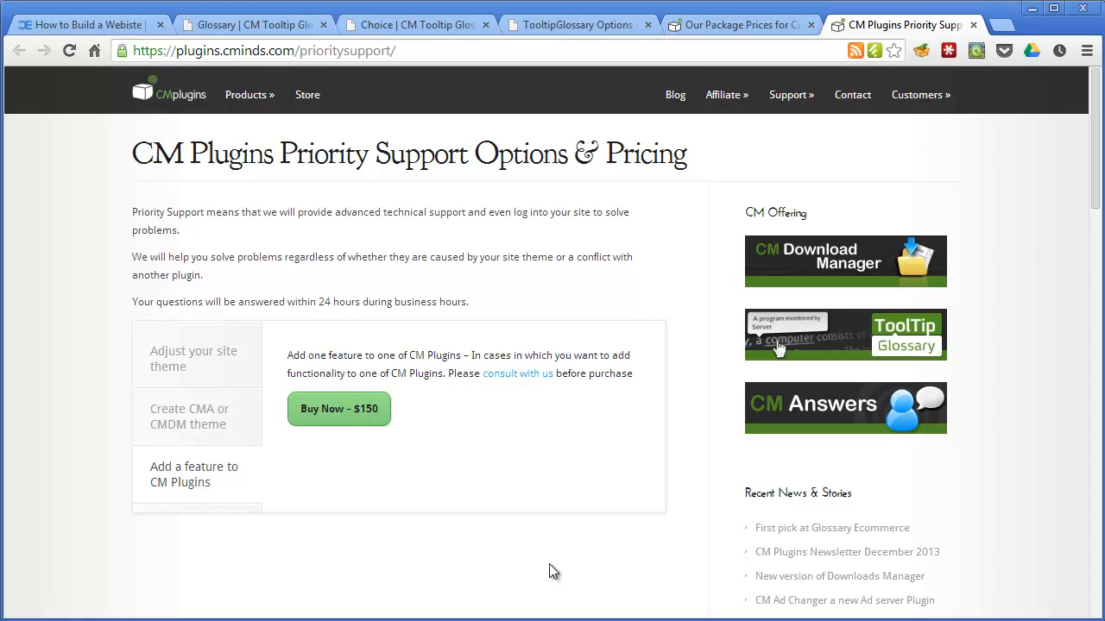
left_click(194, 358)
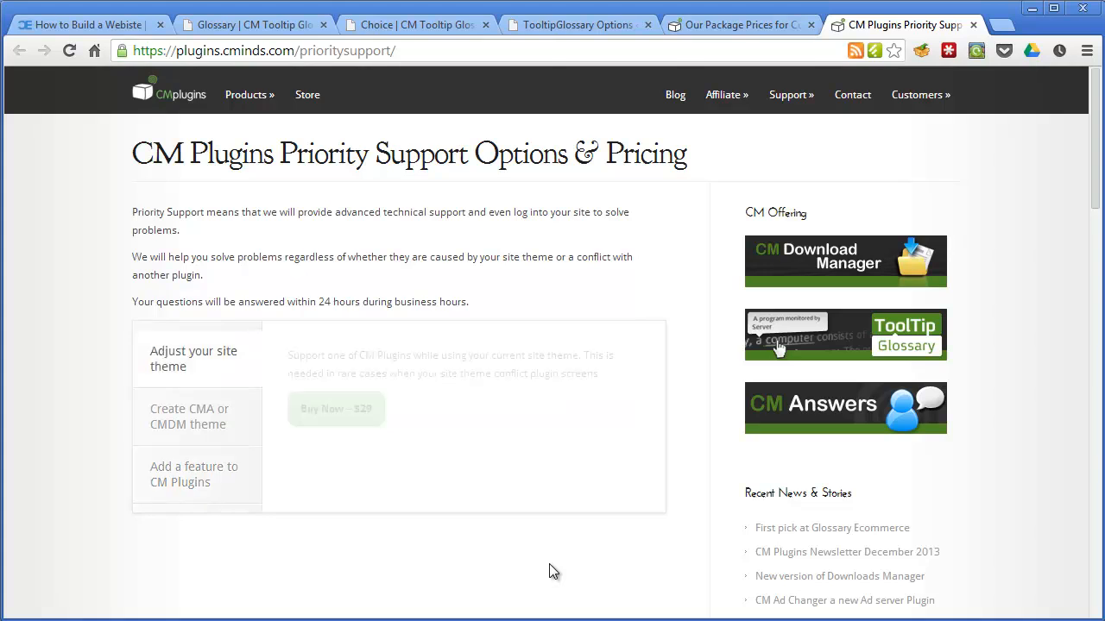
left_click(193, 358)
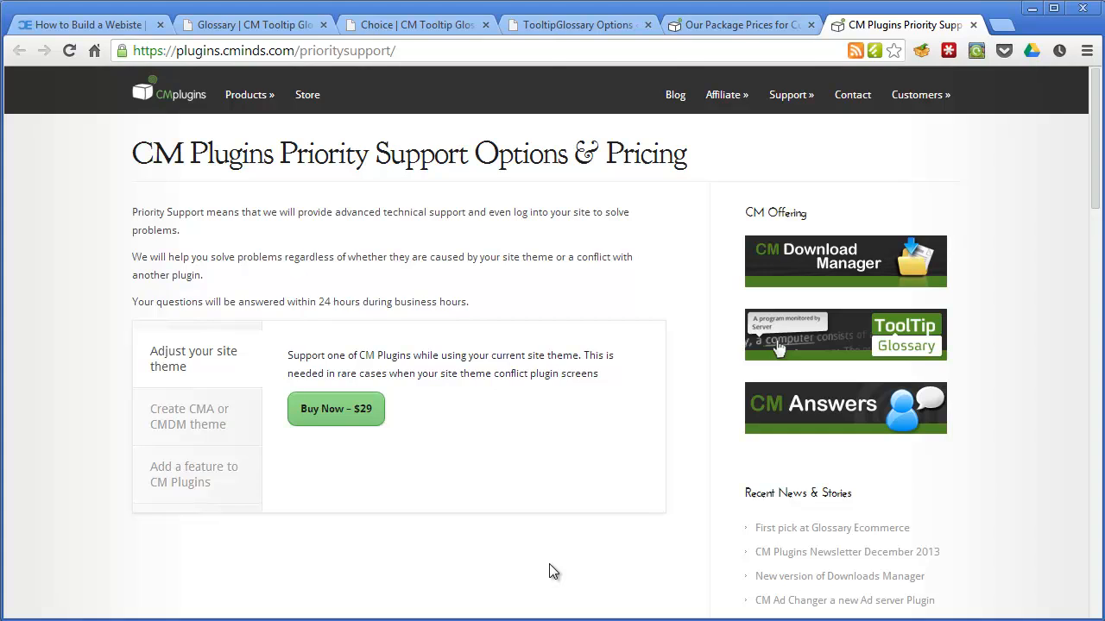
left_click(189, 416)
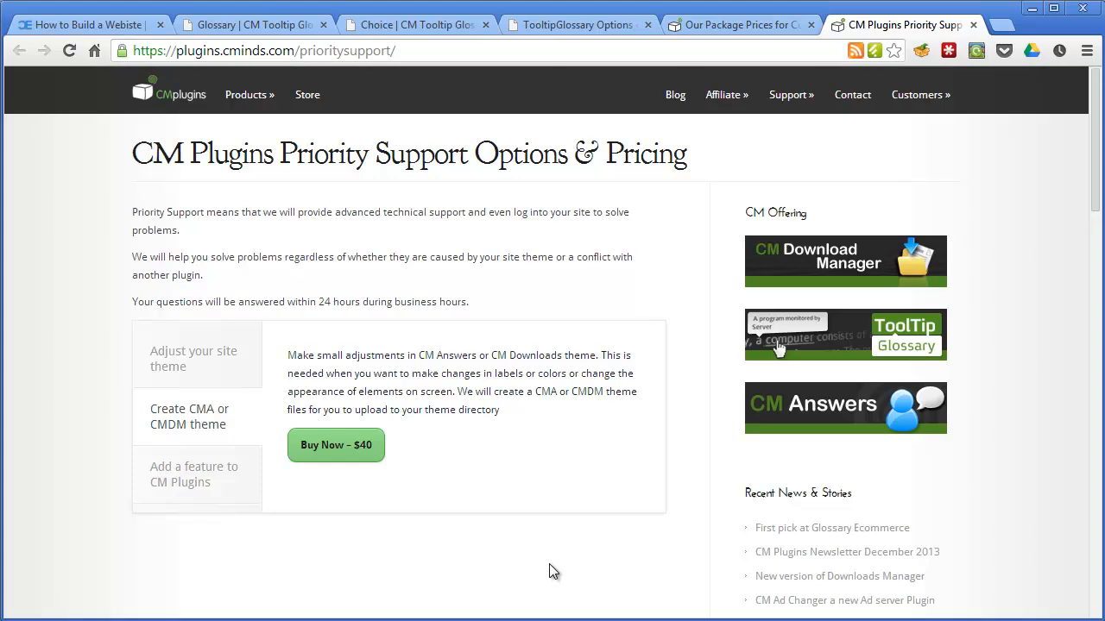
left_click(193, 474)
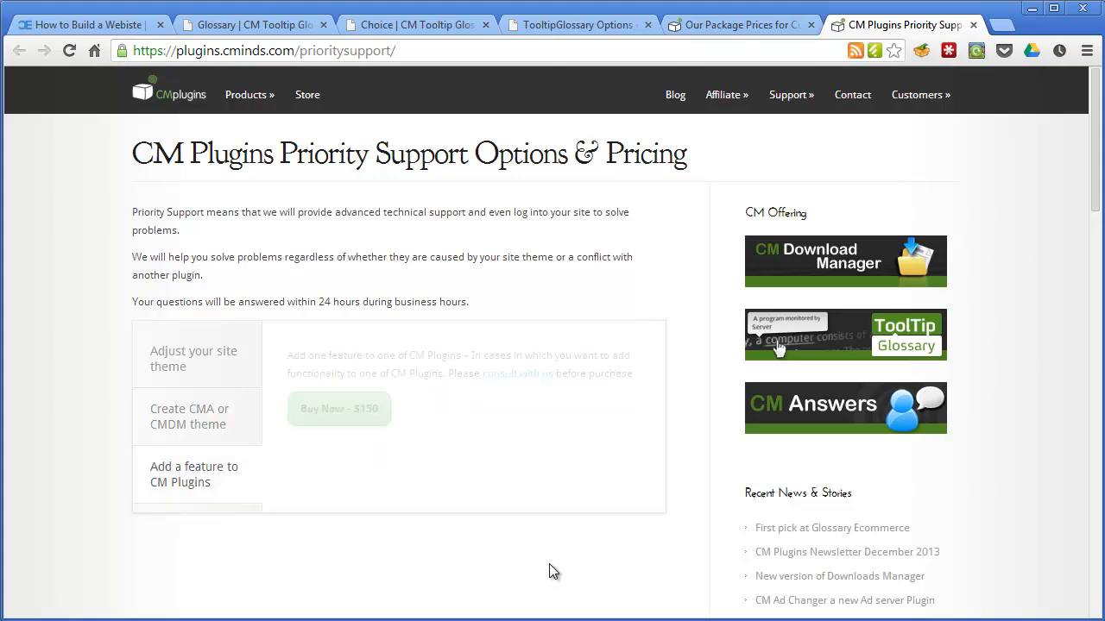
left_click(194, 474)
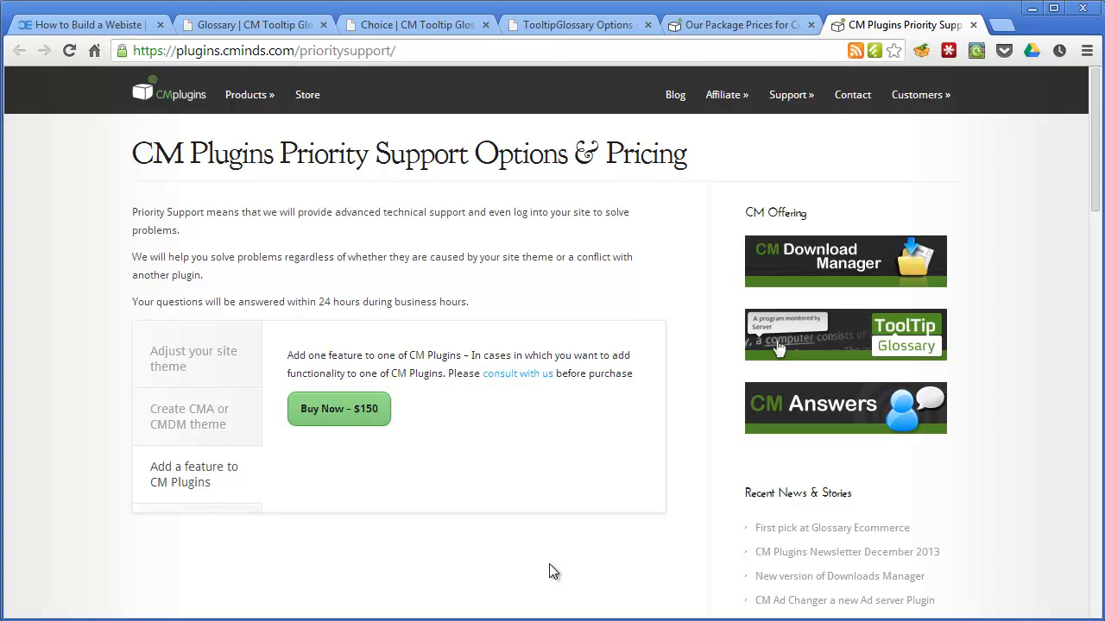
left_click(193, 358)
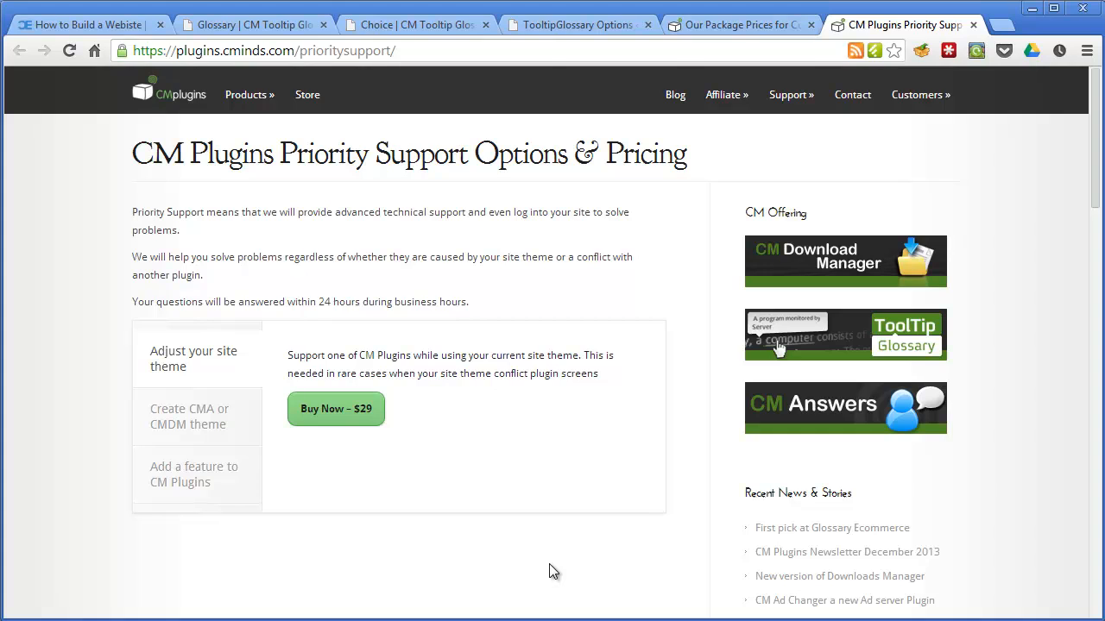
left_click(189, 416)
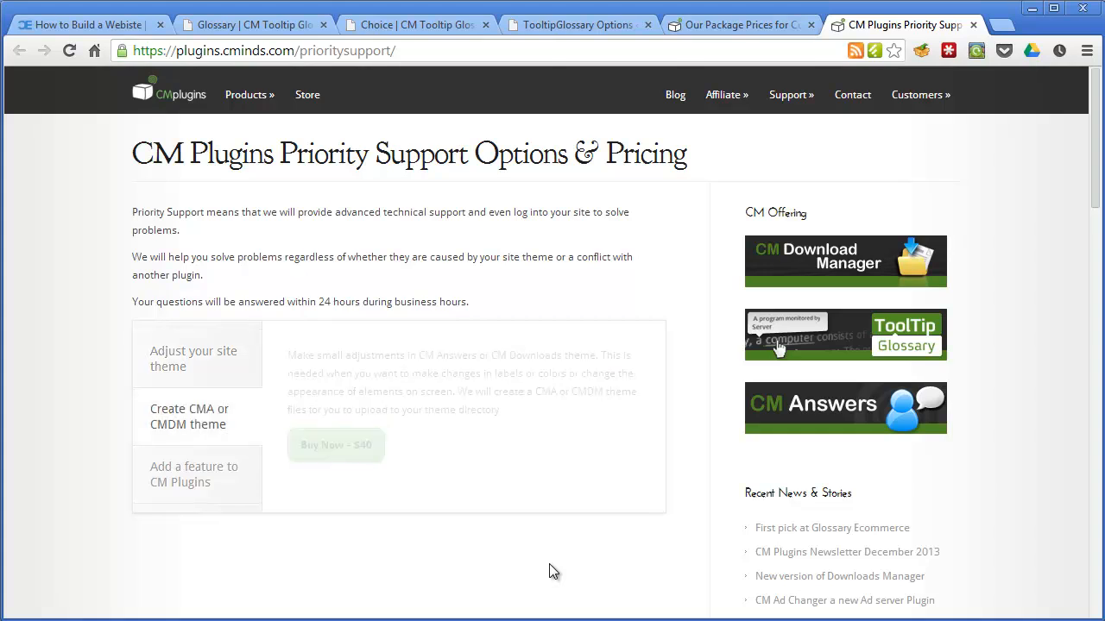
left_click(194, 358)
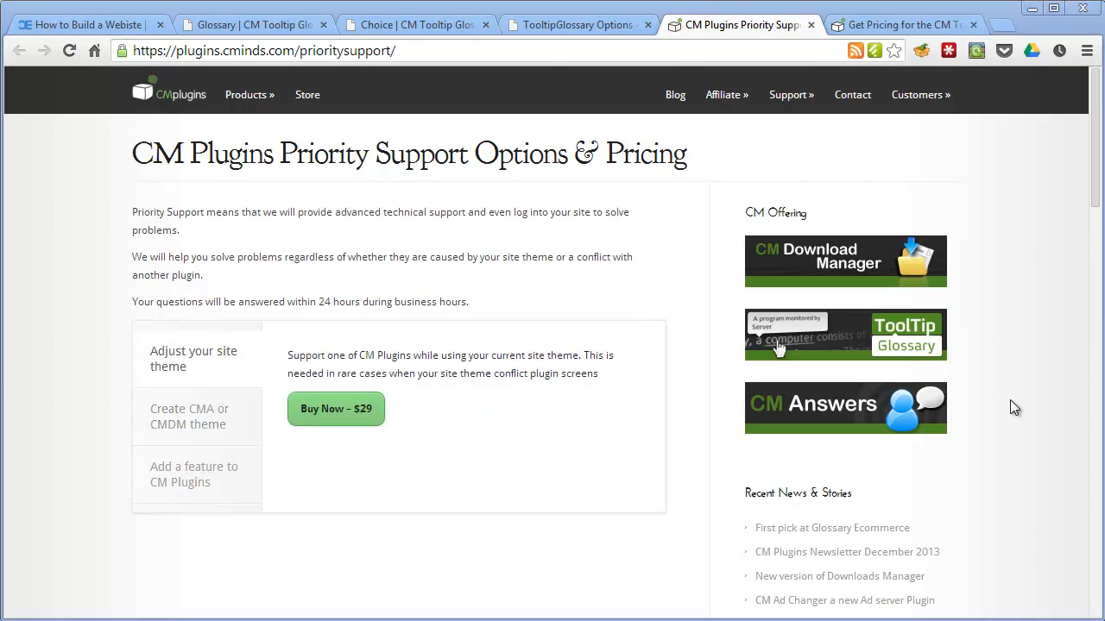
left_click(902, 24)
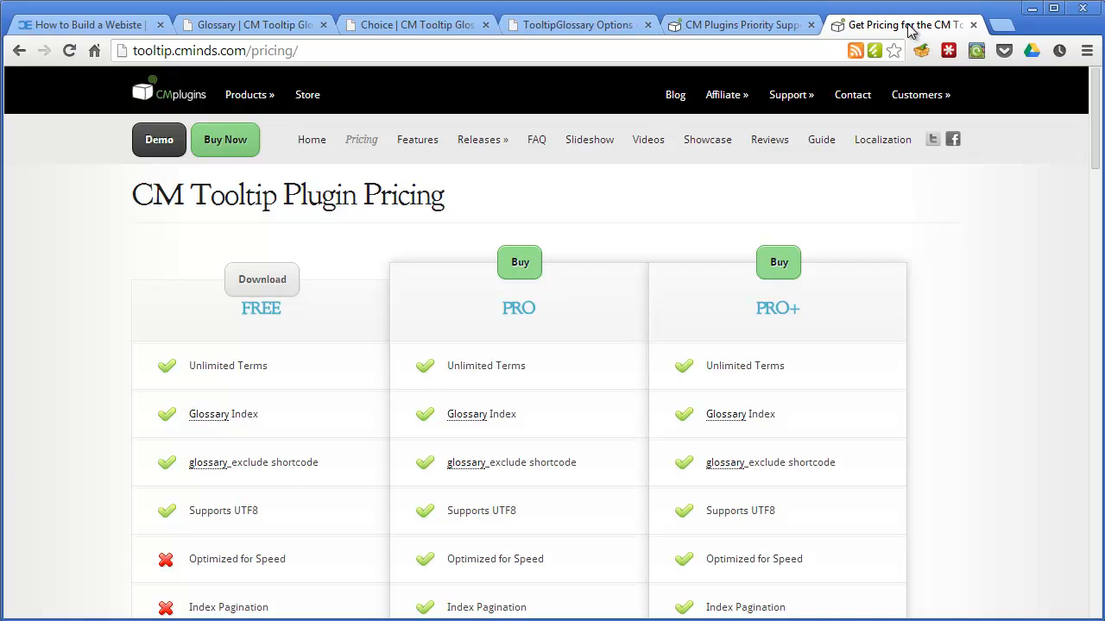
mouse_move(933, 311)
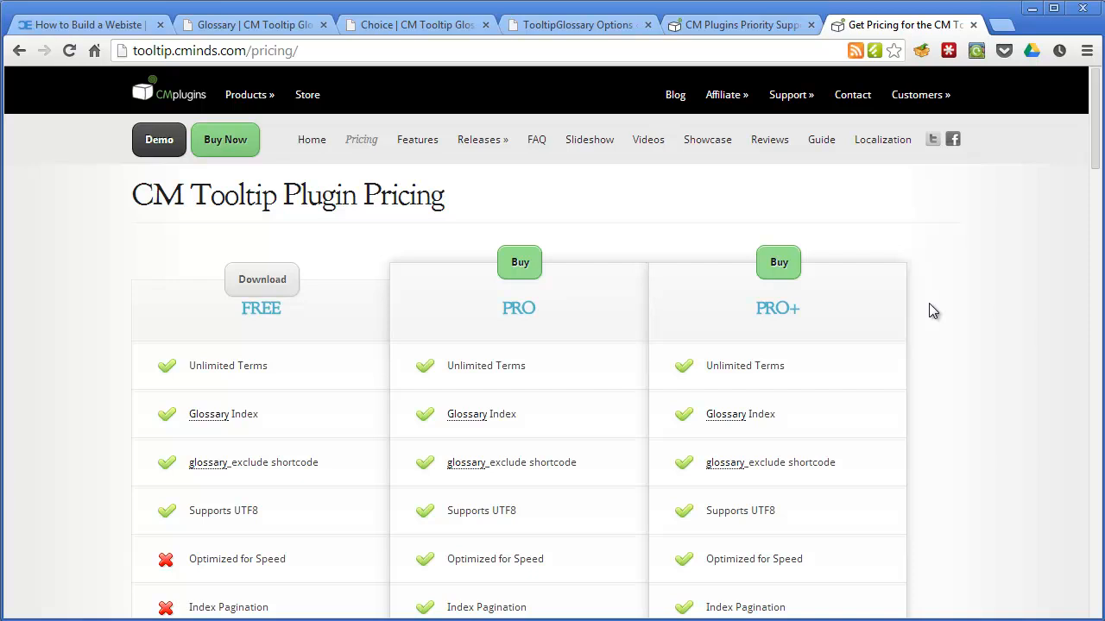
Scroll through the tooltip feature comparison to the Download/Buy price row: free, $29, $39.
scroll("down", 3)
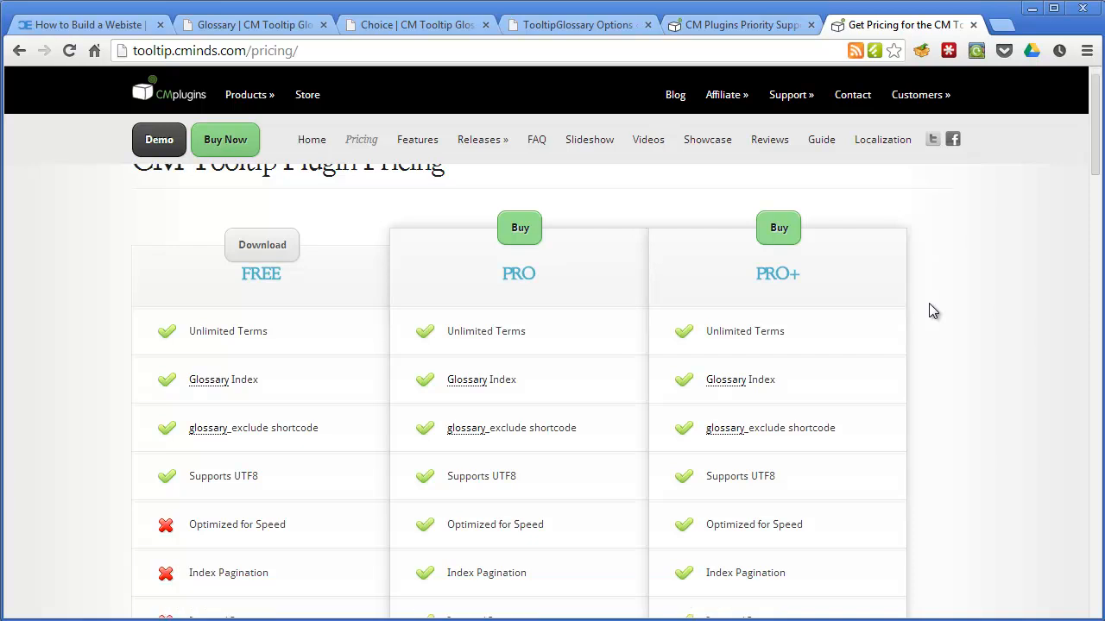
scroll("down", 3)
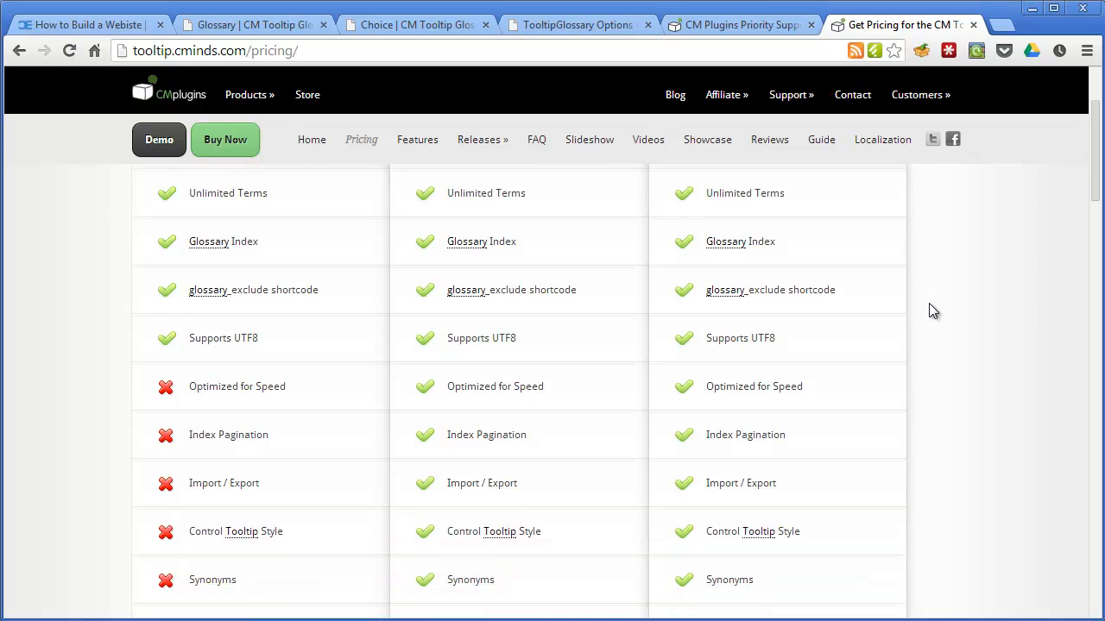
scroll("down", 3)
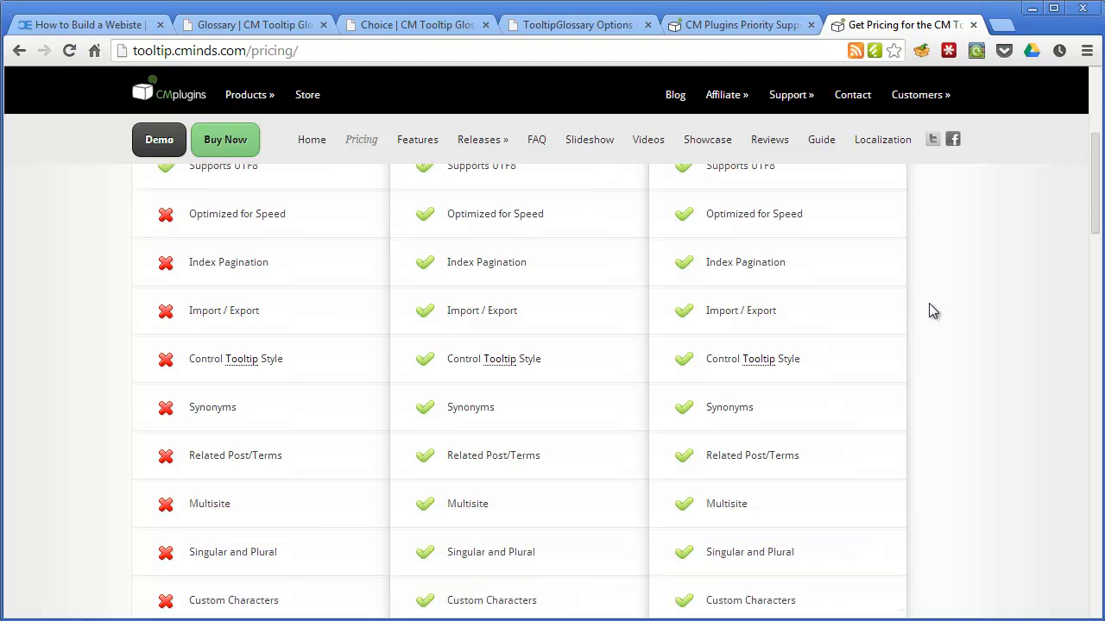
scroll("down", 3)
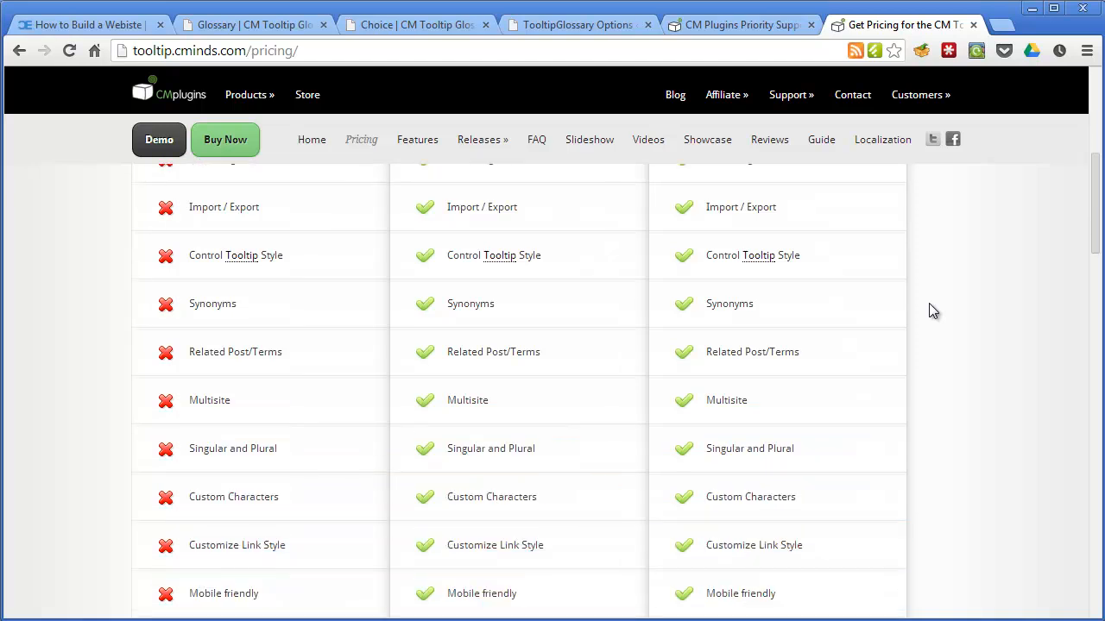
scroll("down", 3)
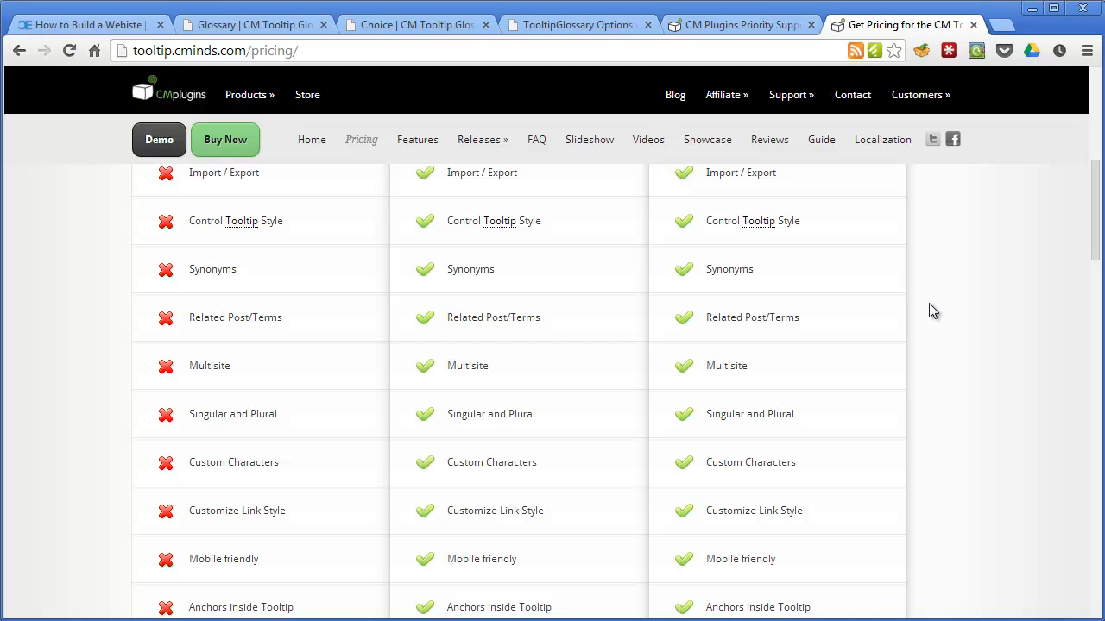
scroll("down", 3)
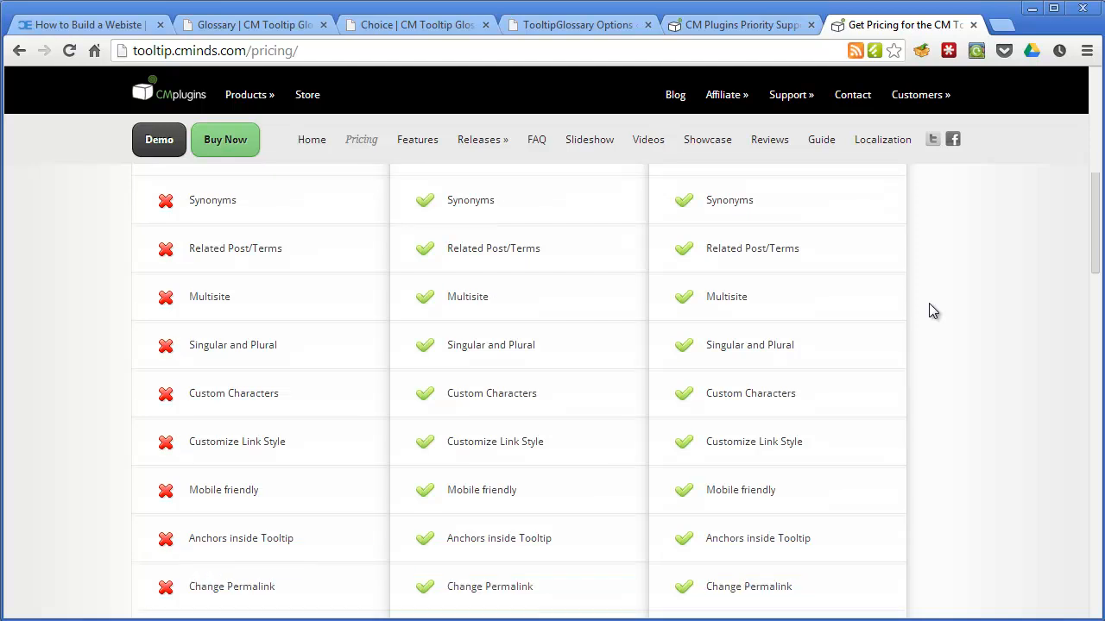
scroll("down", 3)
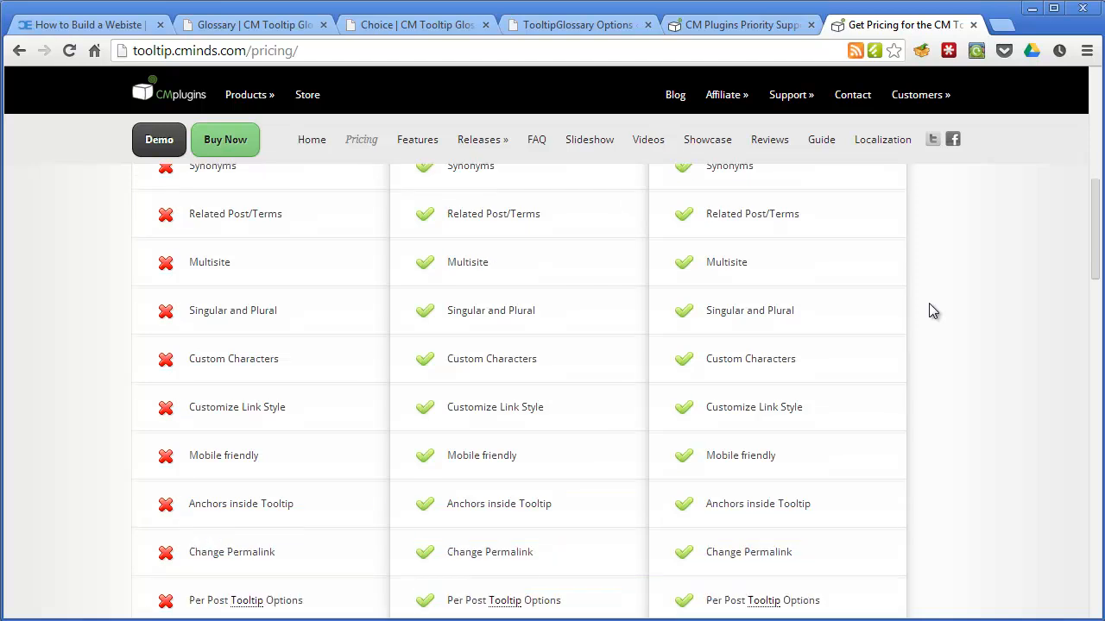
scroll("down", 3)
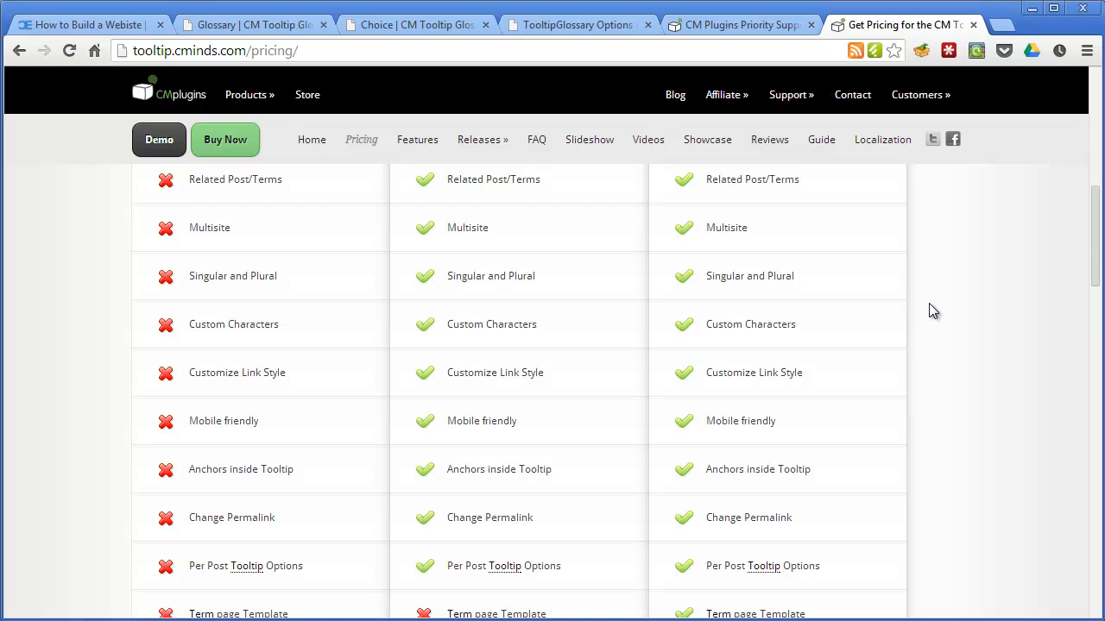
scroll("down", 3)
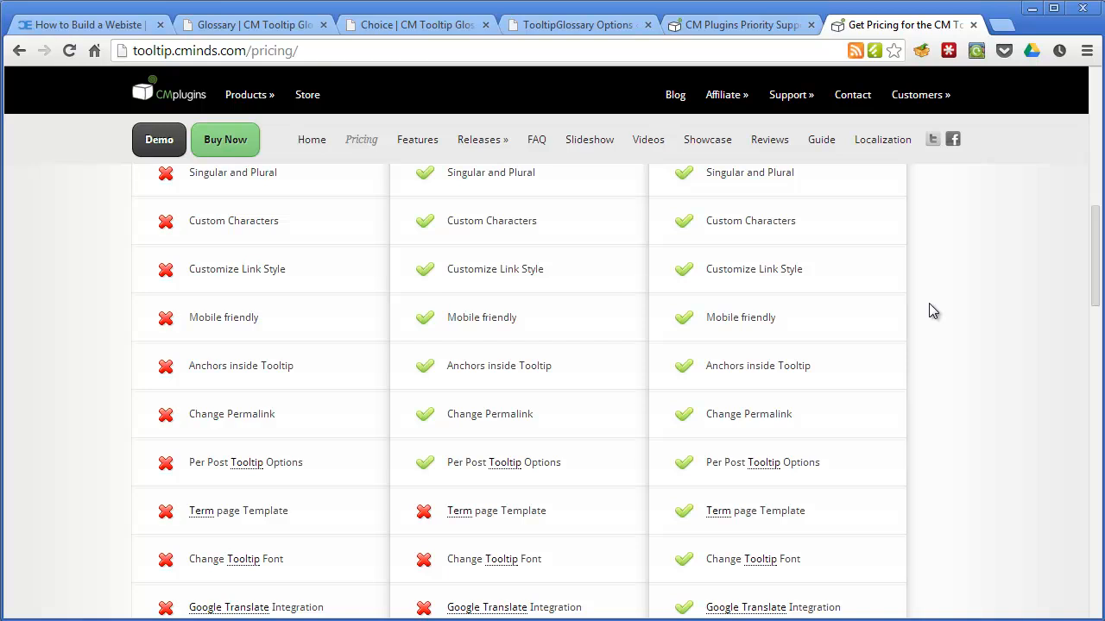
scroll("down", 3)
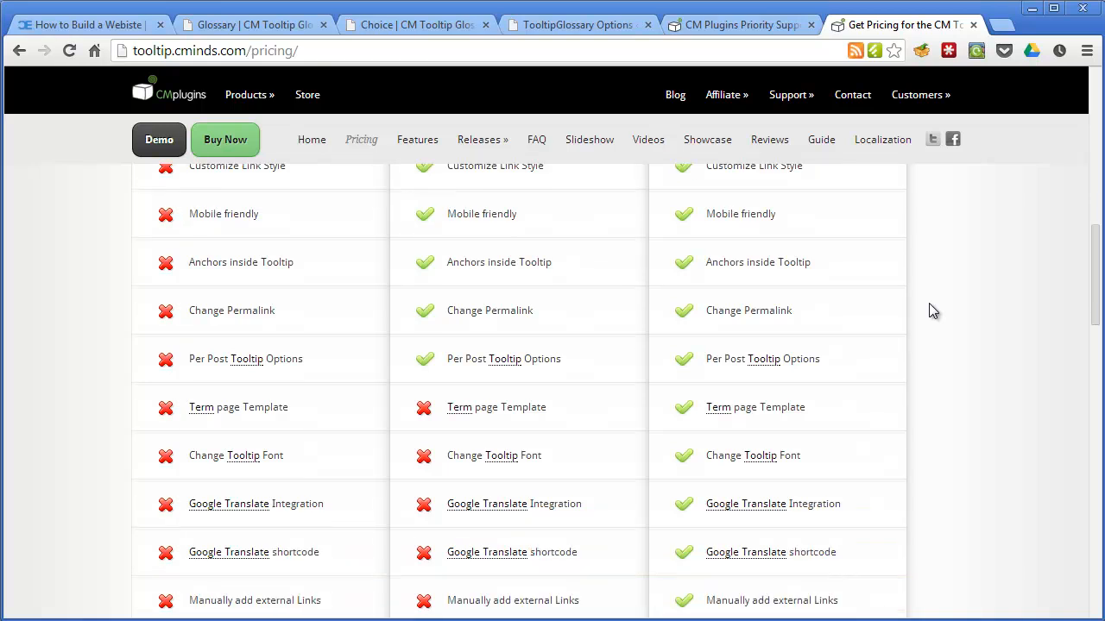
scroll("down", 3)
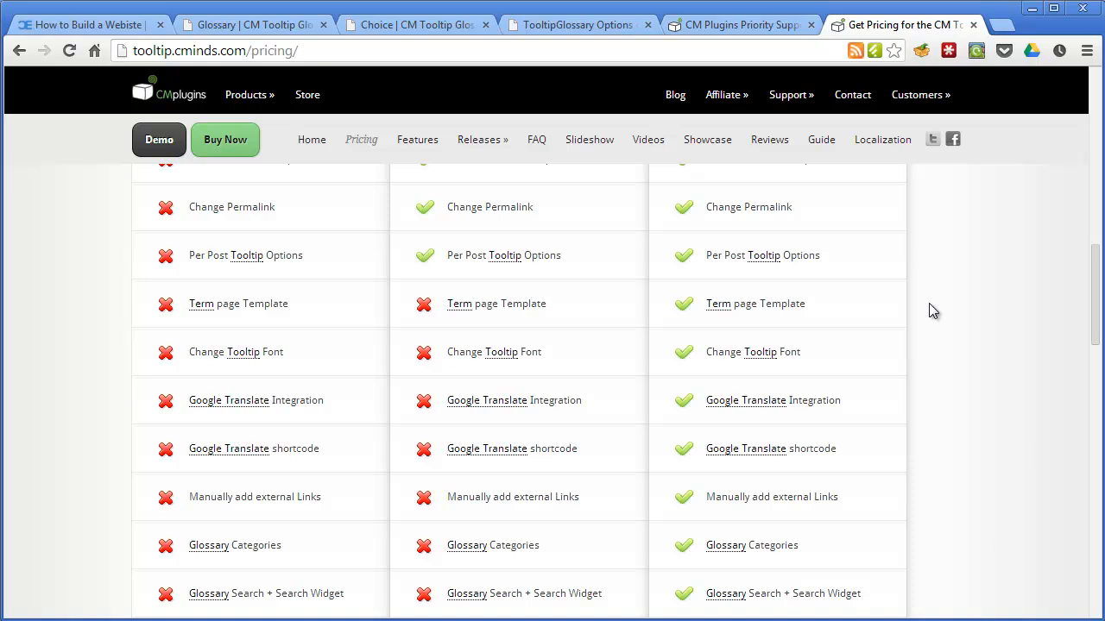
scroll("down", 3)
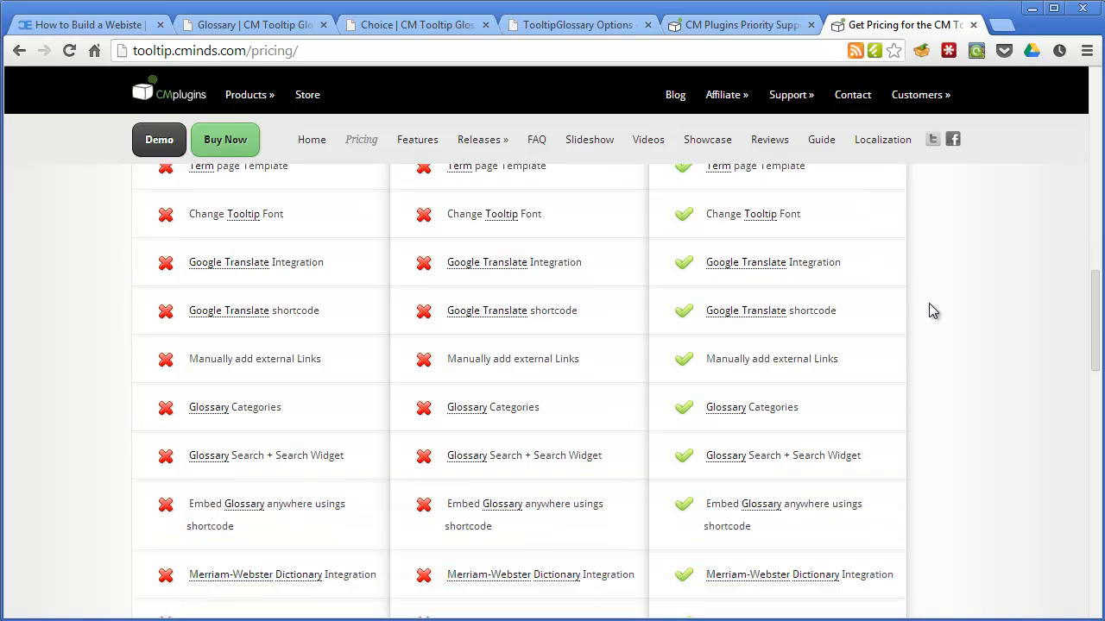
scroll("down", 3)
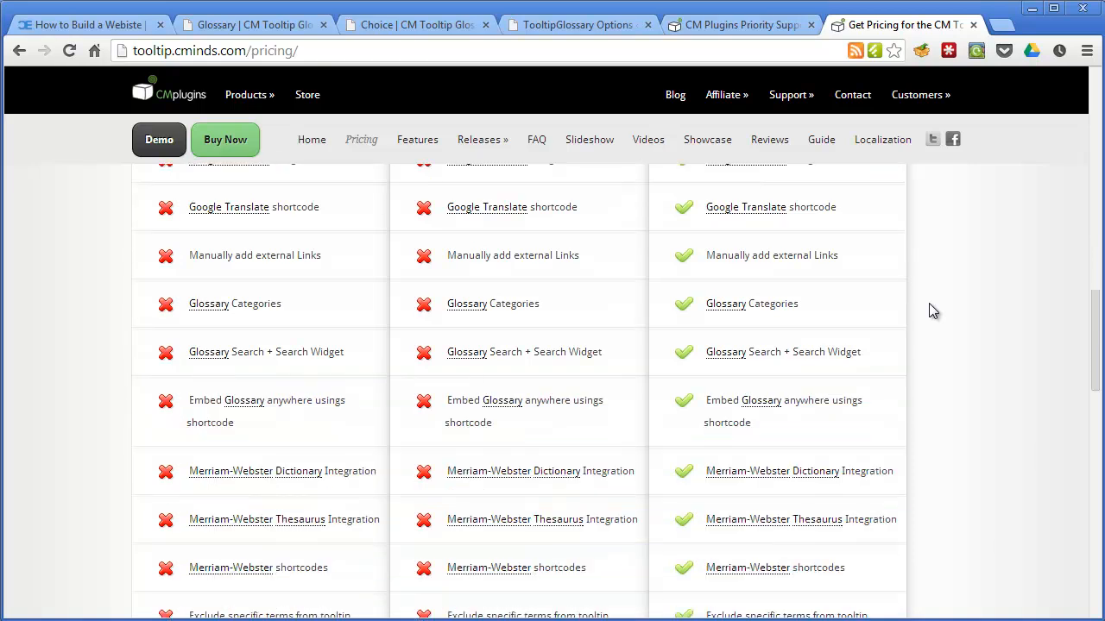
scroll("down", 3)
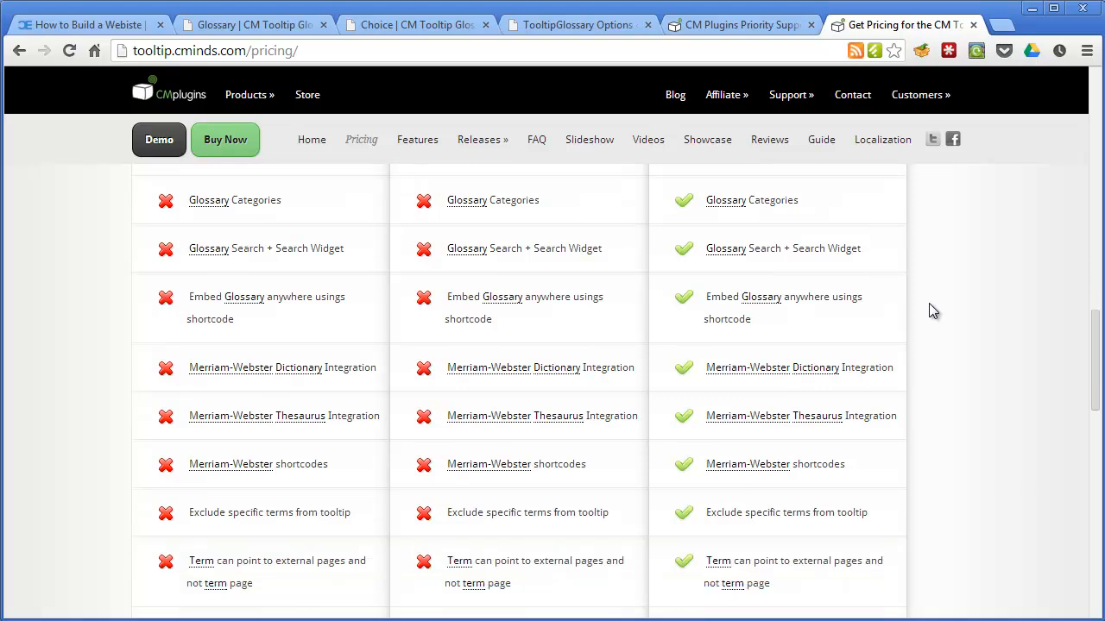
scroll("down", 3)
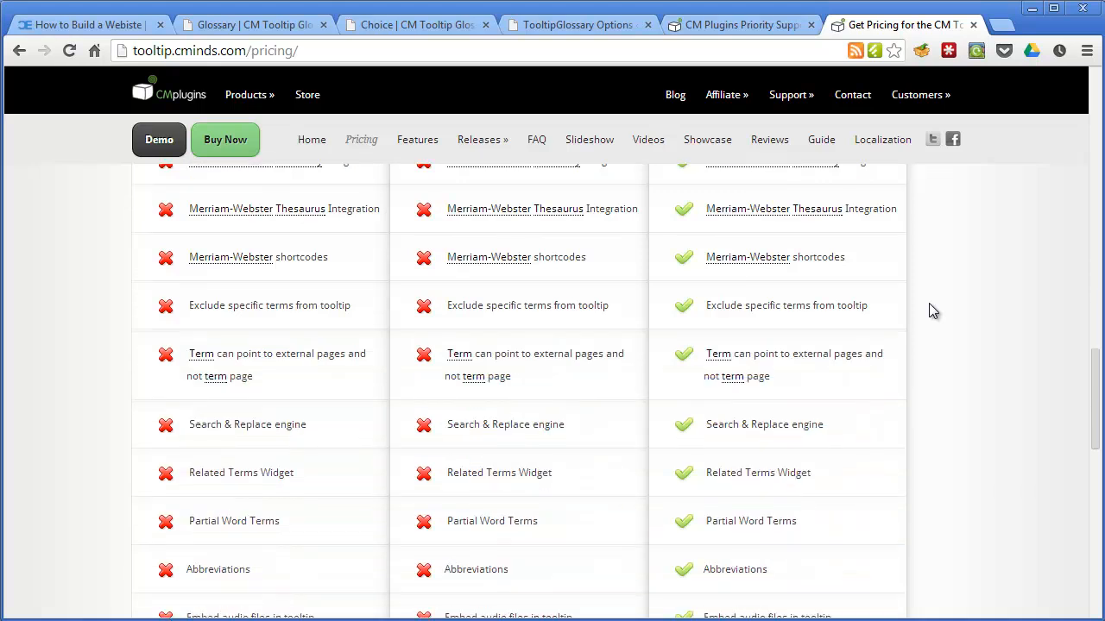
scroll("down", 3)
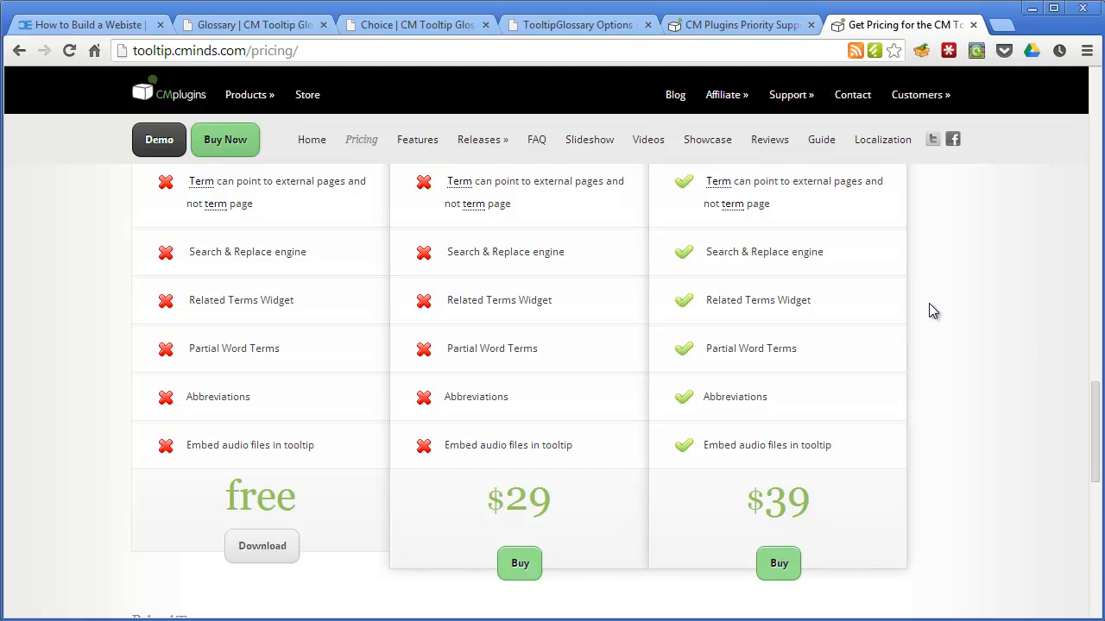
scroll("down", 3)
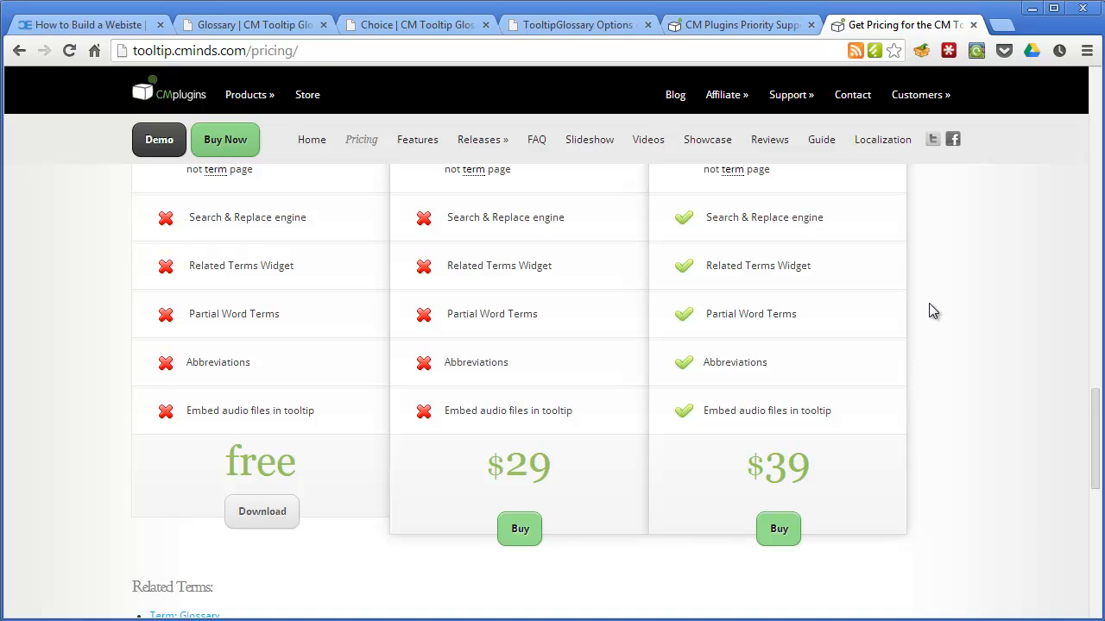
scroll("down", 3)
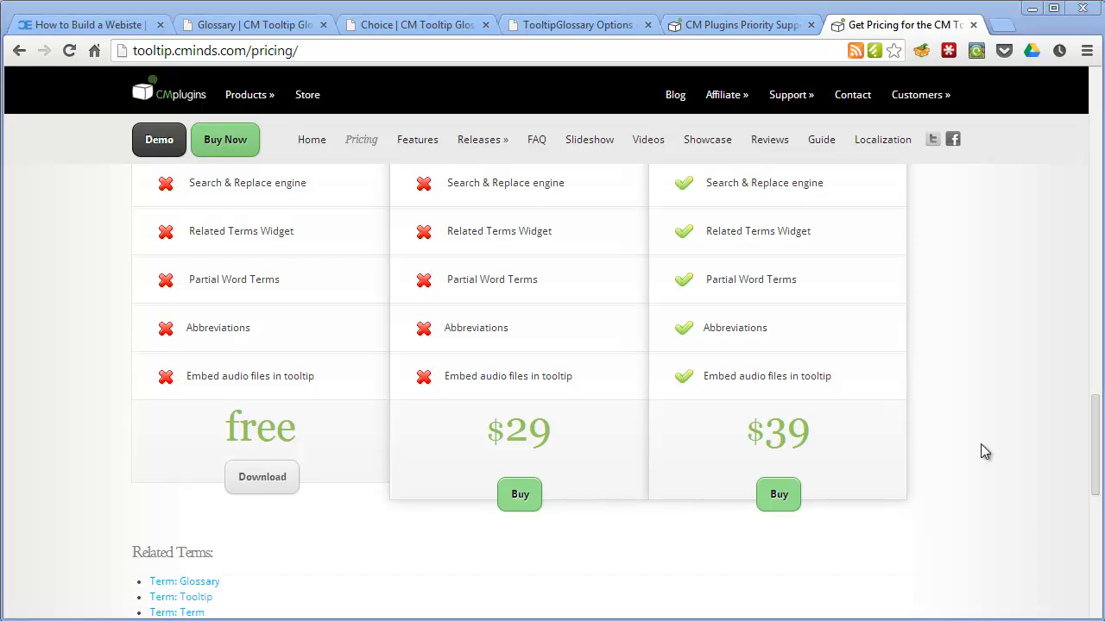